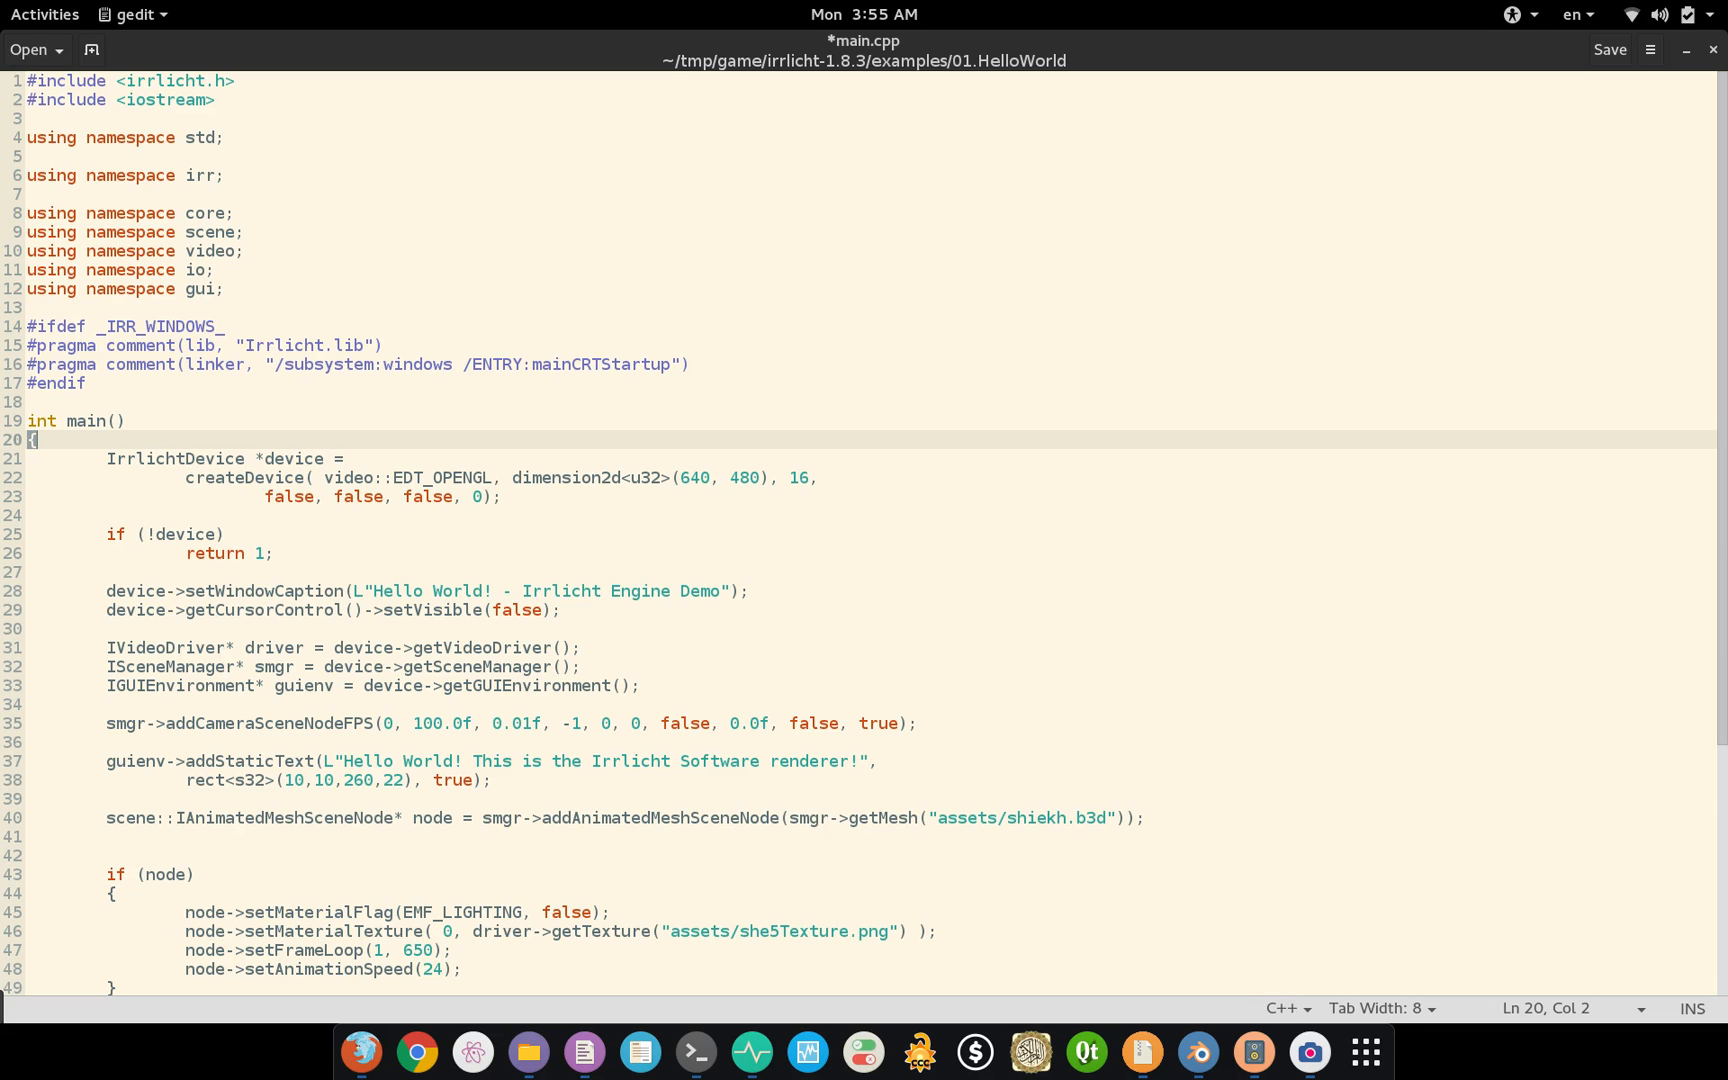
pyautogui.moveTo(694, 1052)
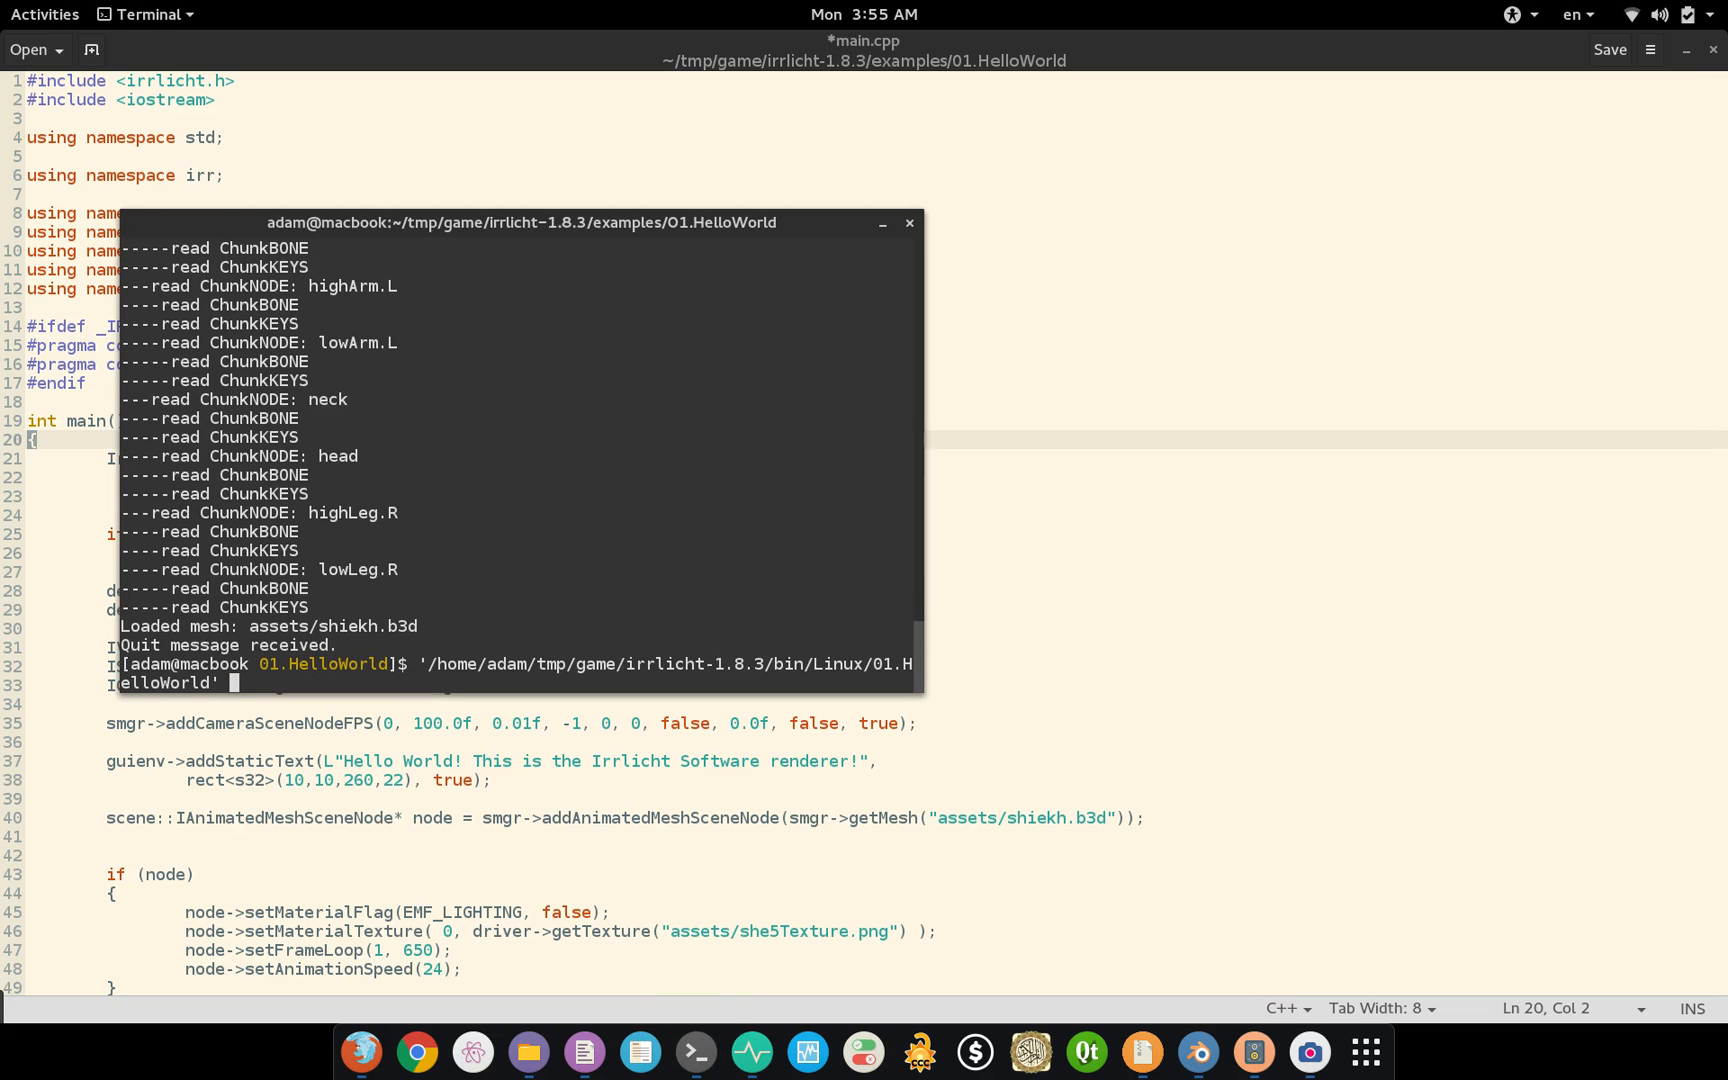
# Step: Rerun the 01.HelloWorld binary so it loads shiekh.b3d and shows its window
pyautogui.press('Return')
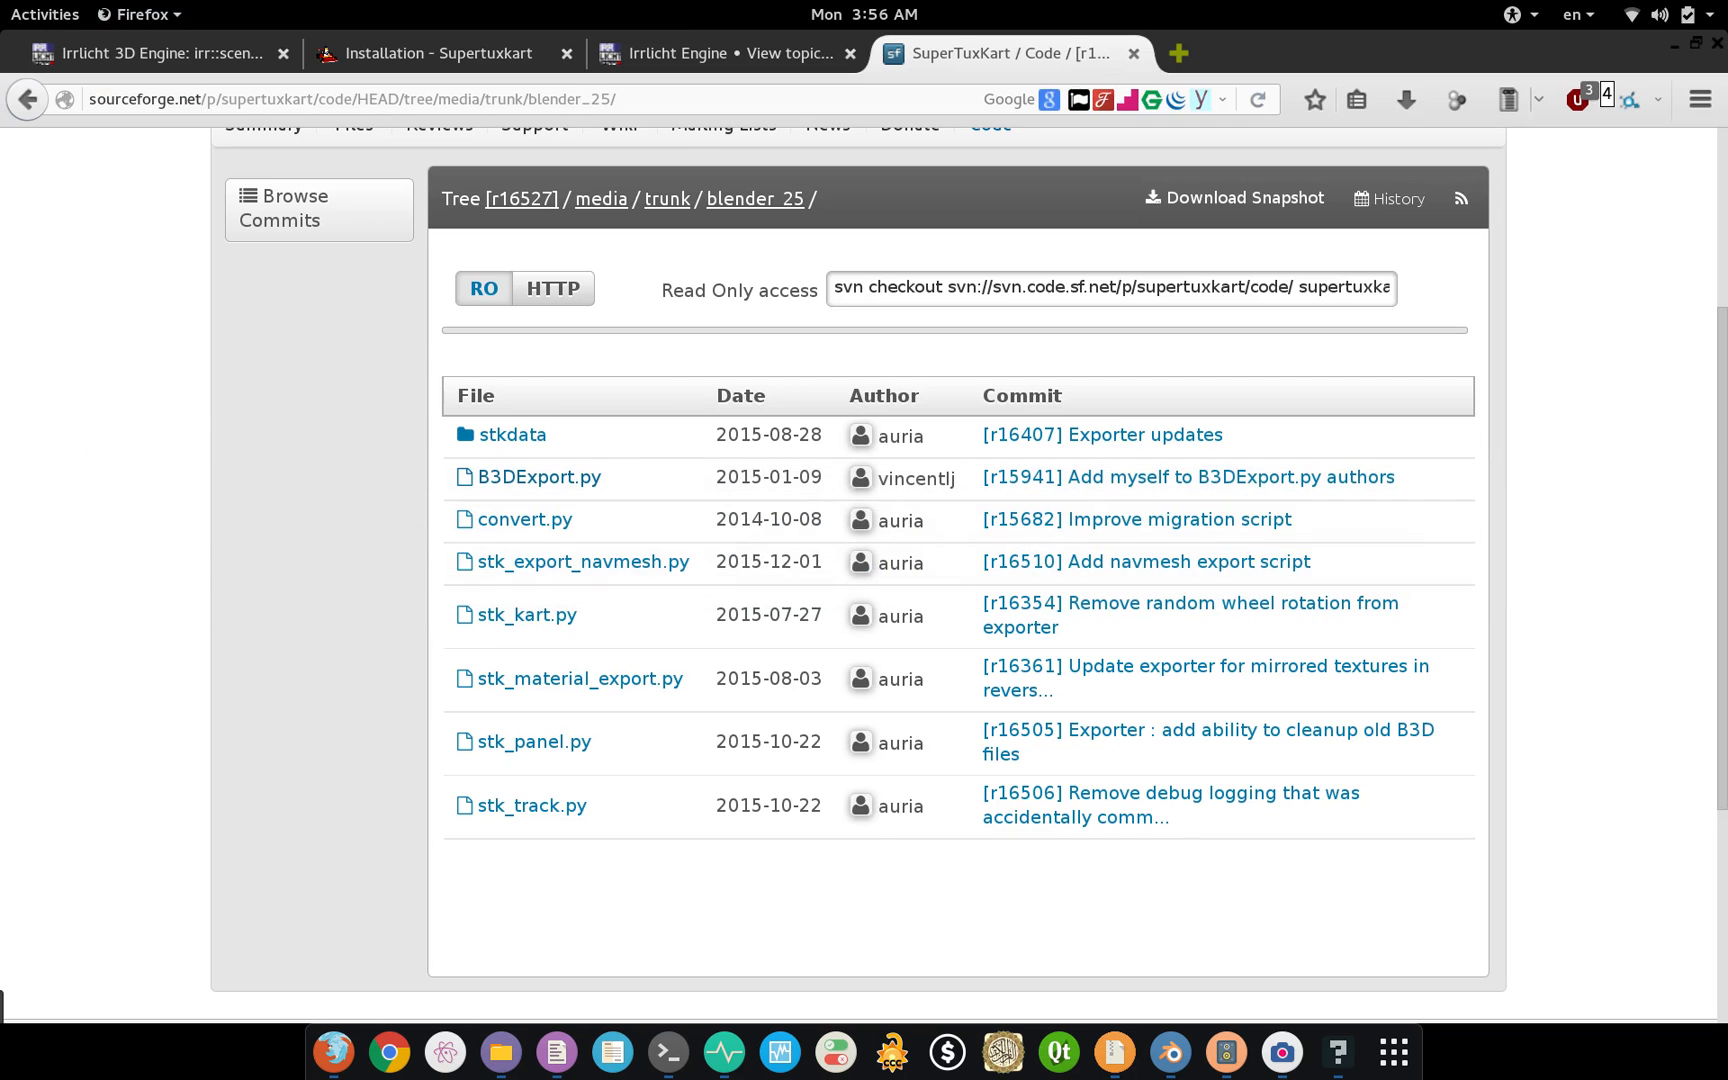
pyautogui.moveTo(1110, 1050)
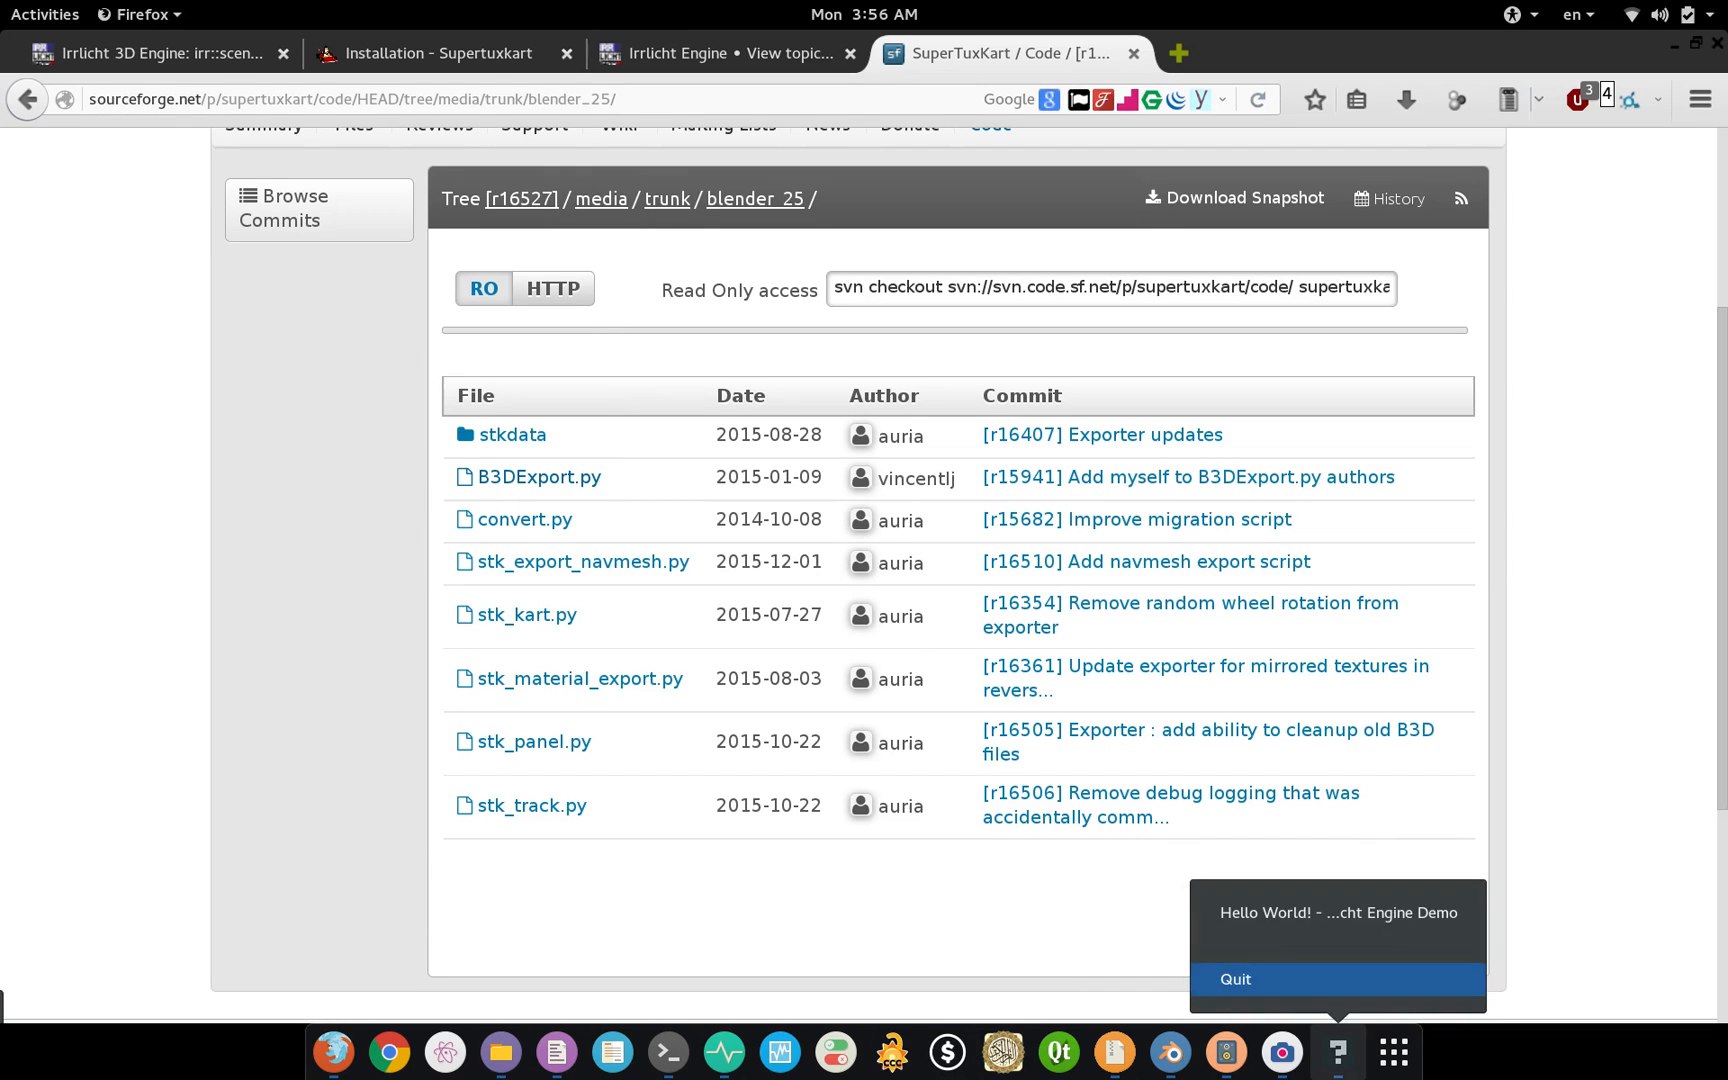
# Step: Quit the demo, play the sheikh animation (Alt+A) and switch from Edit Mode to Object Mode
pyautogui.click(1234, 978)
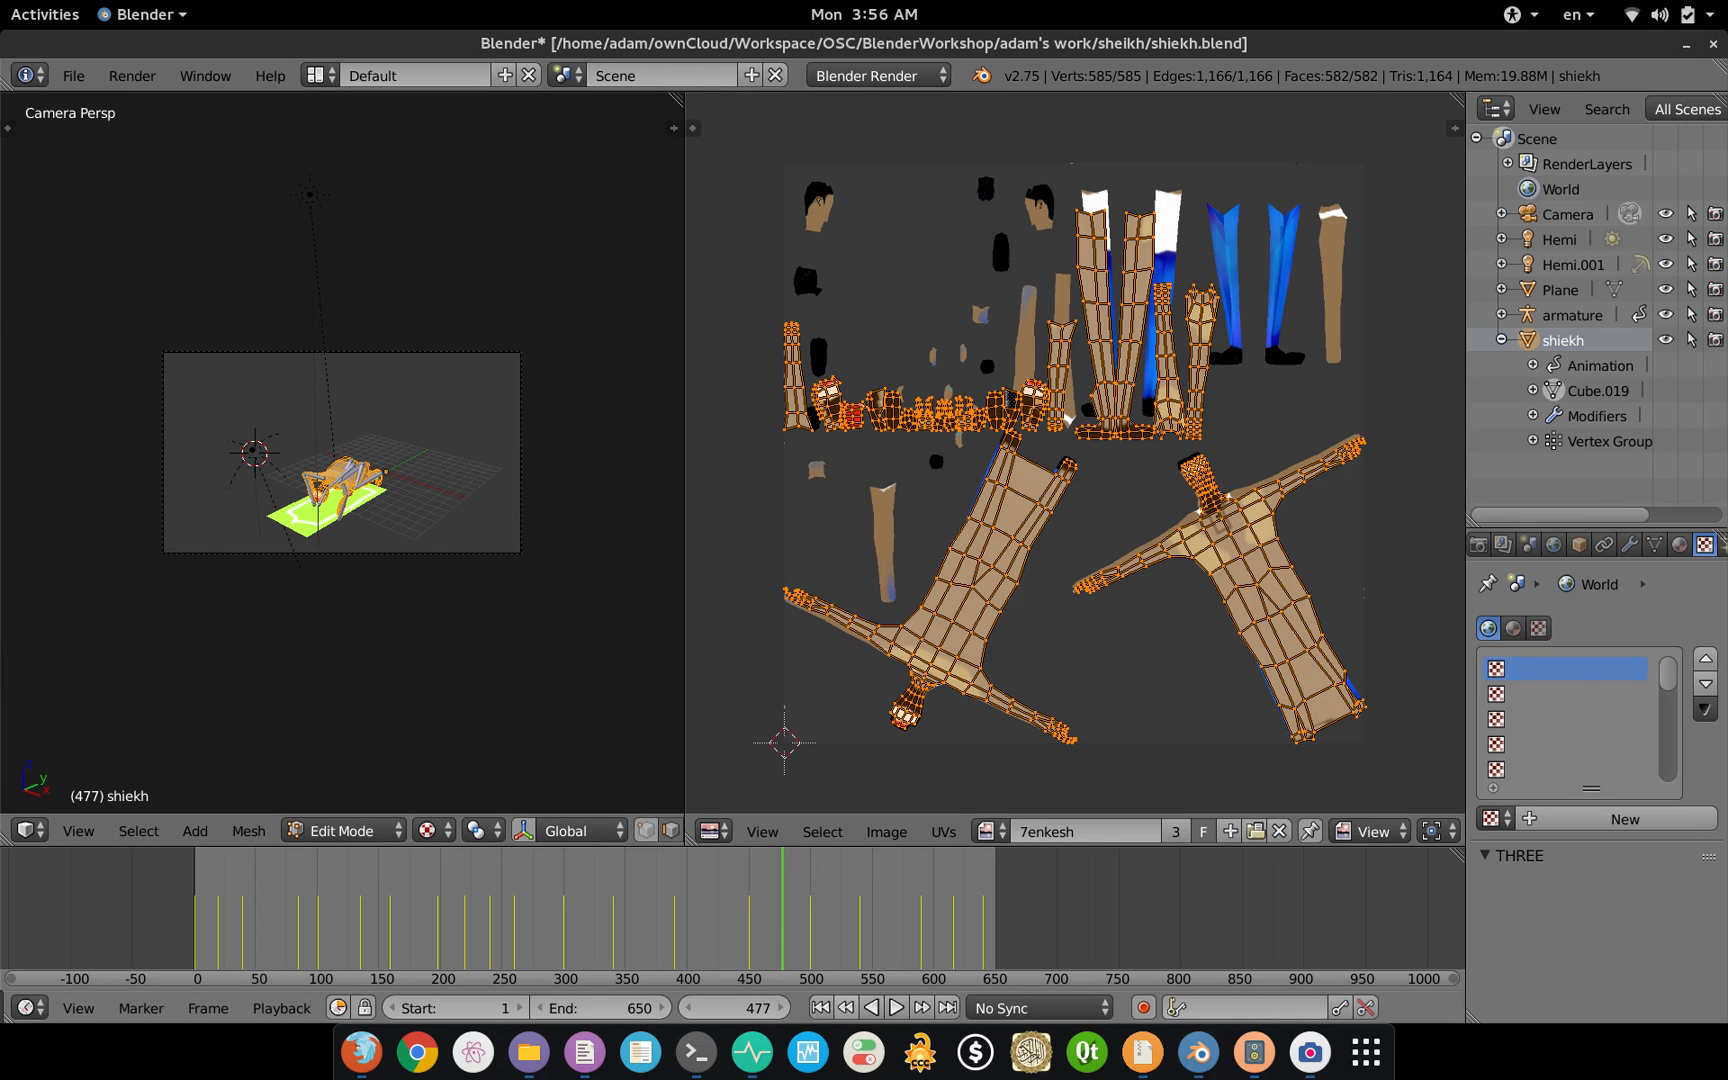
pyautogui.click(894, 1008)
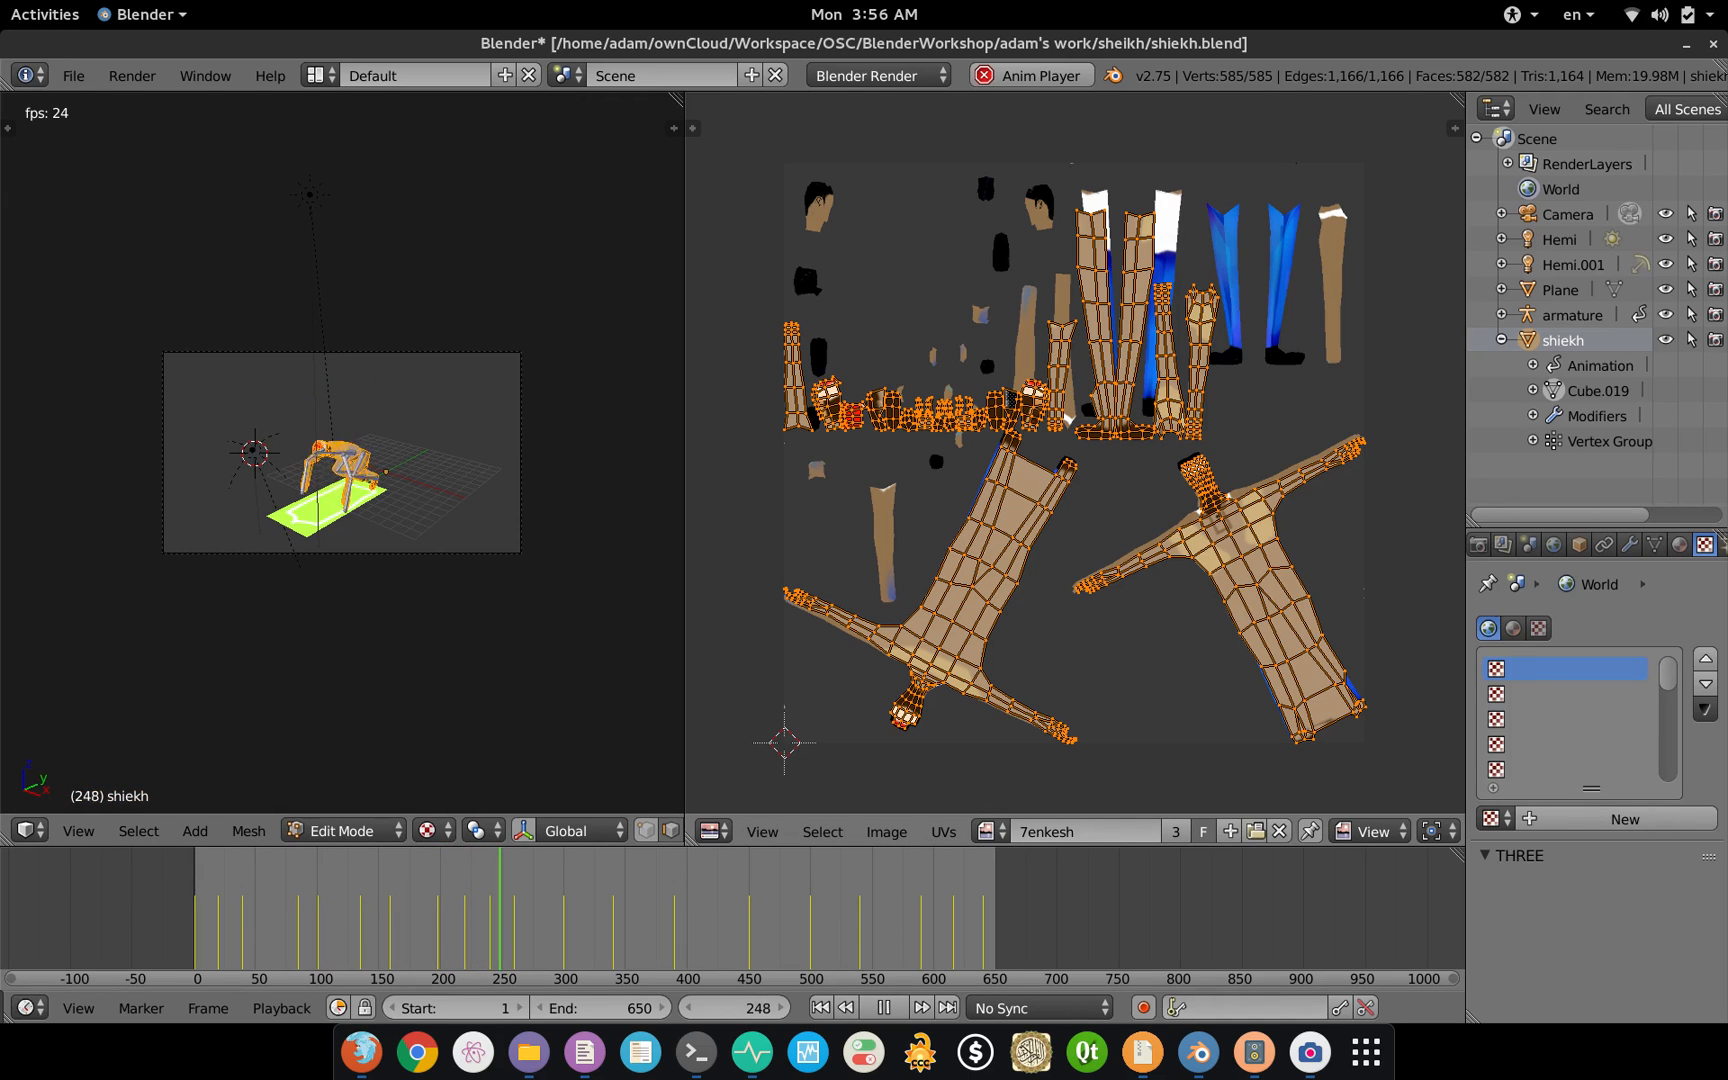
pyautogui.click(894, 1006)
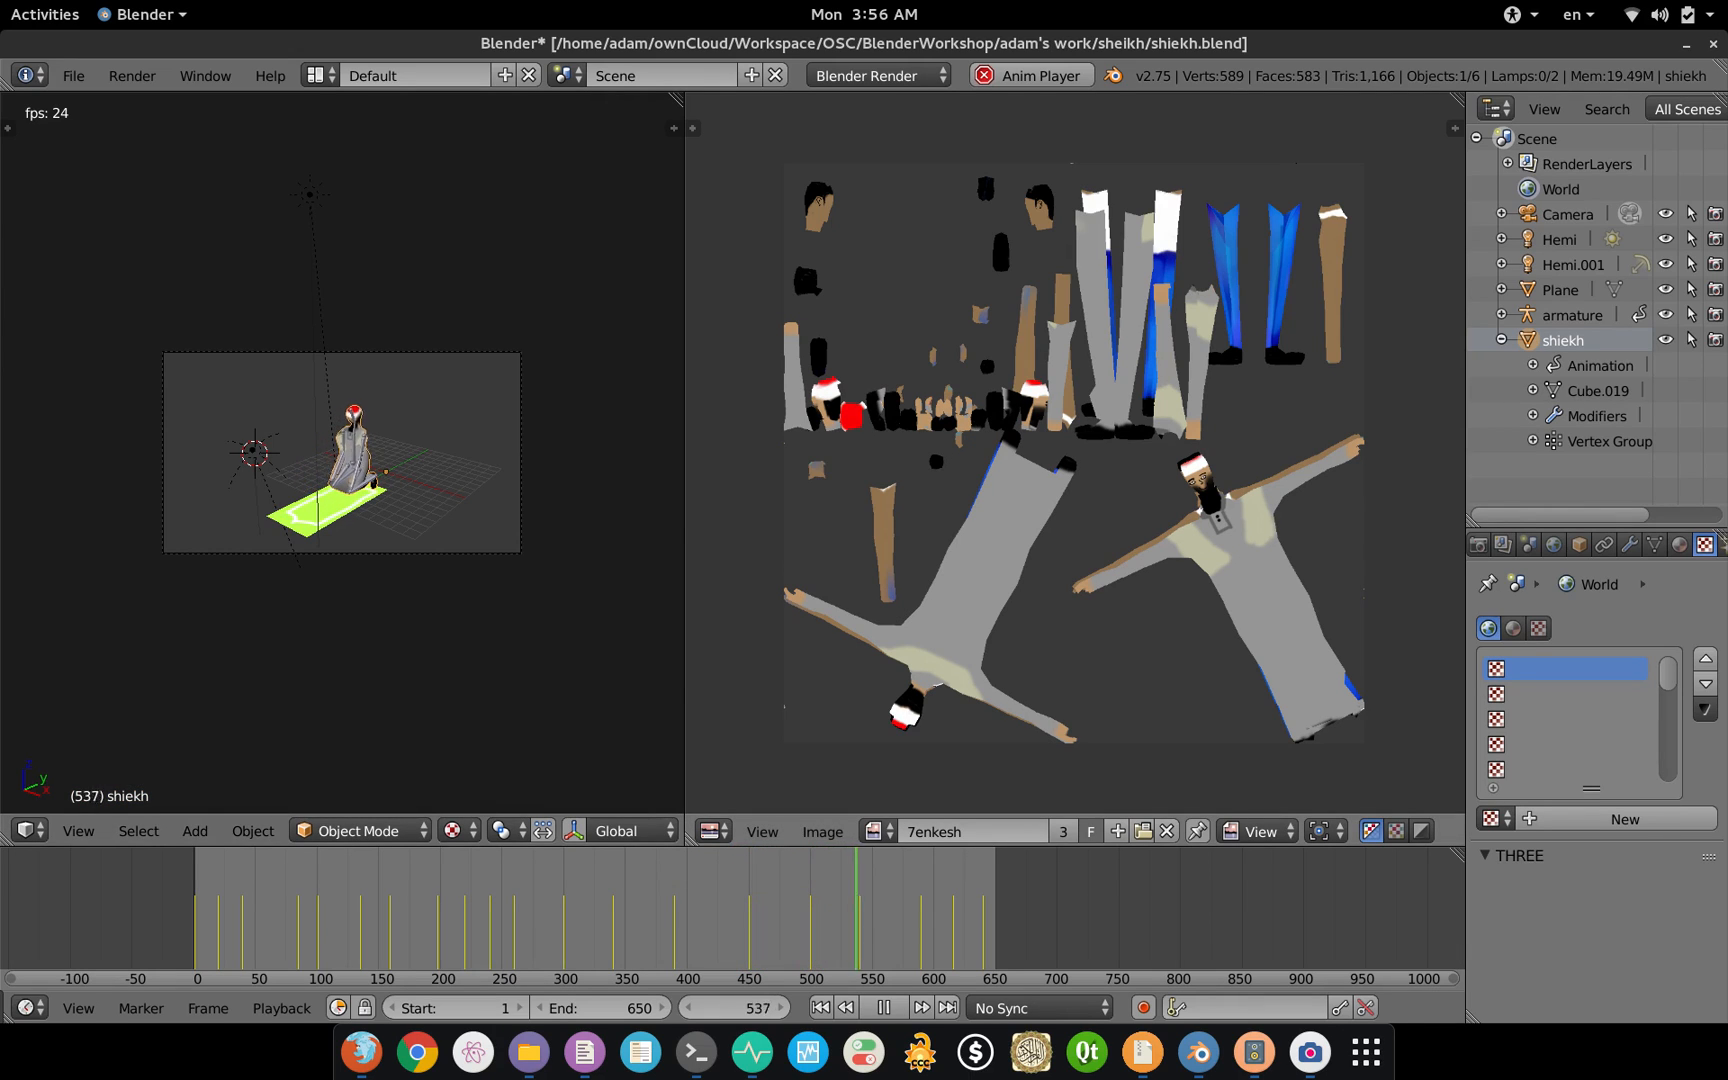
pyautogui.click(892, 1006)
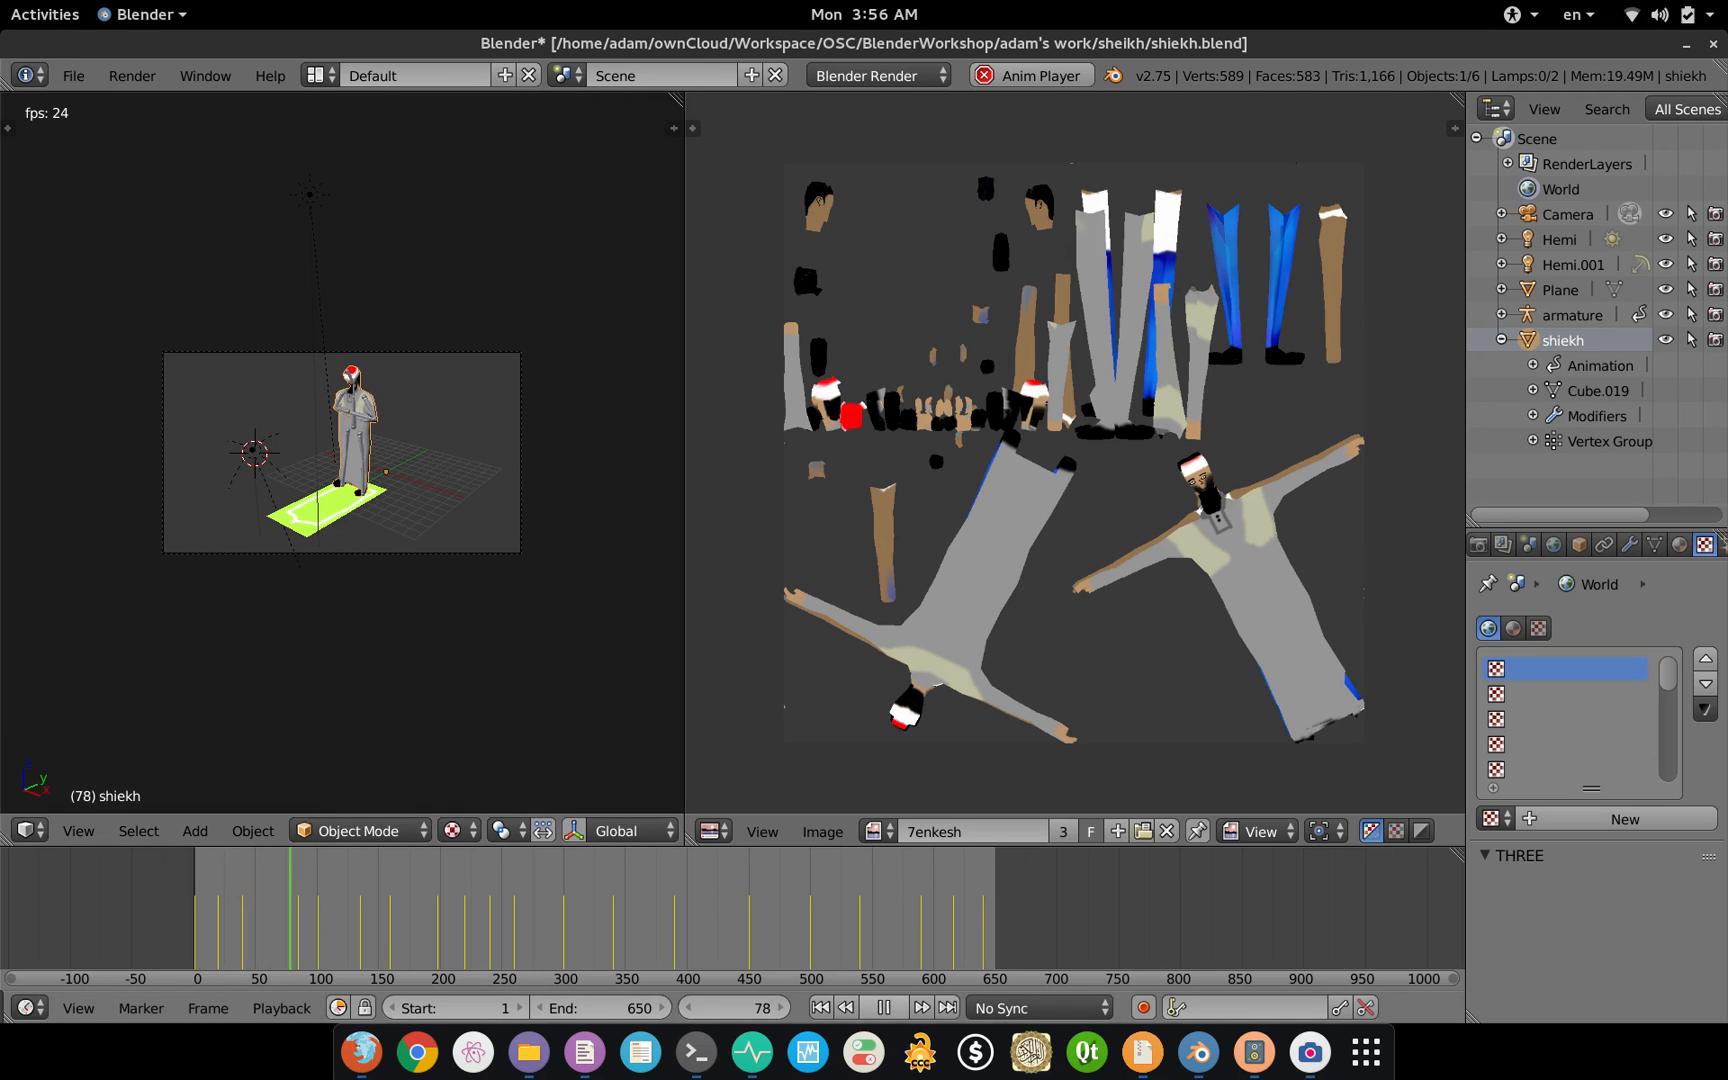
# Step: Bring up the File menu's Export formats to look for a B3D (.b3d) entry
pyautogui.click(72, 74)
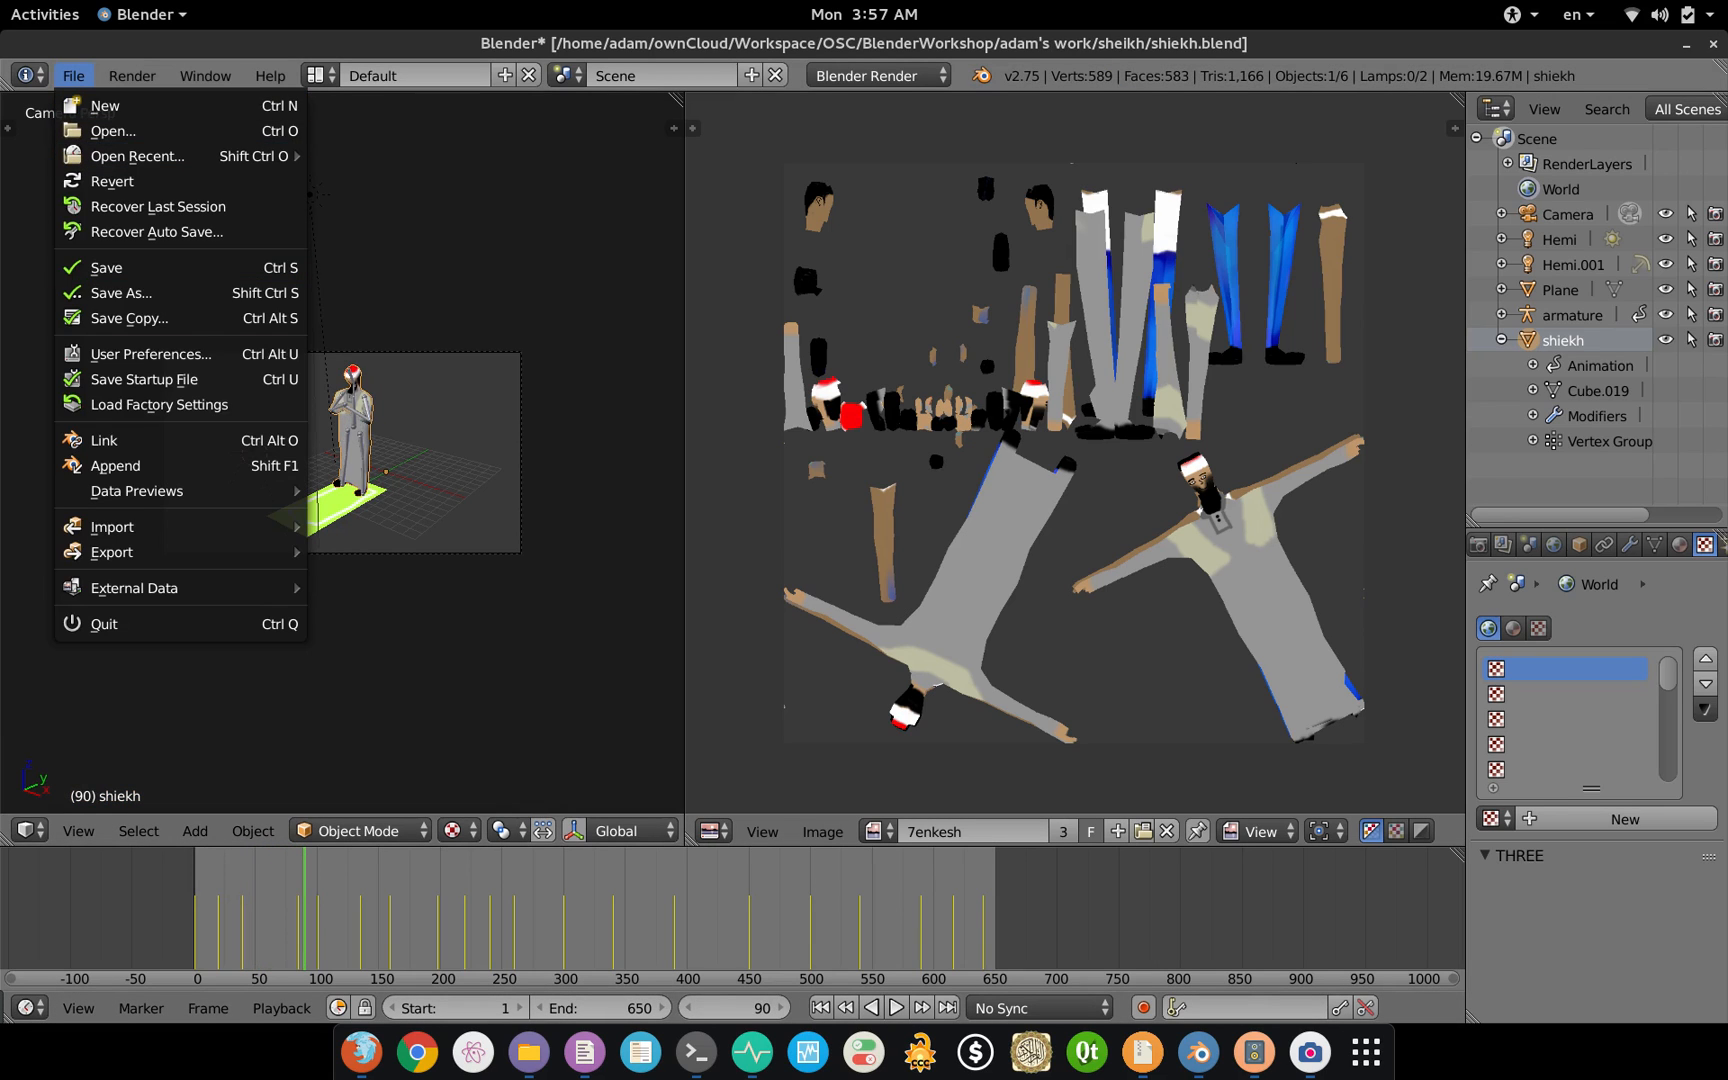
pyautogui.moveTo(112, 552)
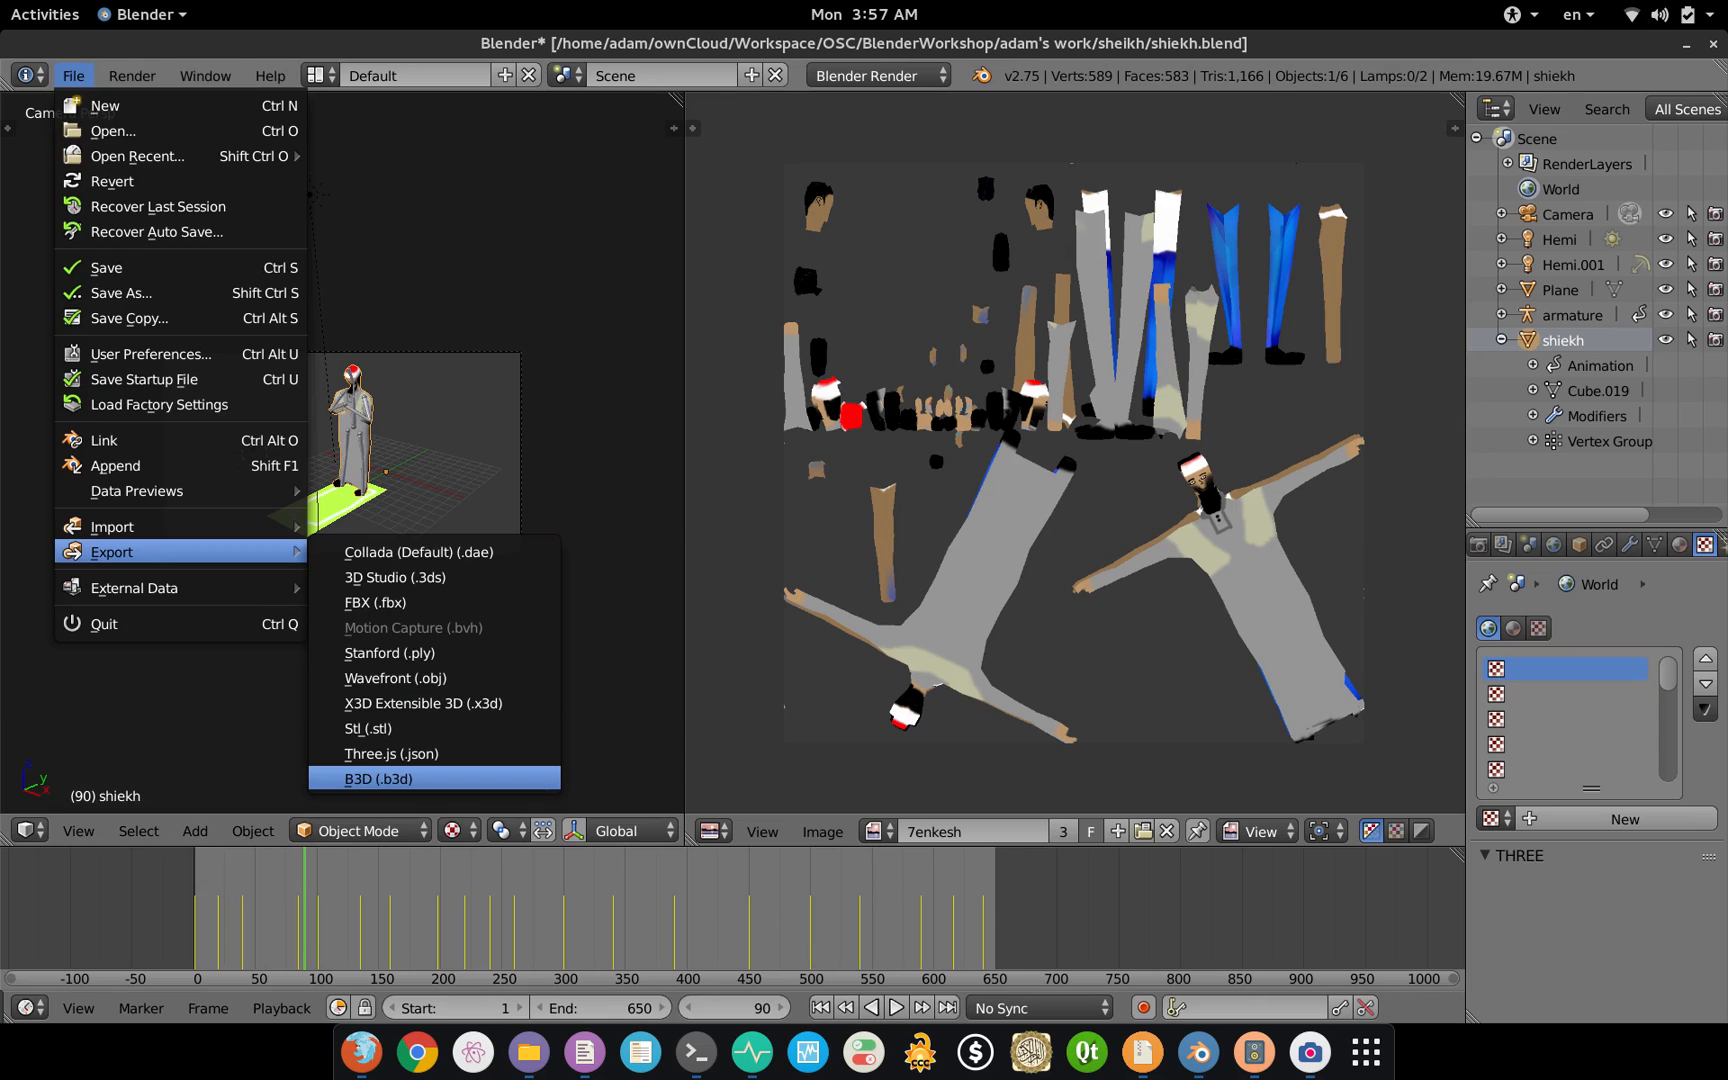
pyautogui.moveTo(380, 778)
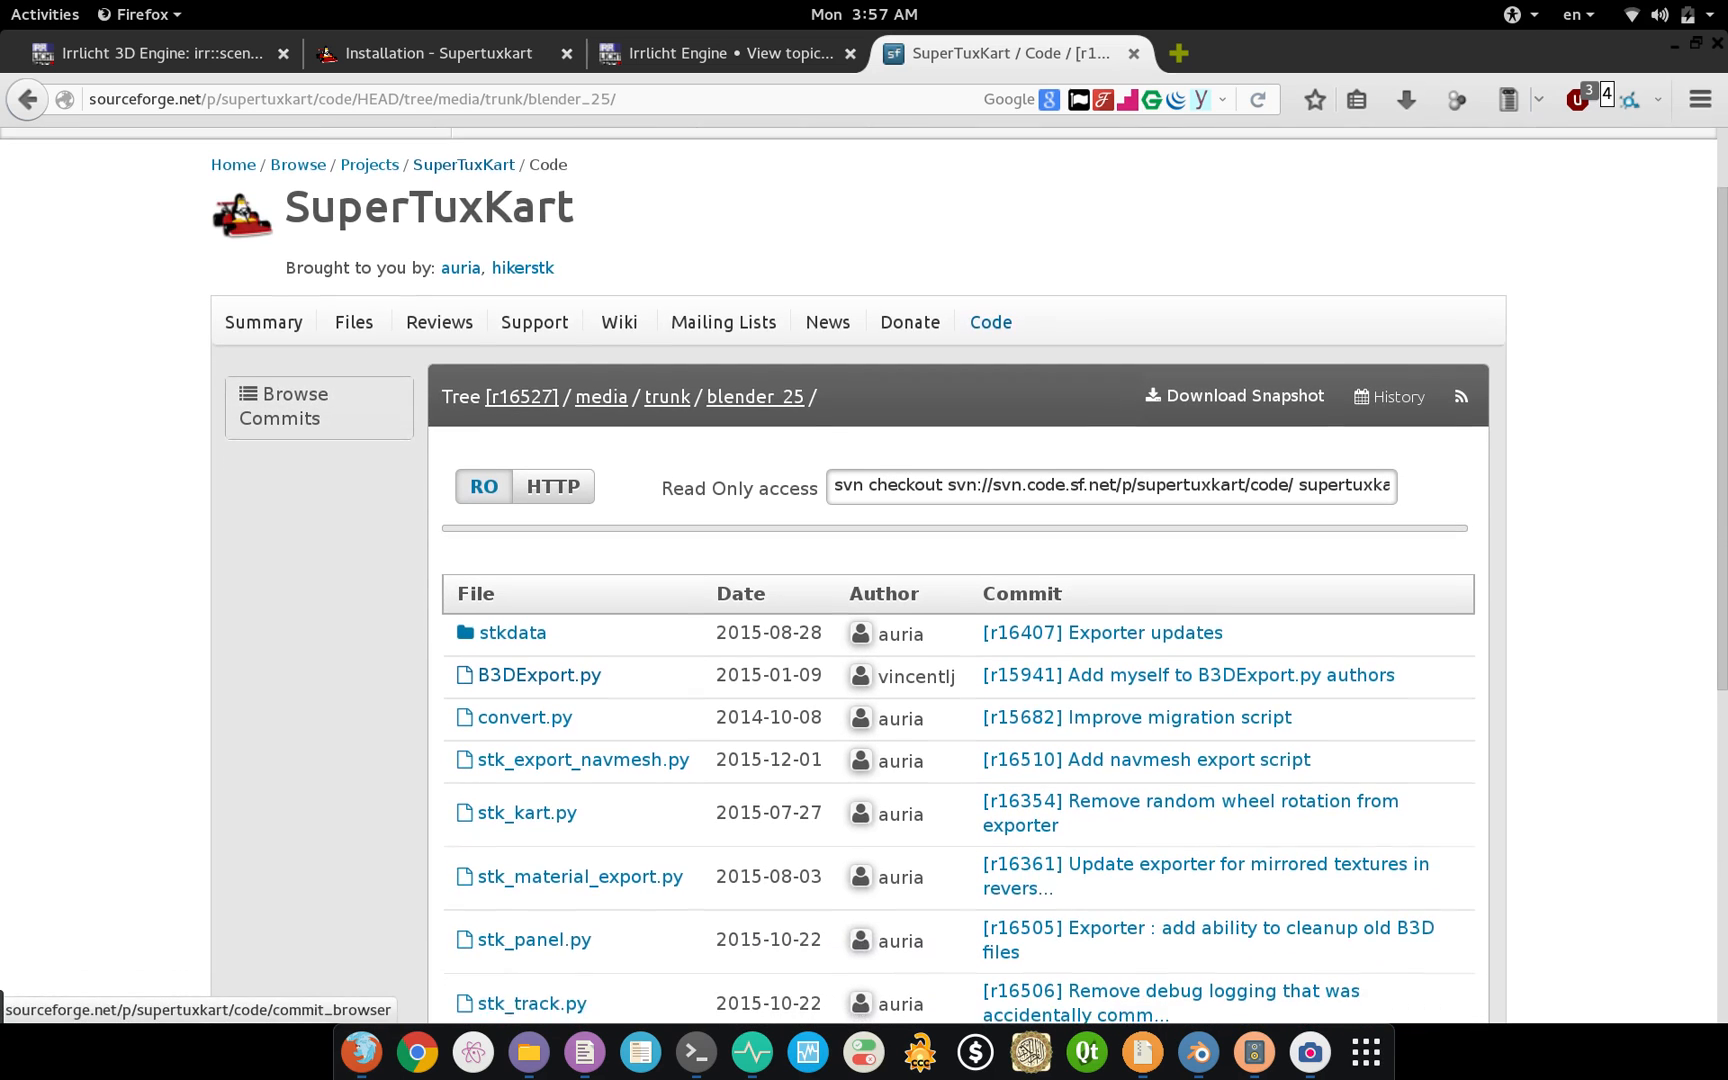
# Step: Scroll the SourceForge blender_25 folder to reach the B3DExport.py script
pyautogui.scroll(-3)
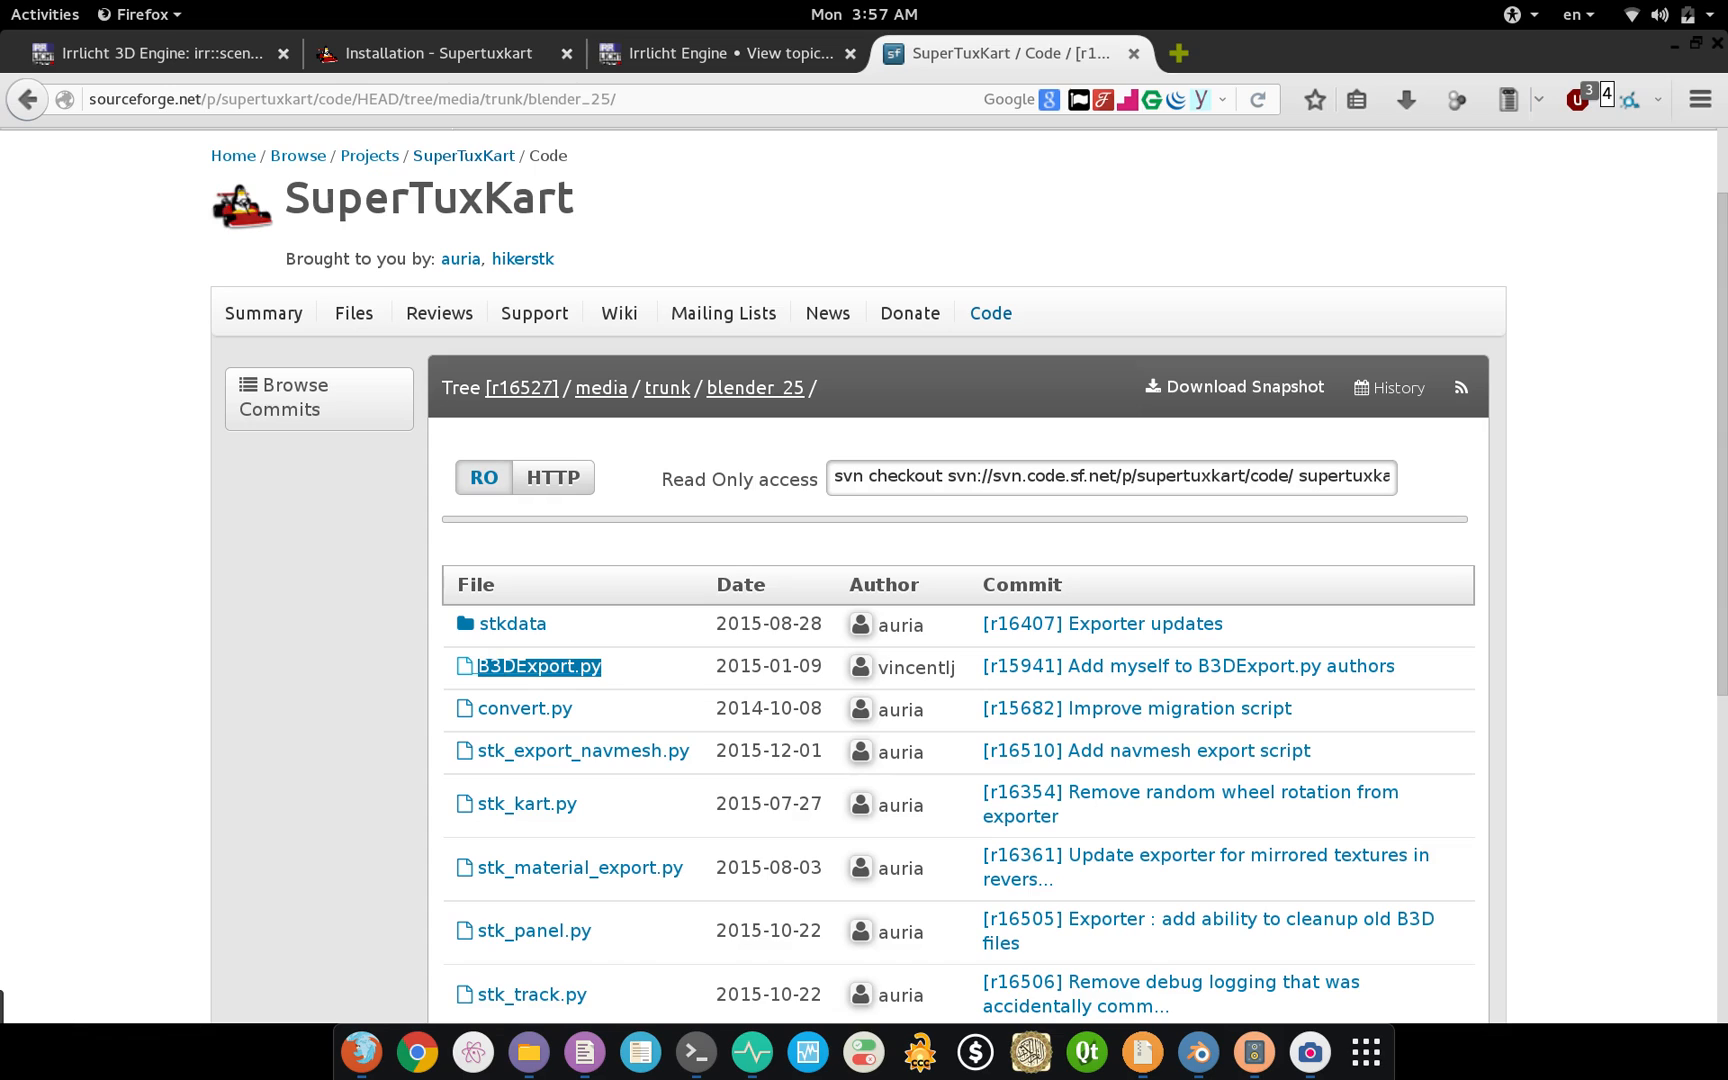
pyautogui.moveTo(538, 666)
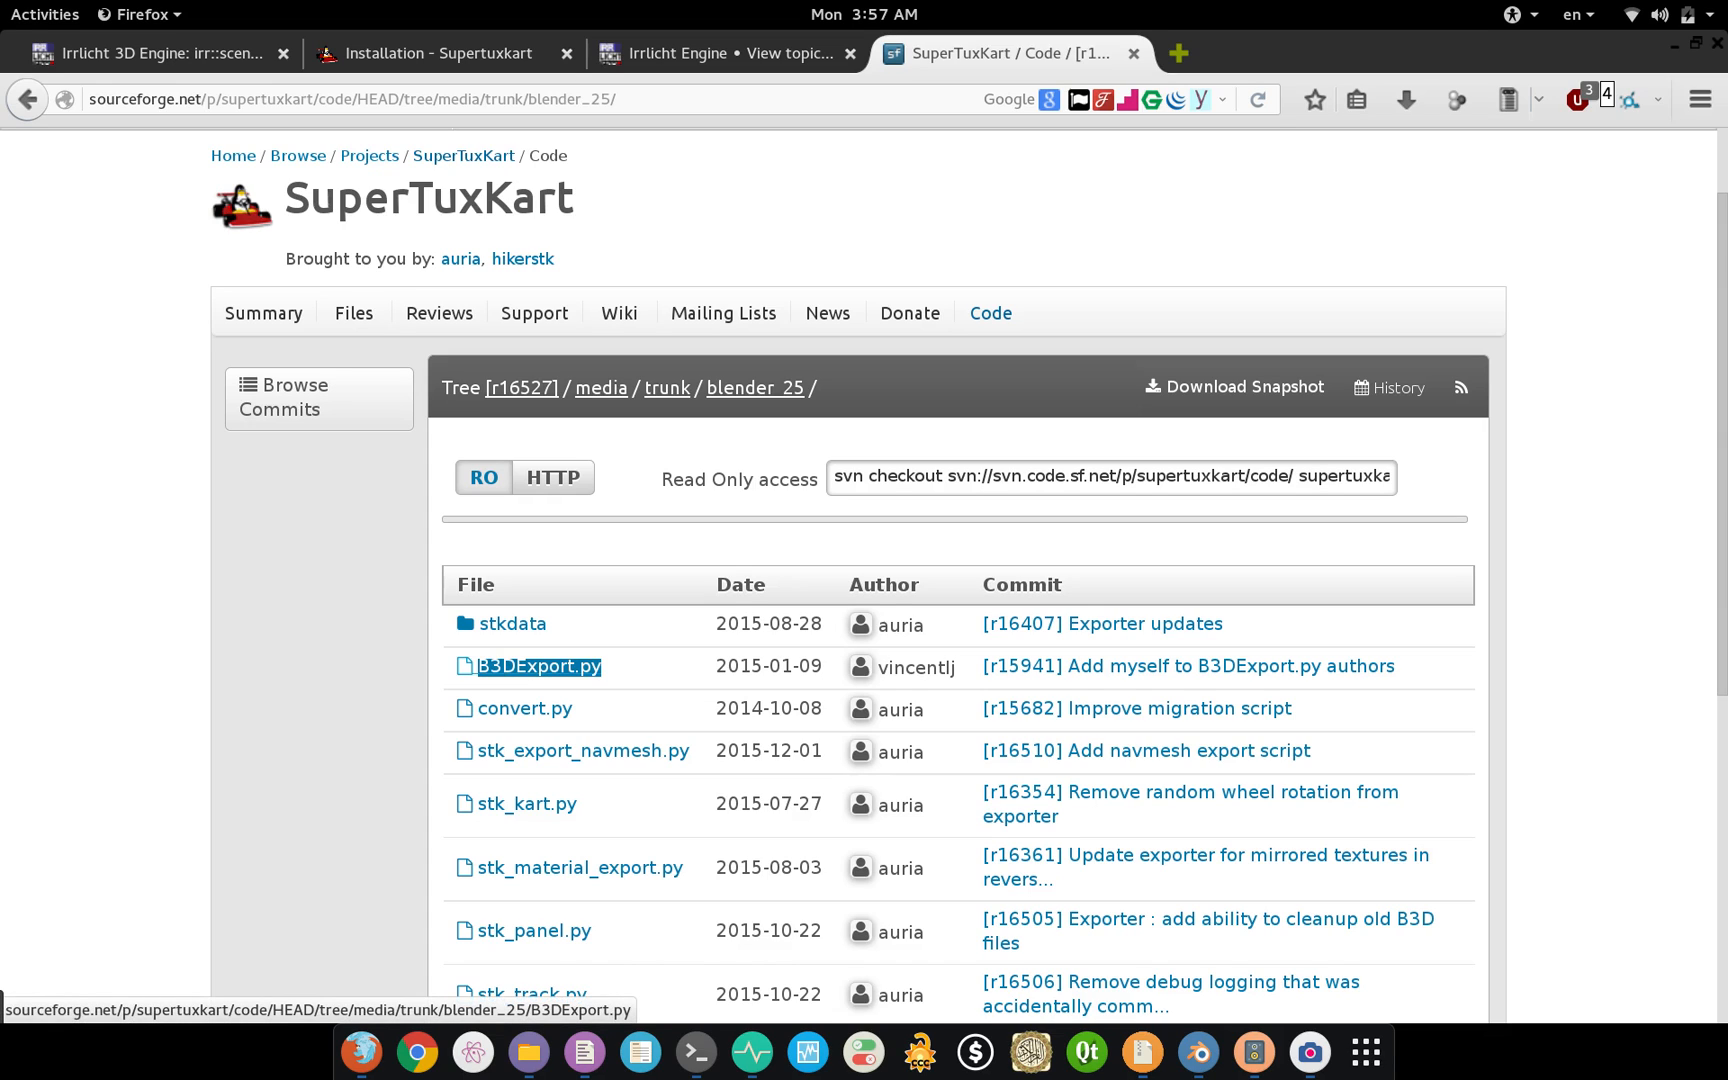
pyautogui.moveTo(1140, 1052)
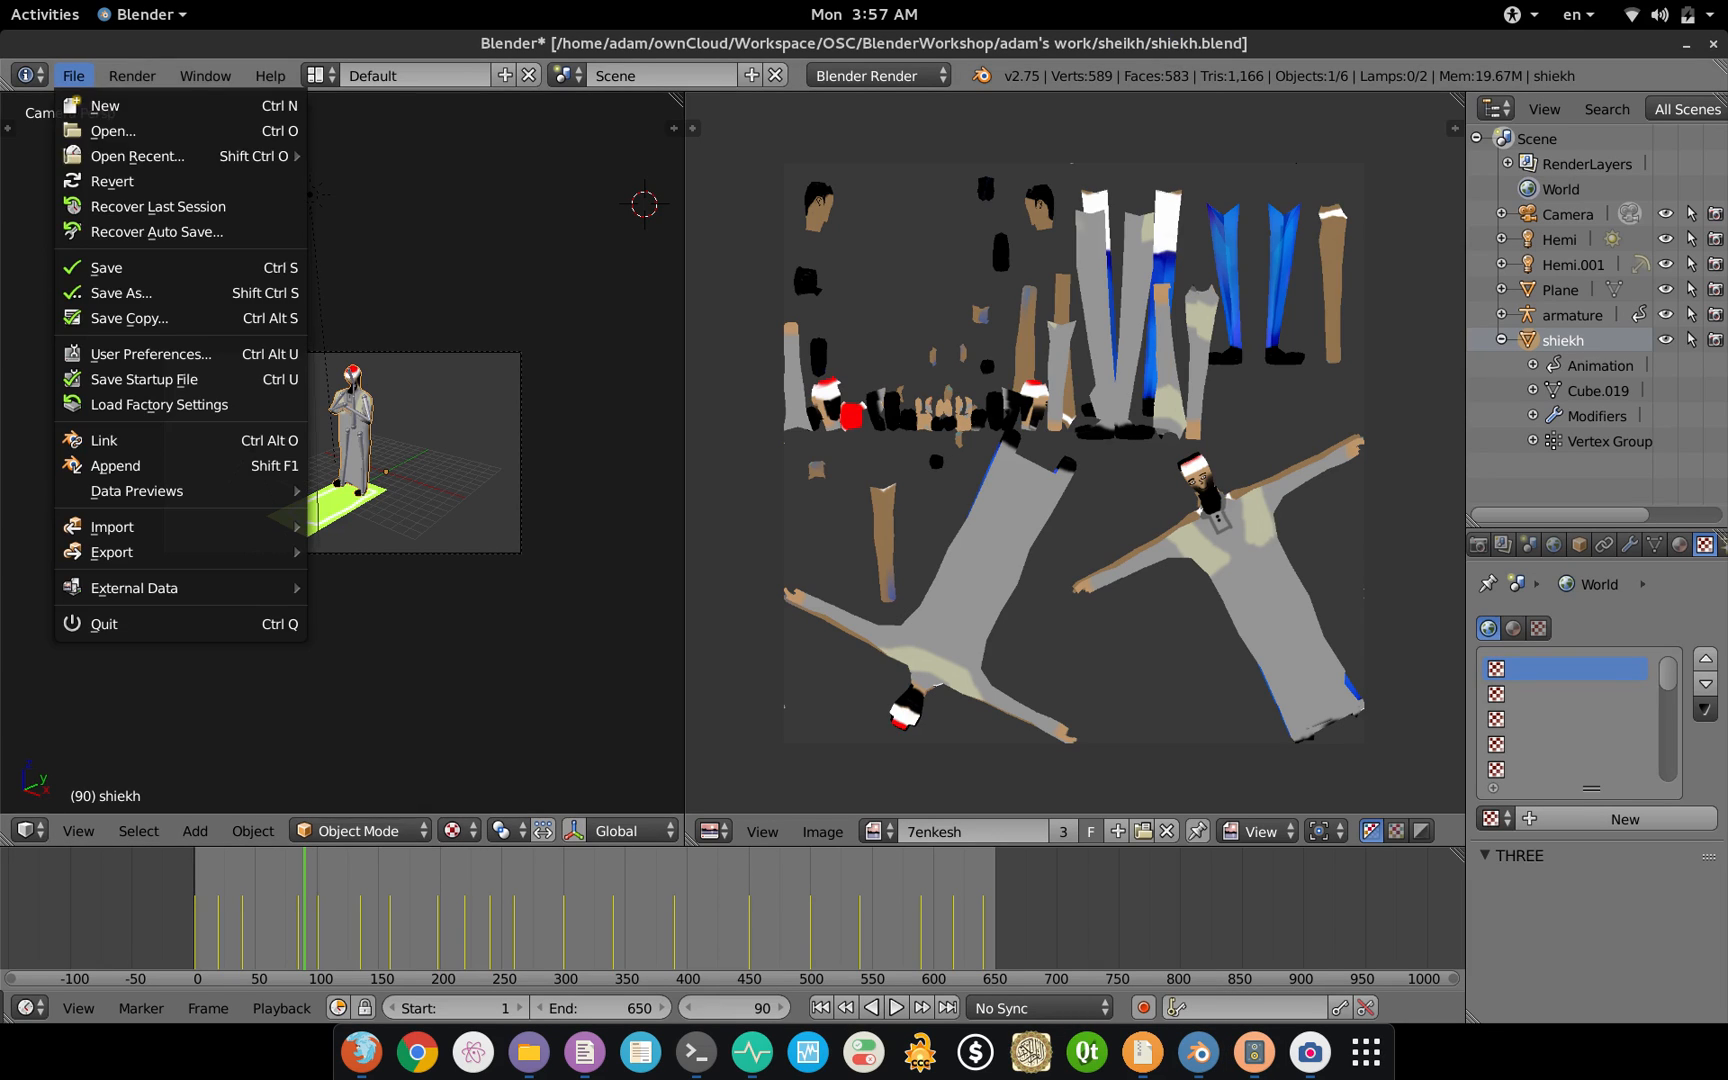
# Step: Enable the Import-Export: B3D (BLITZ3D) Model Exporter add-on under User add-ons
pyautogui.click(150, 354)
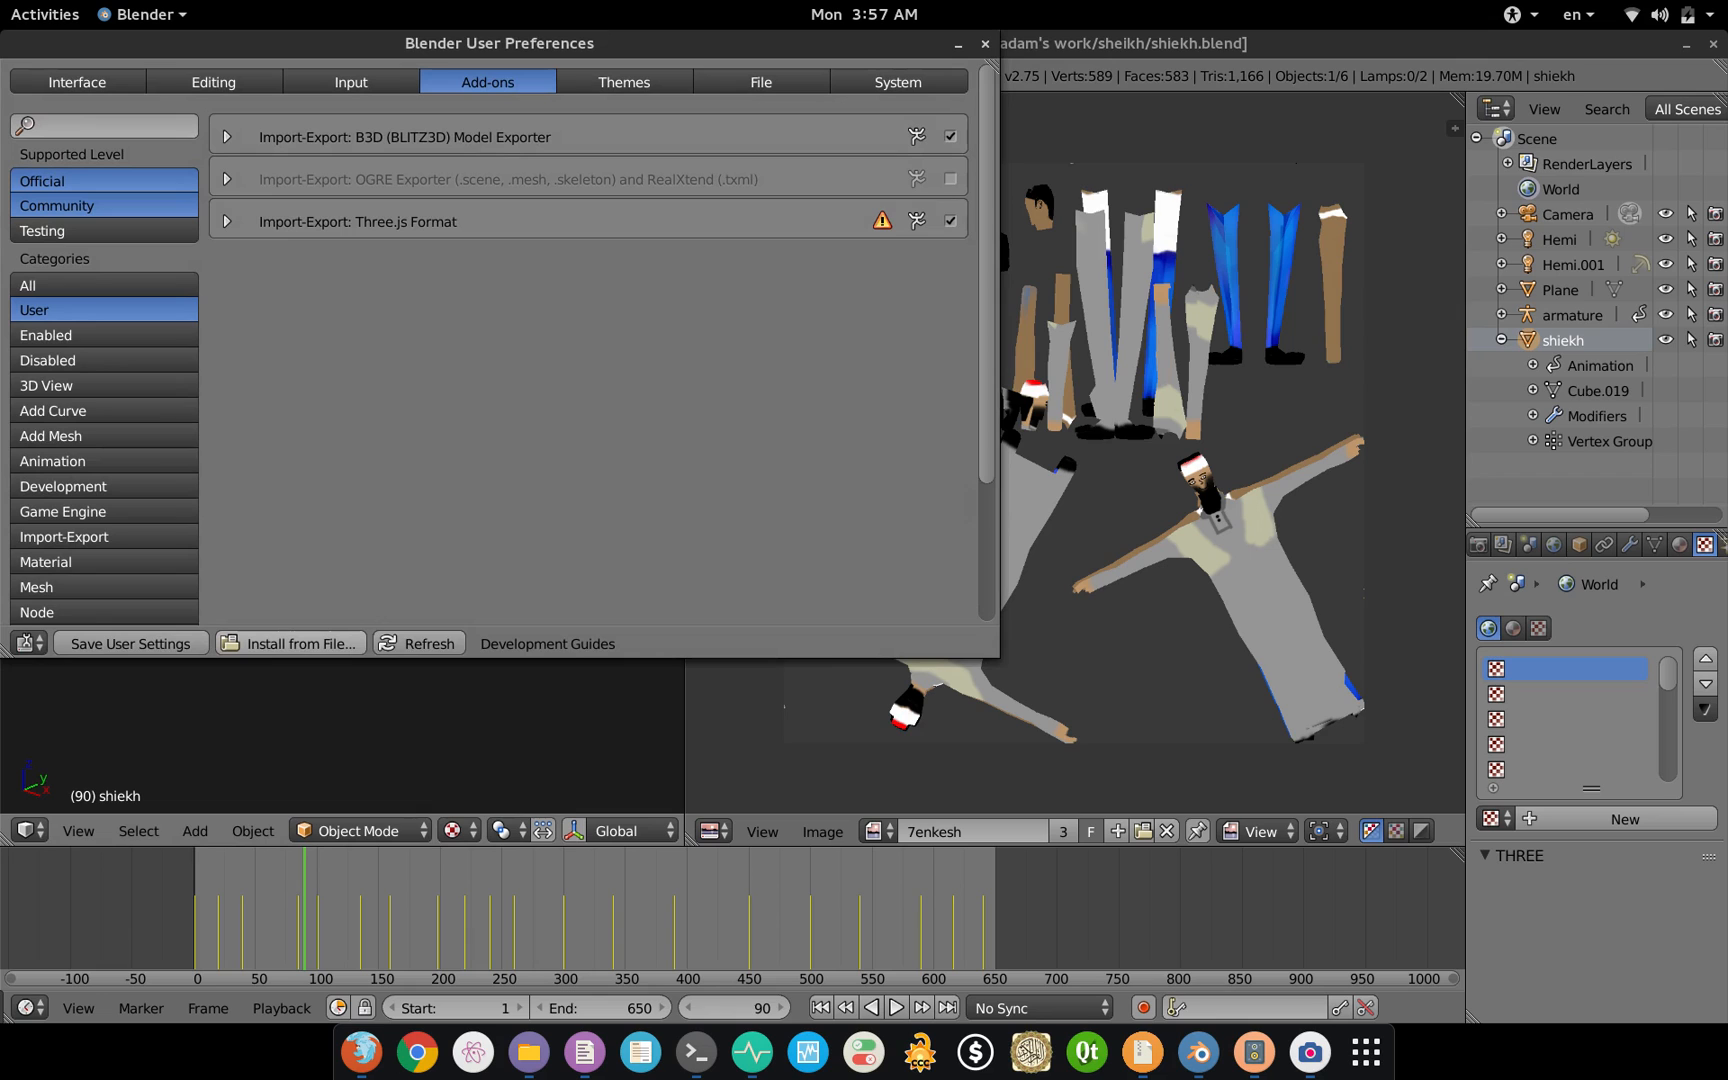
pyautogui.moveTo(290, 642)
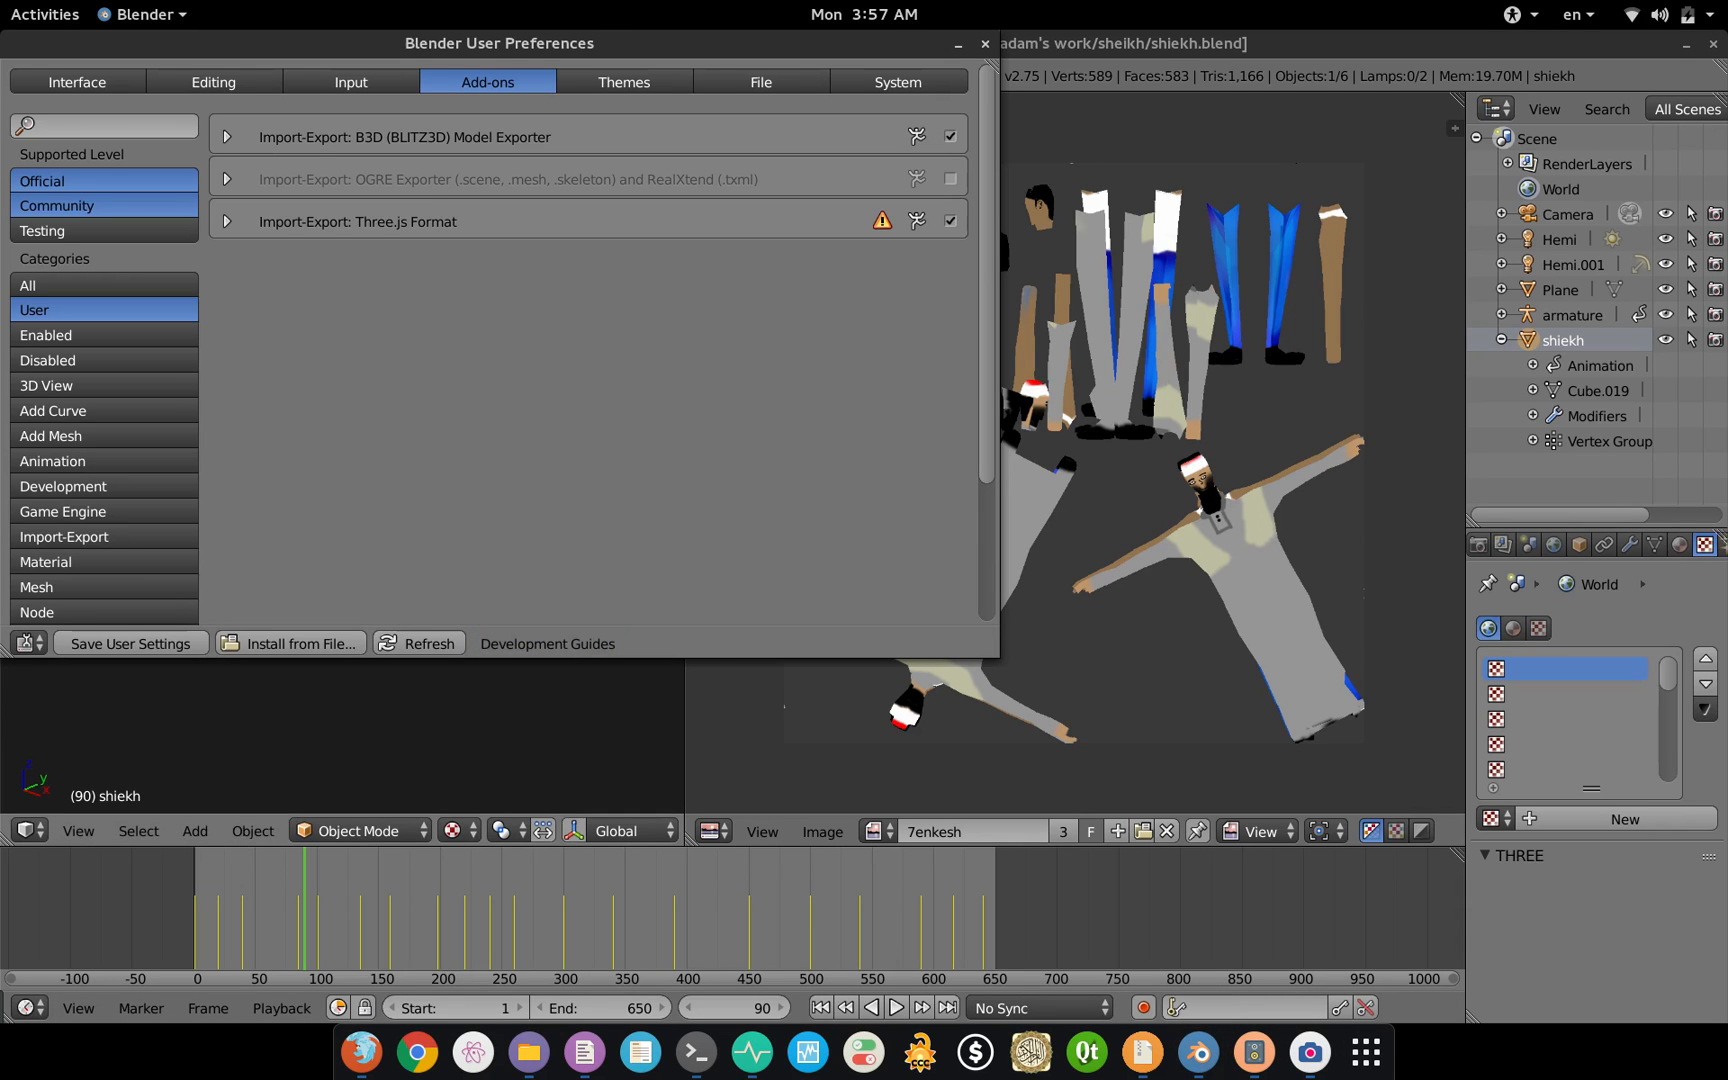
pyautogui.click(948, 136)
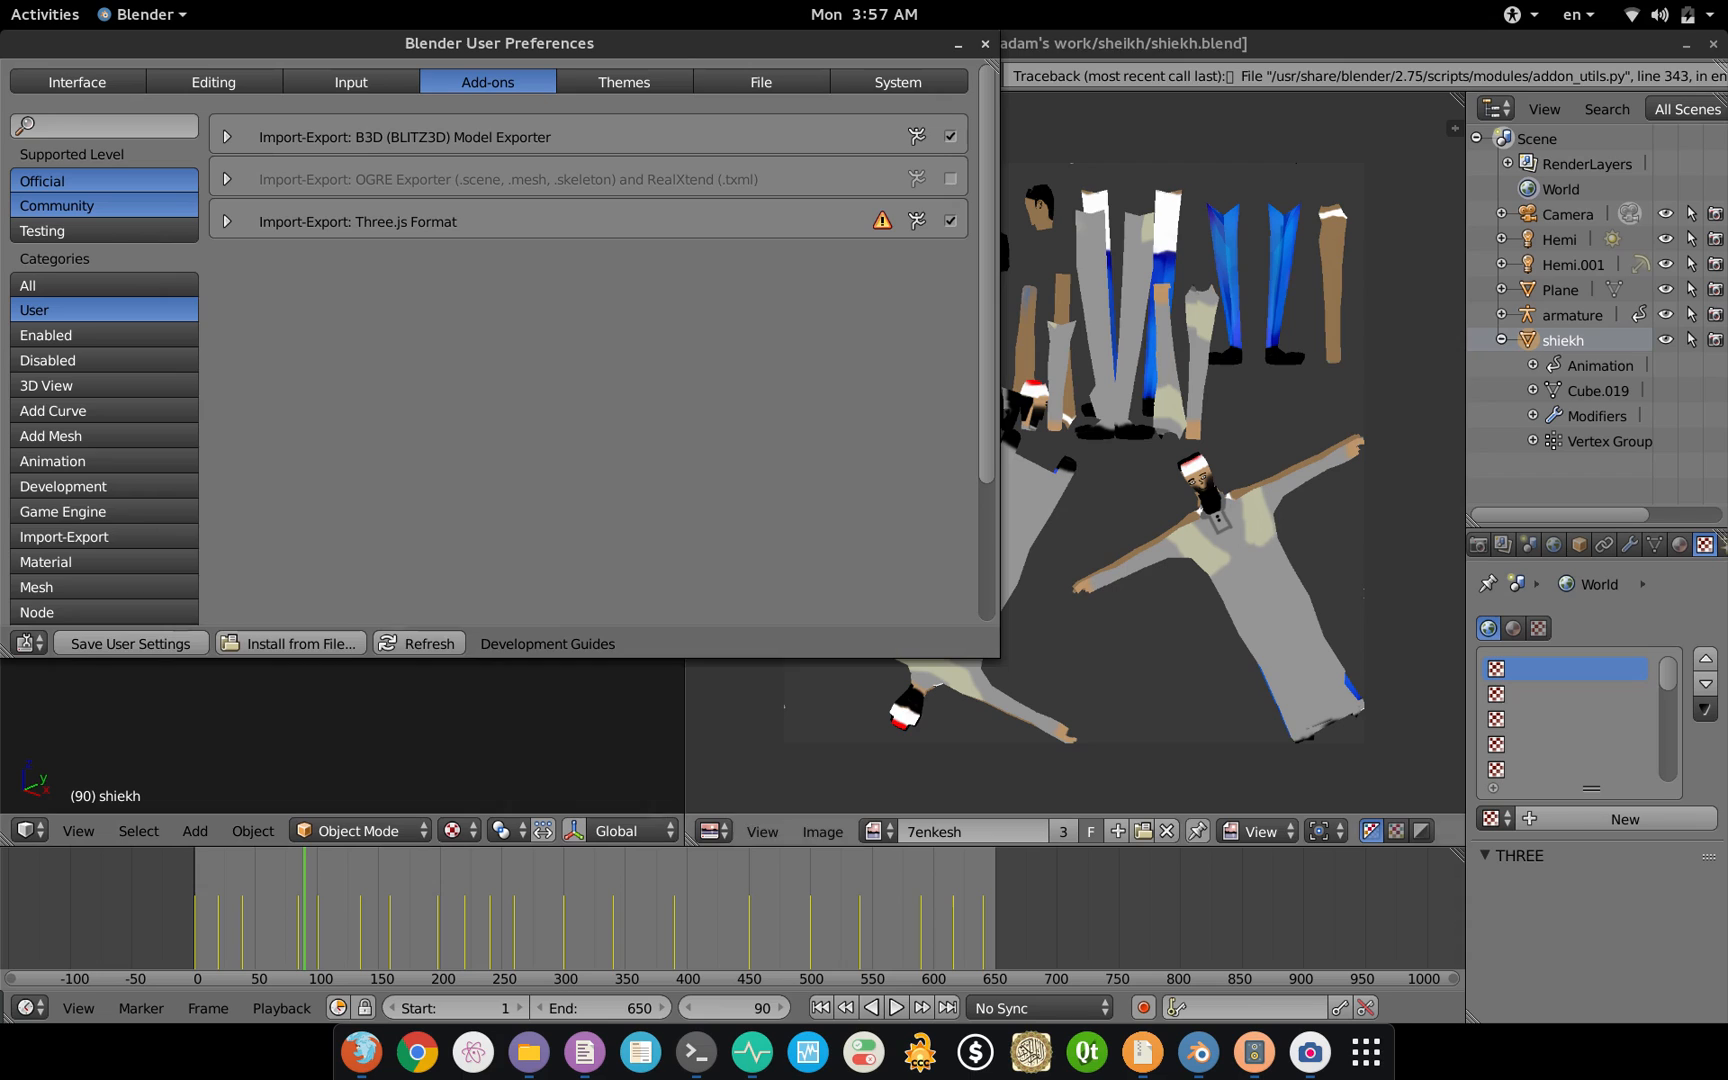
pyautogui.click(72, 74)
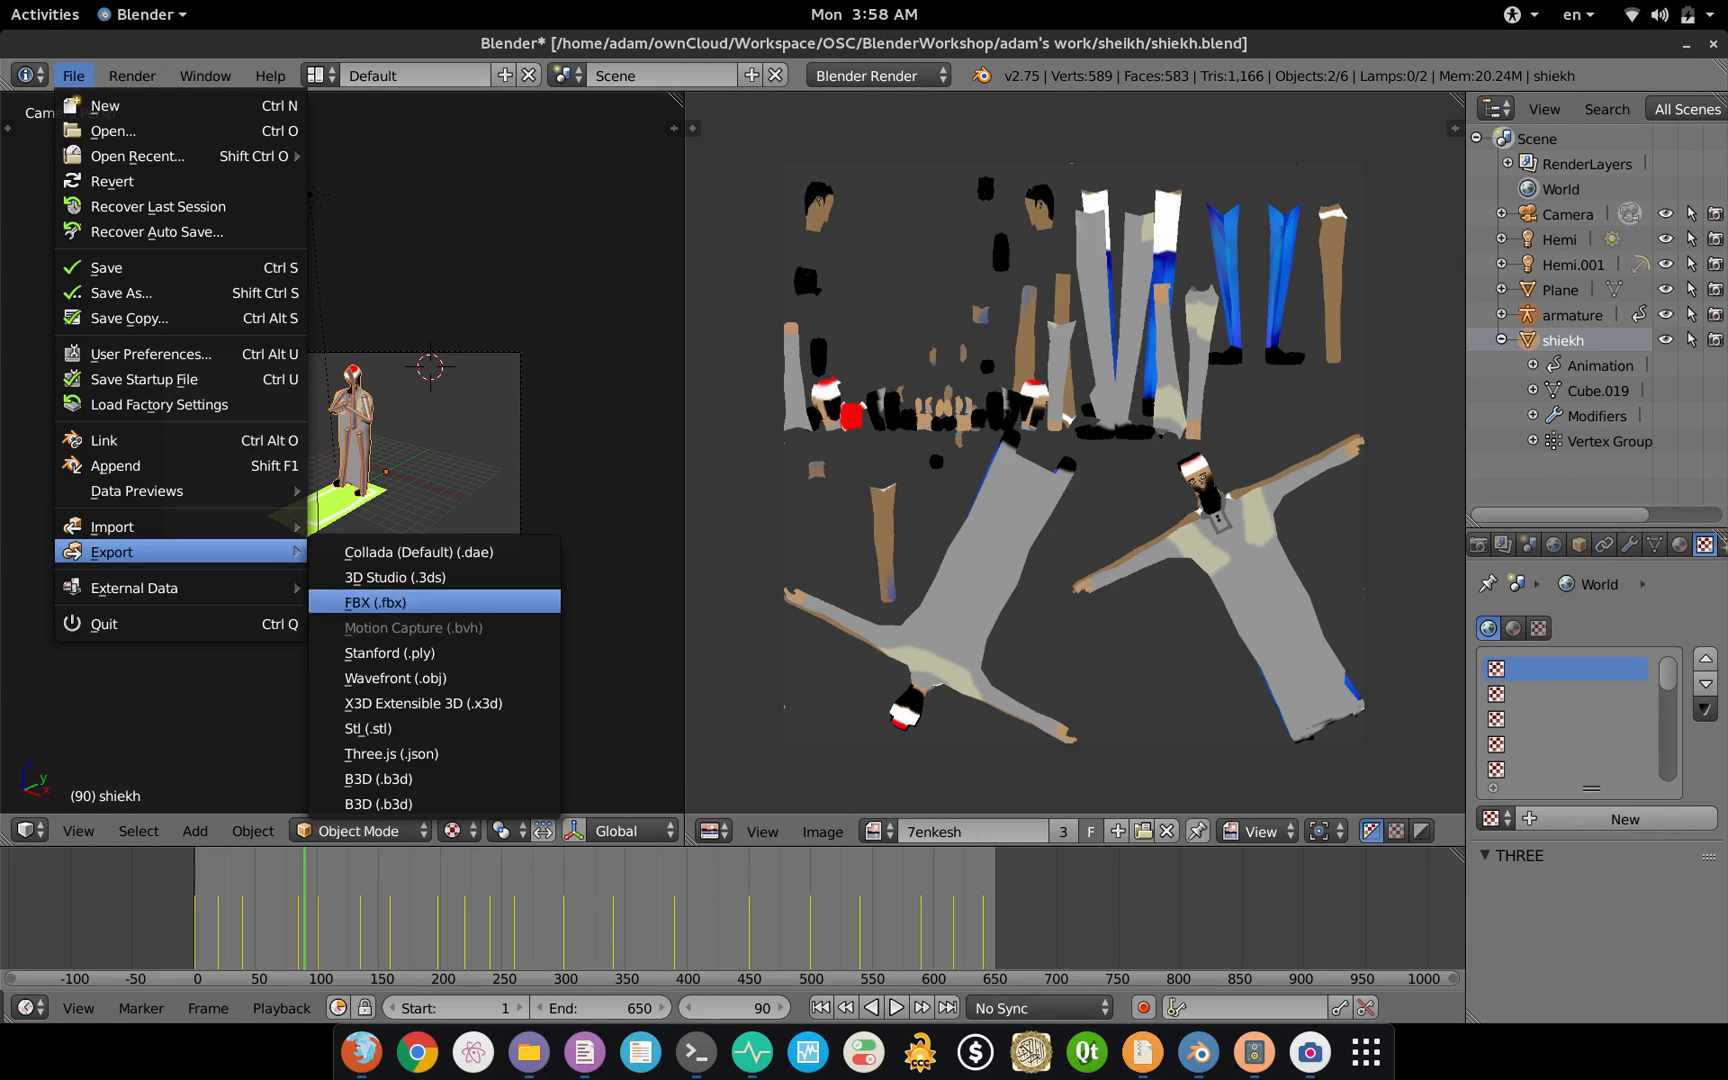
pyautogui.moveTo(380, 804)
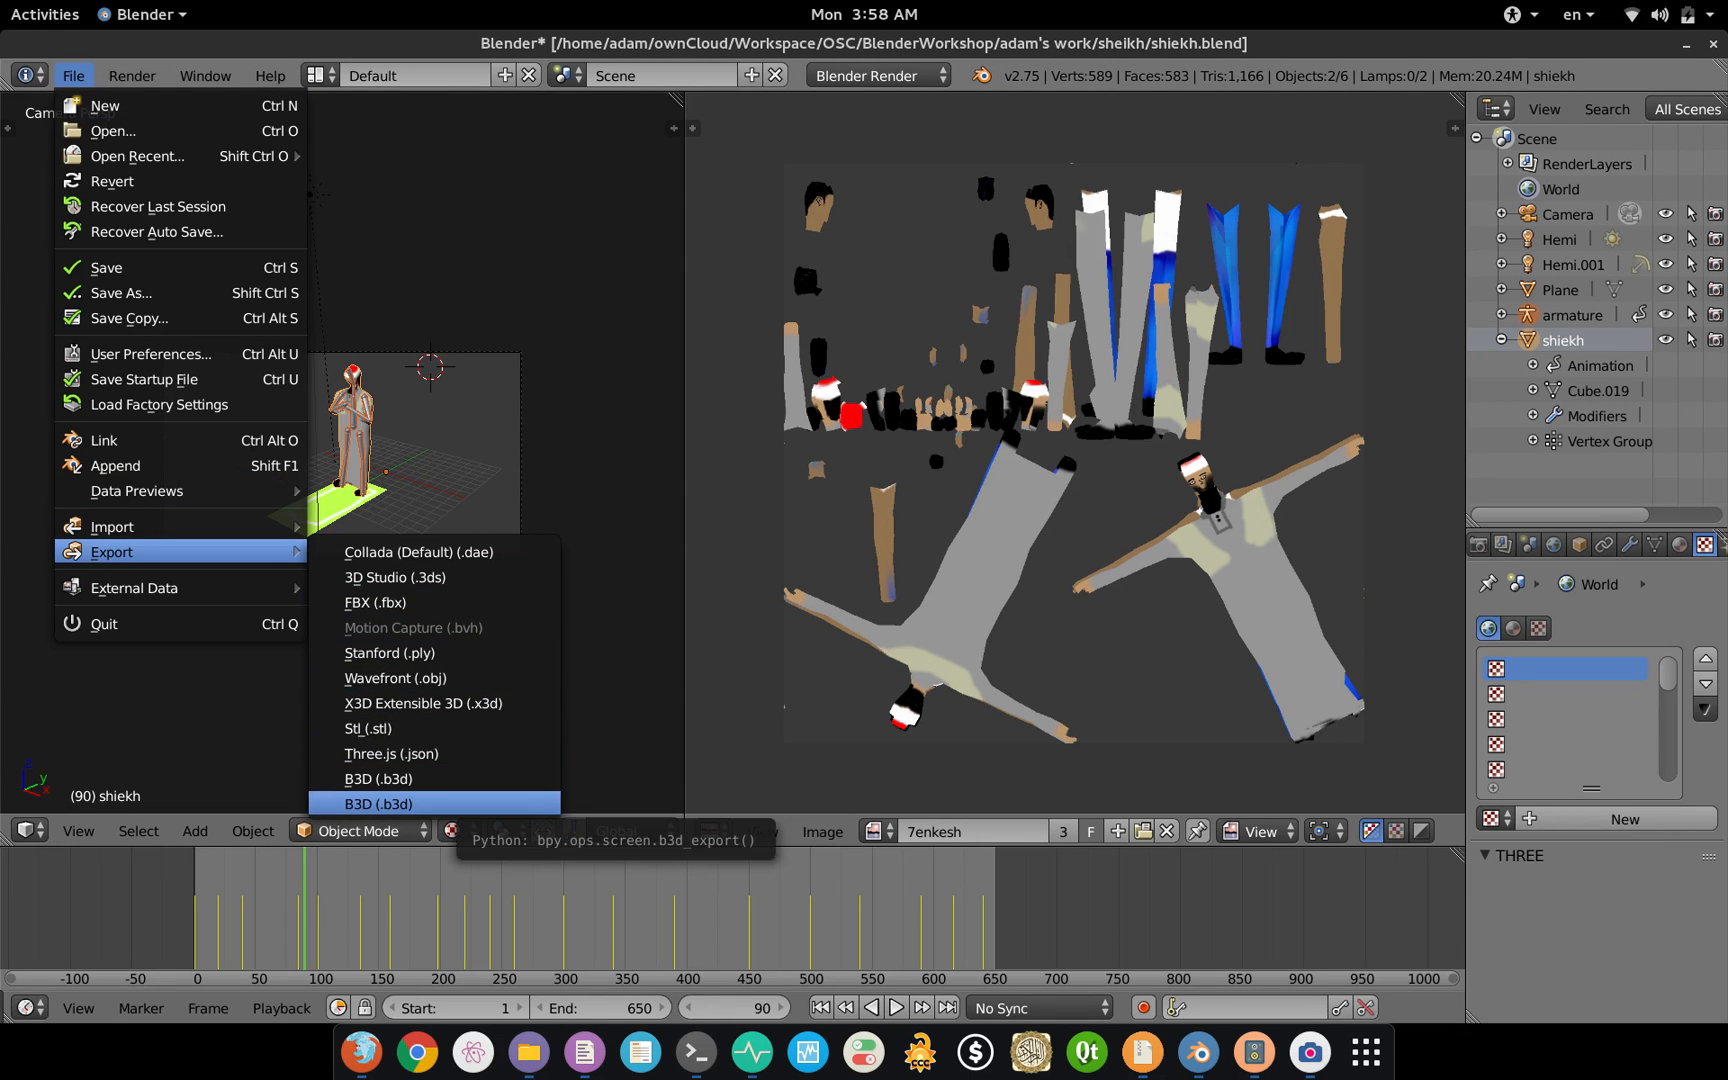
# Step: Start a B3D (.b3d) export targeting shiekh.b3d in the sheikh folder
pyautogui.click(382, 802)
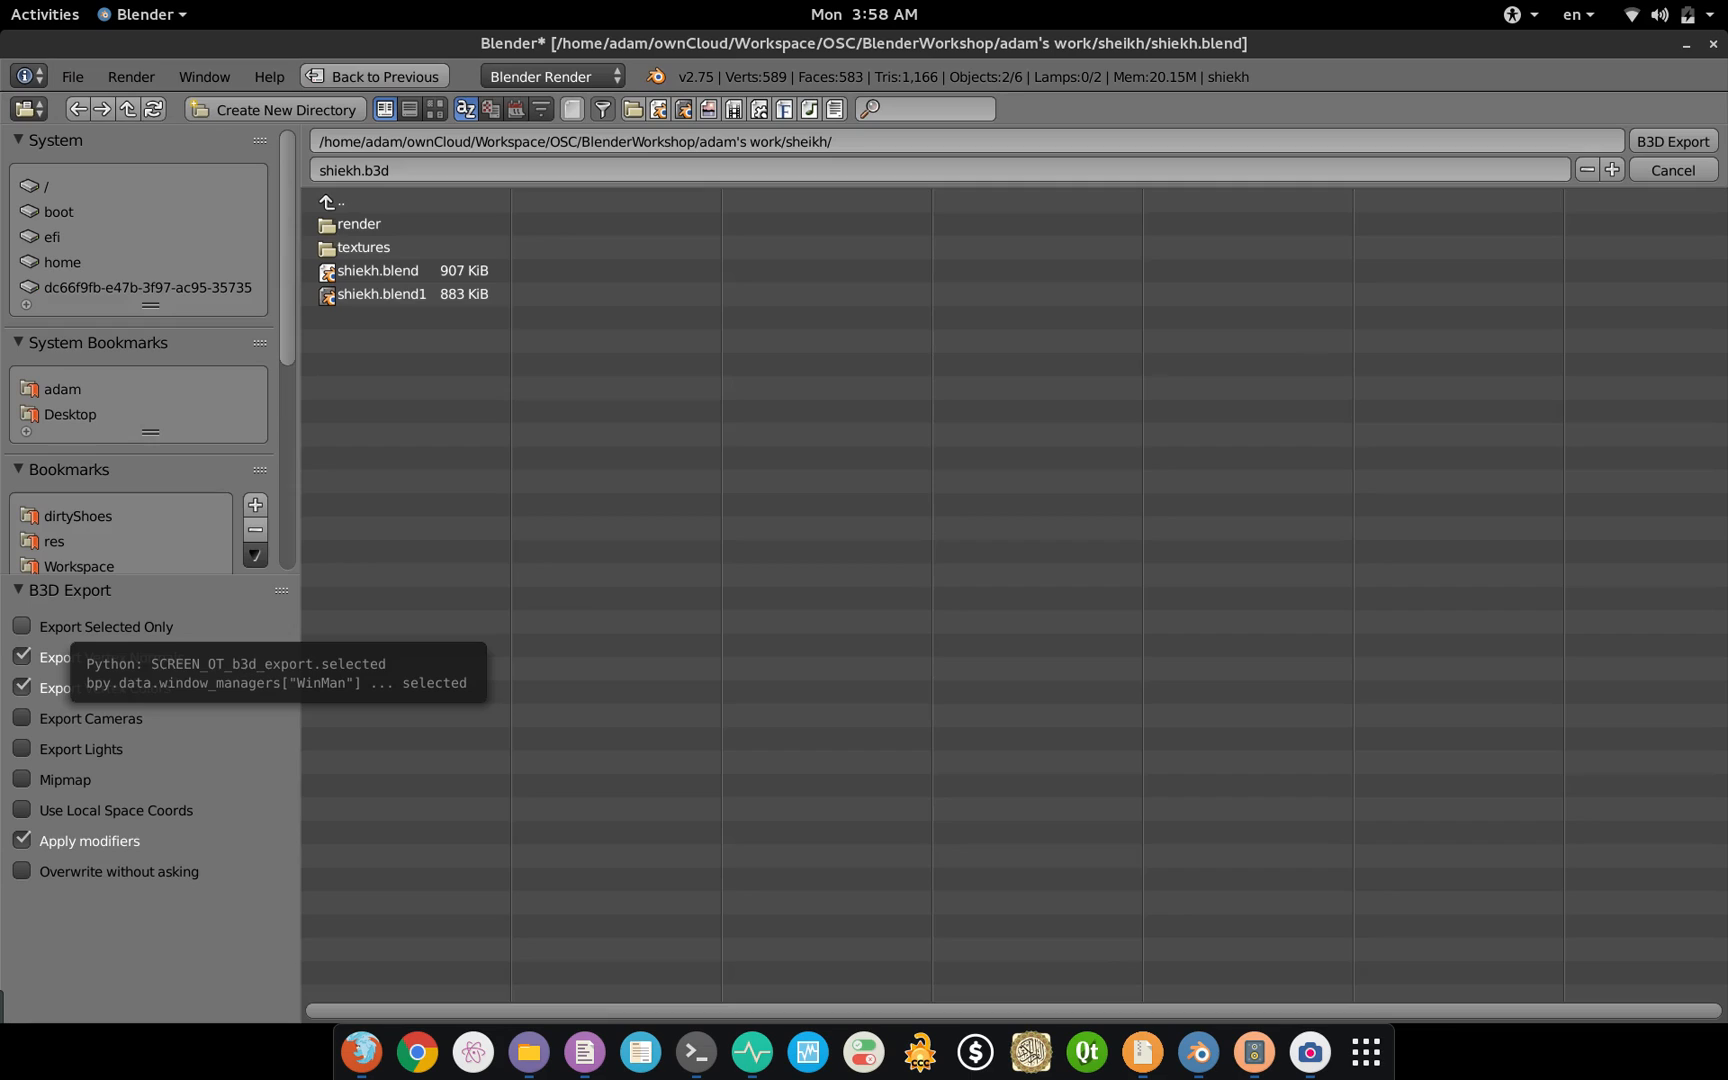
# Step: Export shiekh.b3d with Overwrite without asking enabled
pyautogui.click(22, 626)
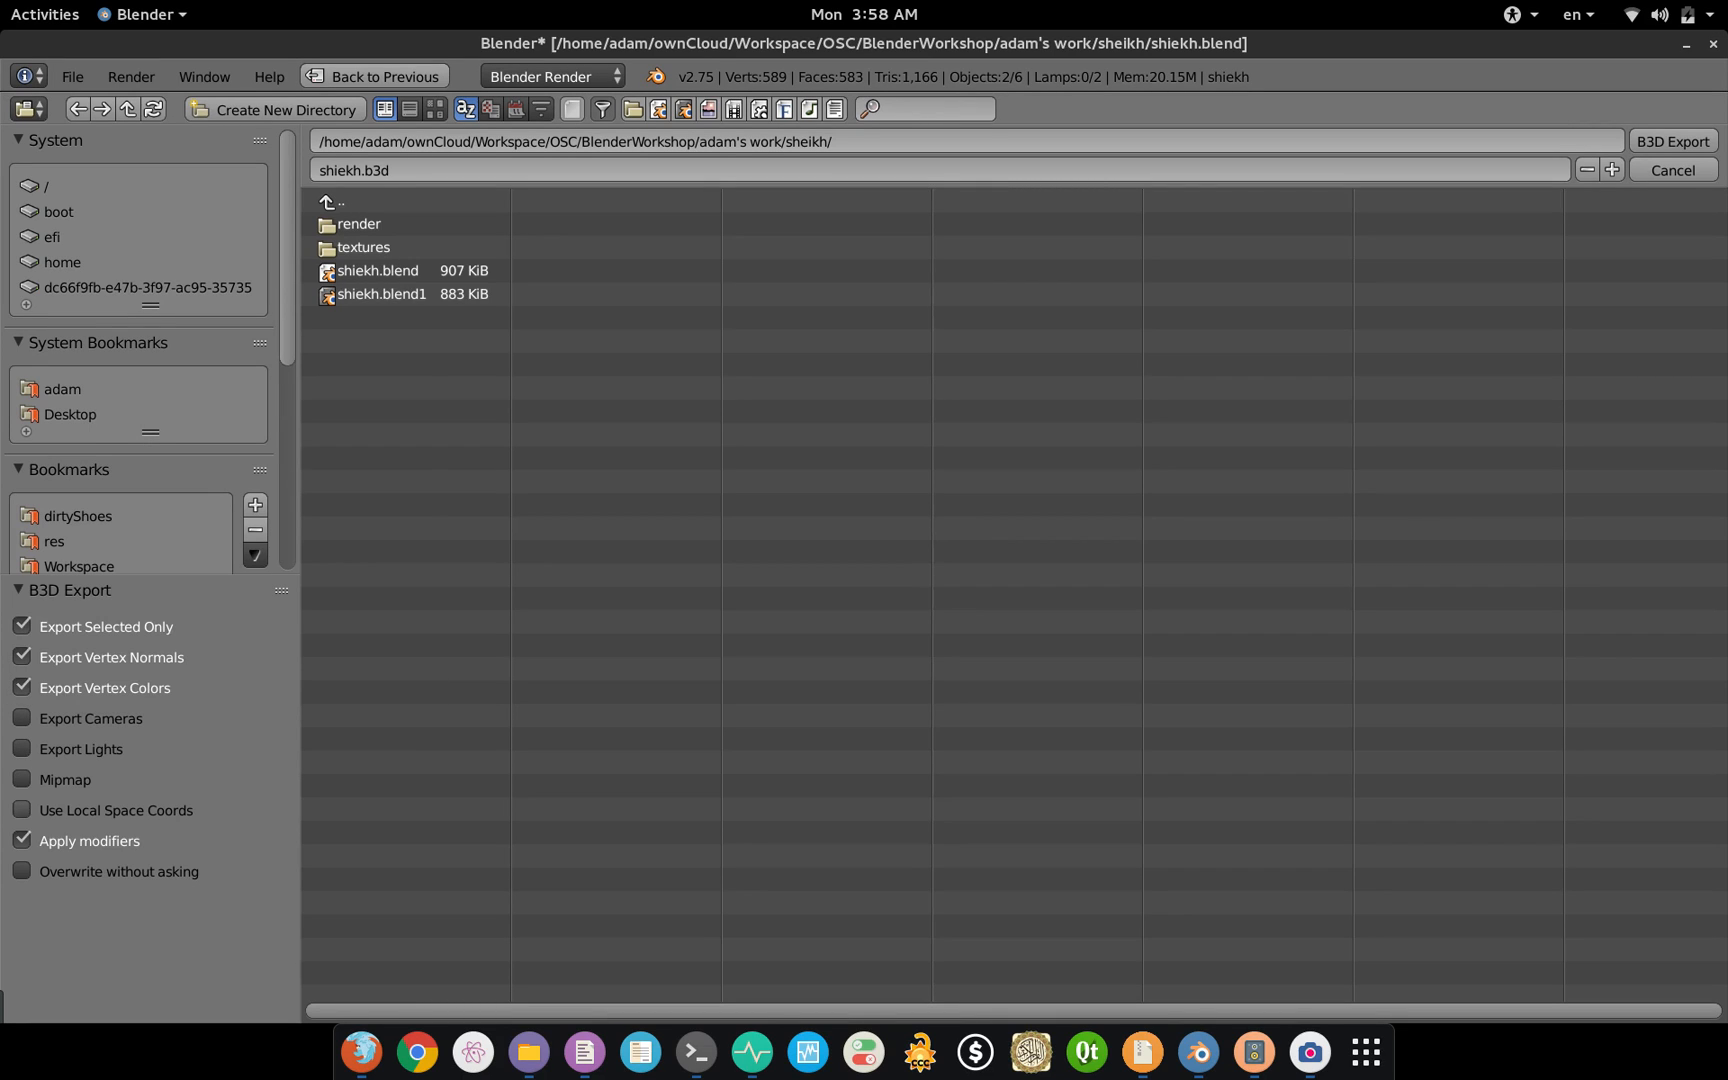
pyautogui.click(22, 870)
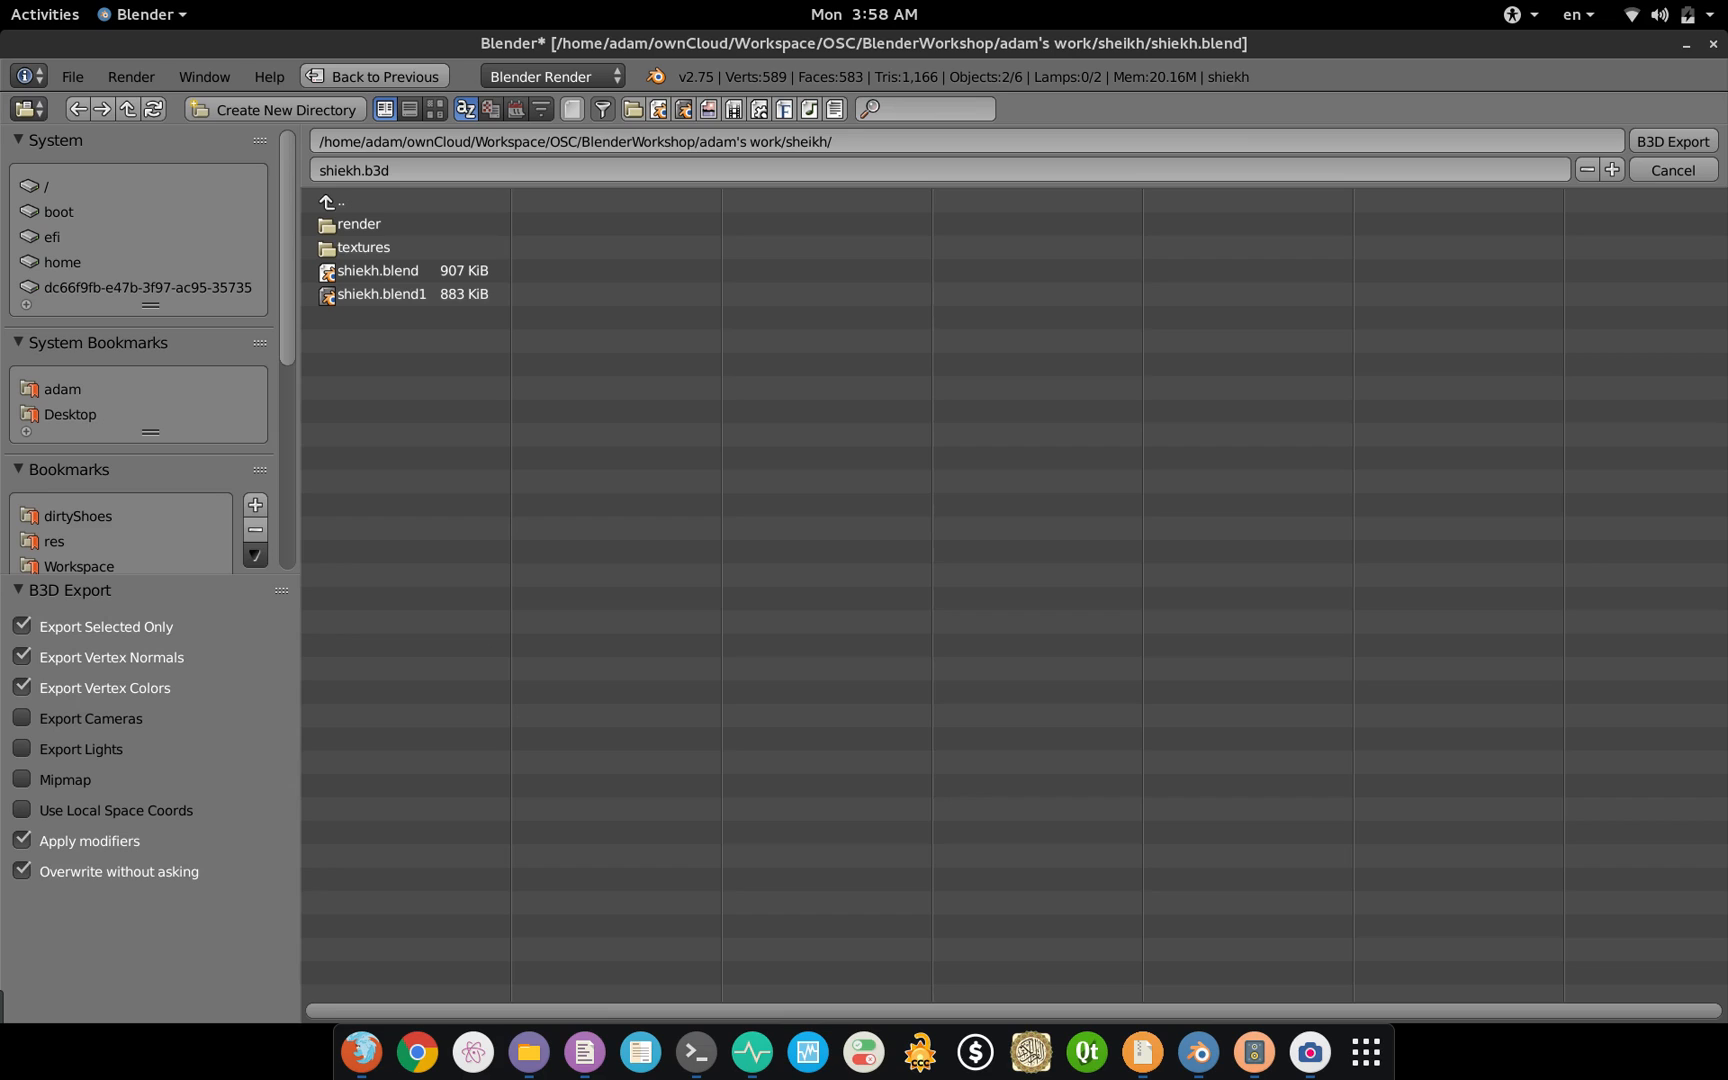
pyautogui.click(380, 294)
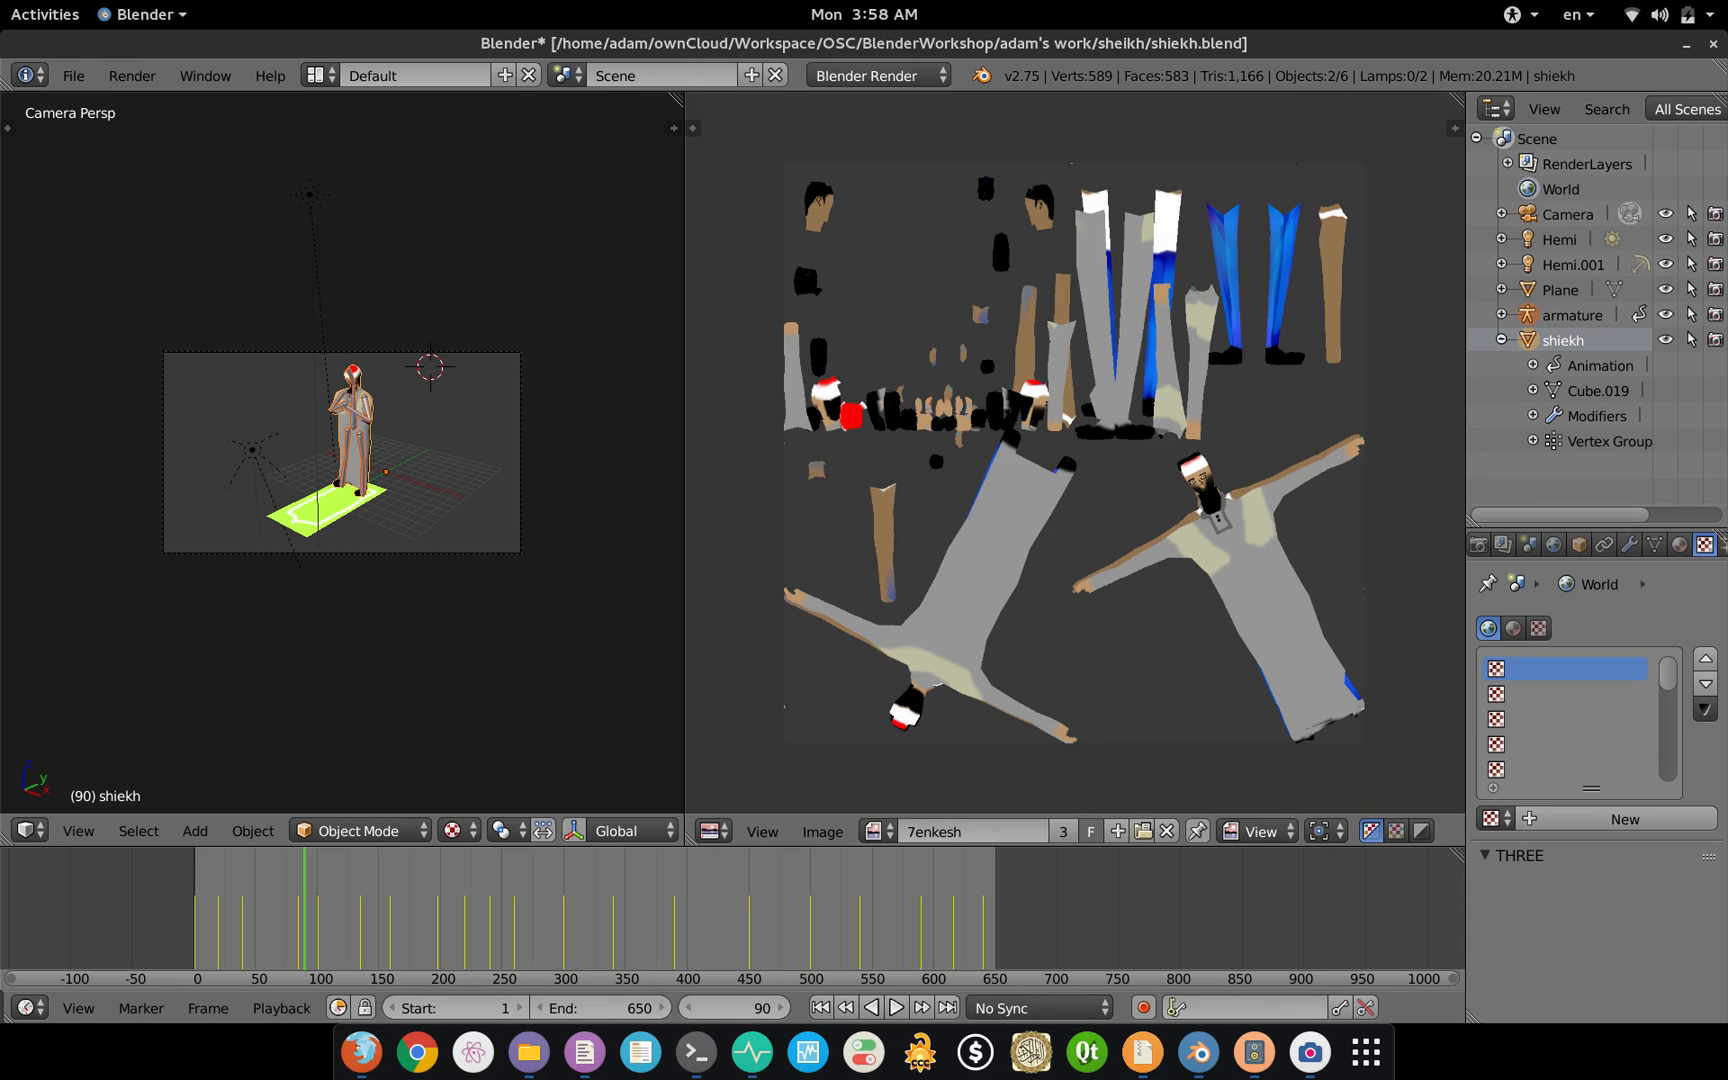
pyautogui.moveTo(526, 1054)
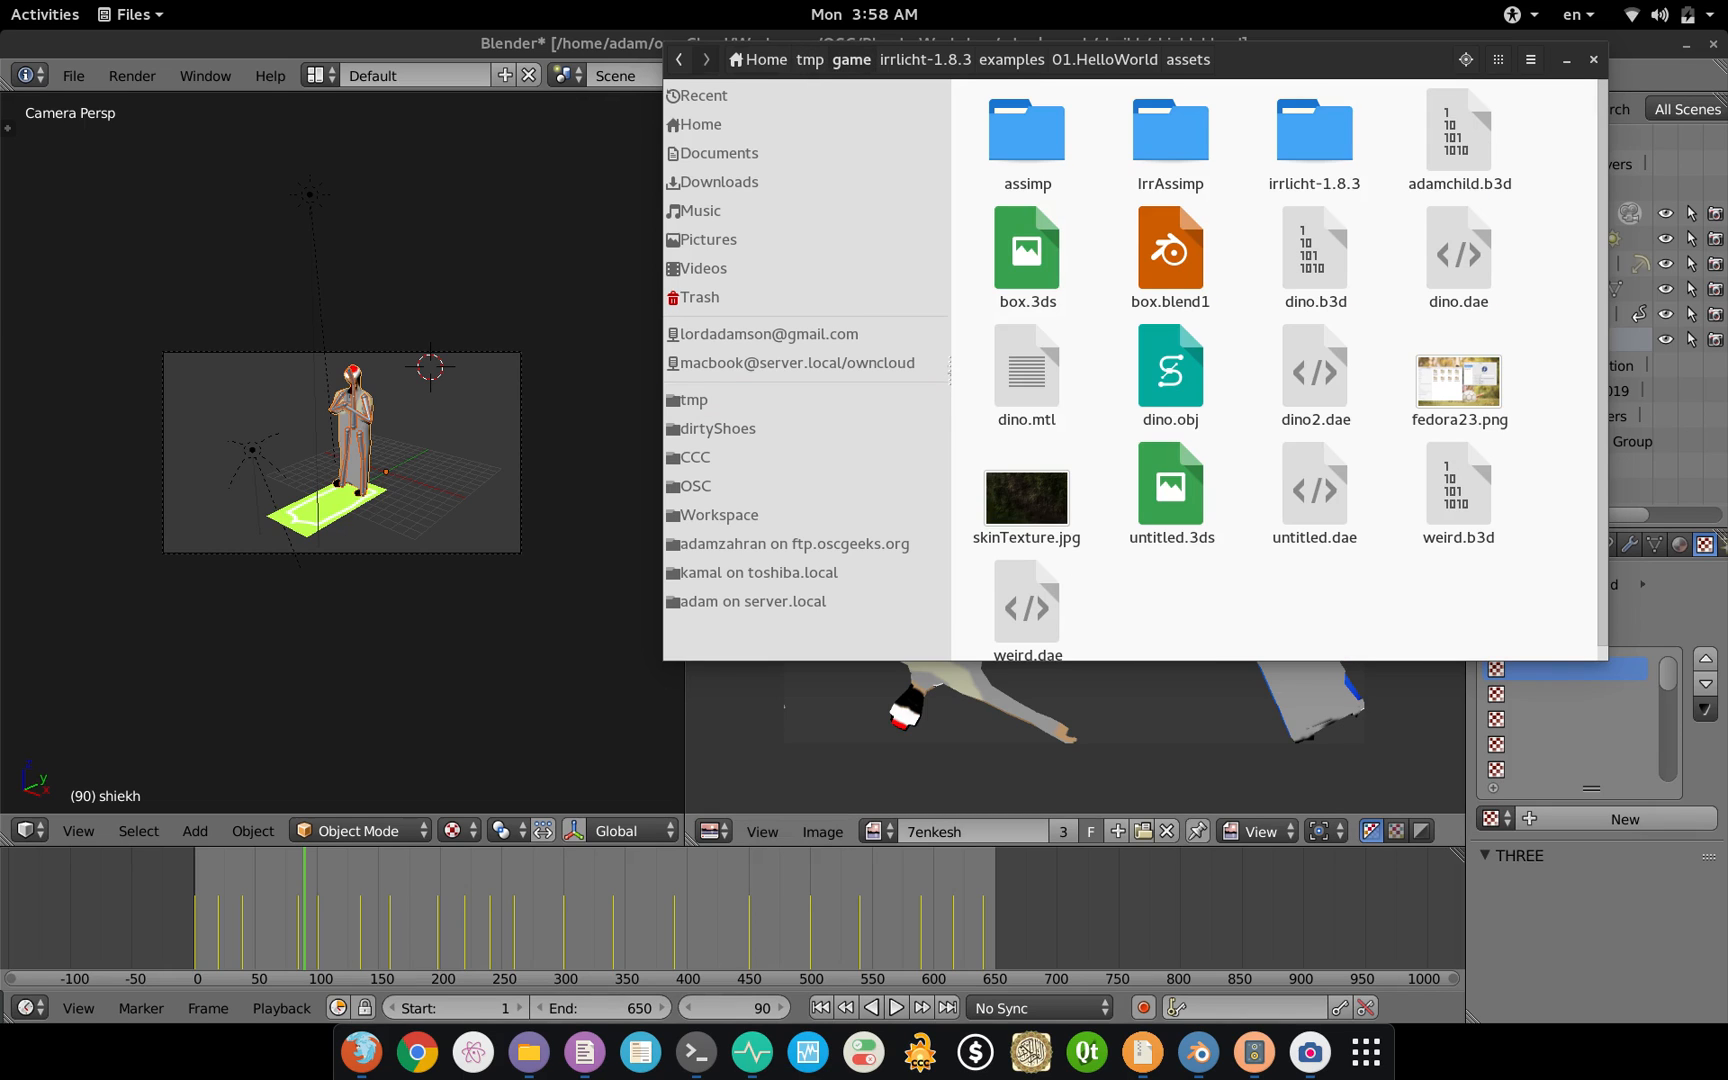
# Step: Navigate irrlicht-1.8.3 > examples > 01.HelloWorld > assets and select the exported shiekh.b3d
pyautogui.click(926, 60)
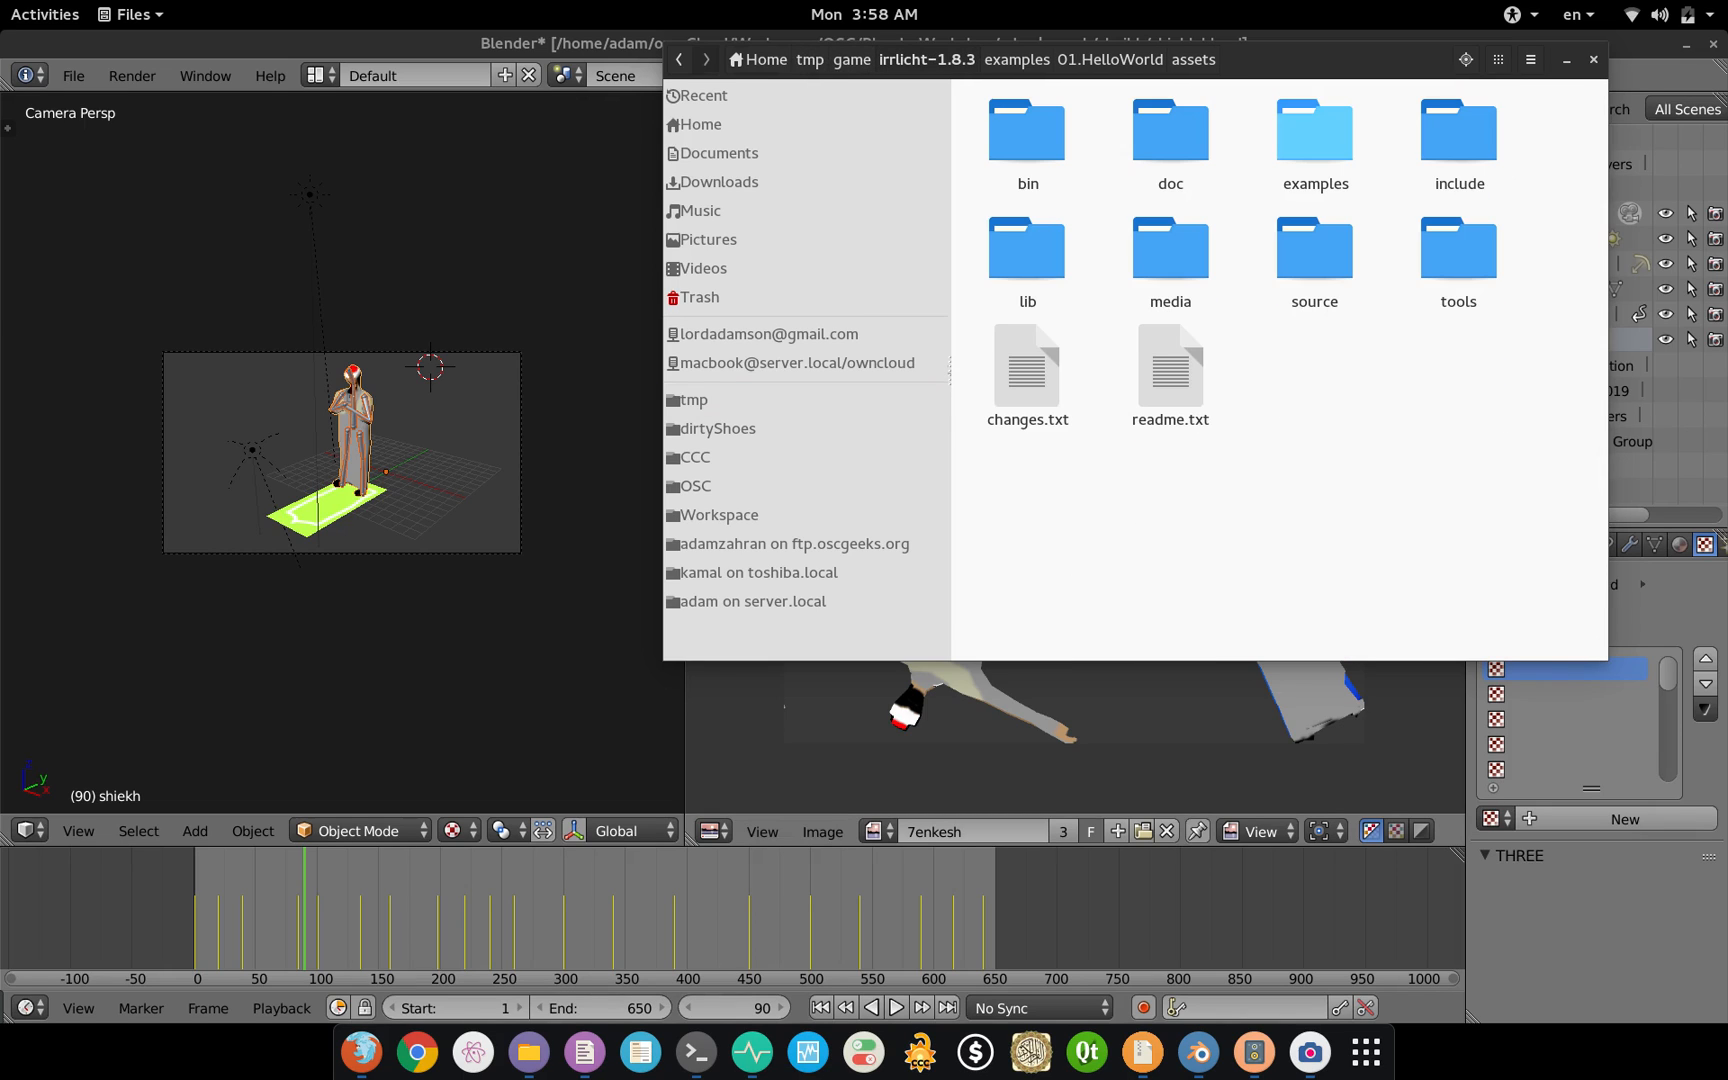
pyautogui.click(1014, 60)
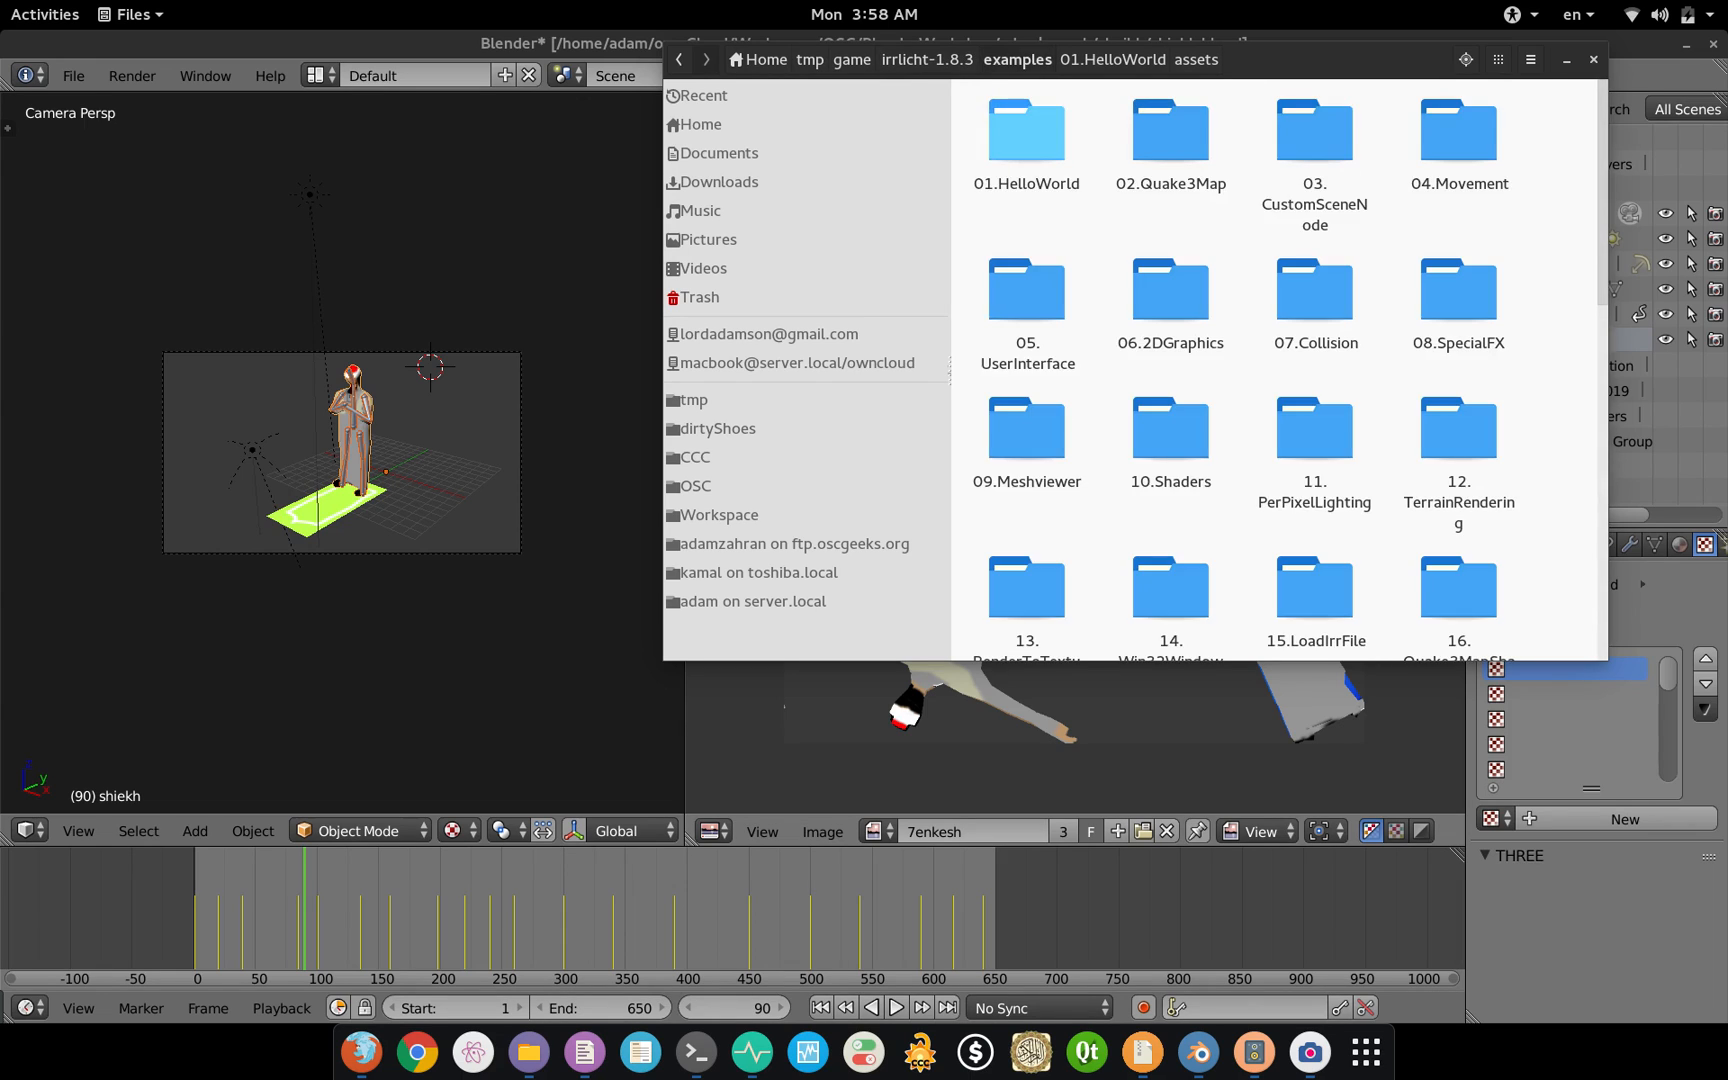
pyautogui.doubleClick(1024, 126)
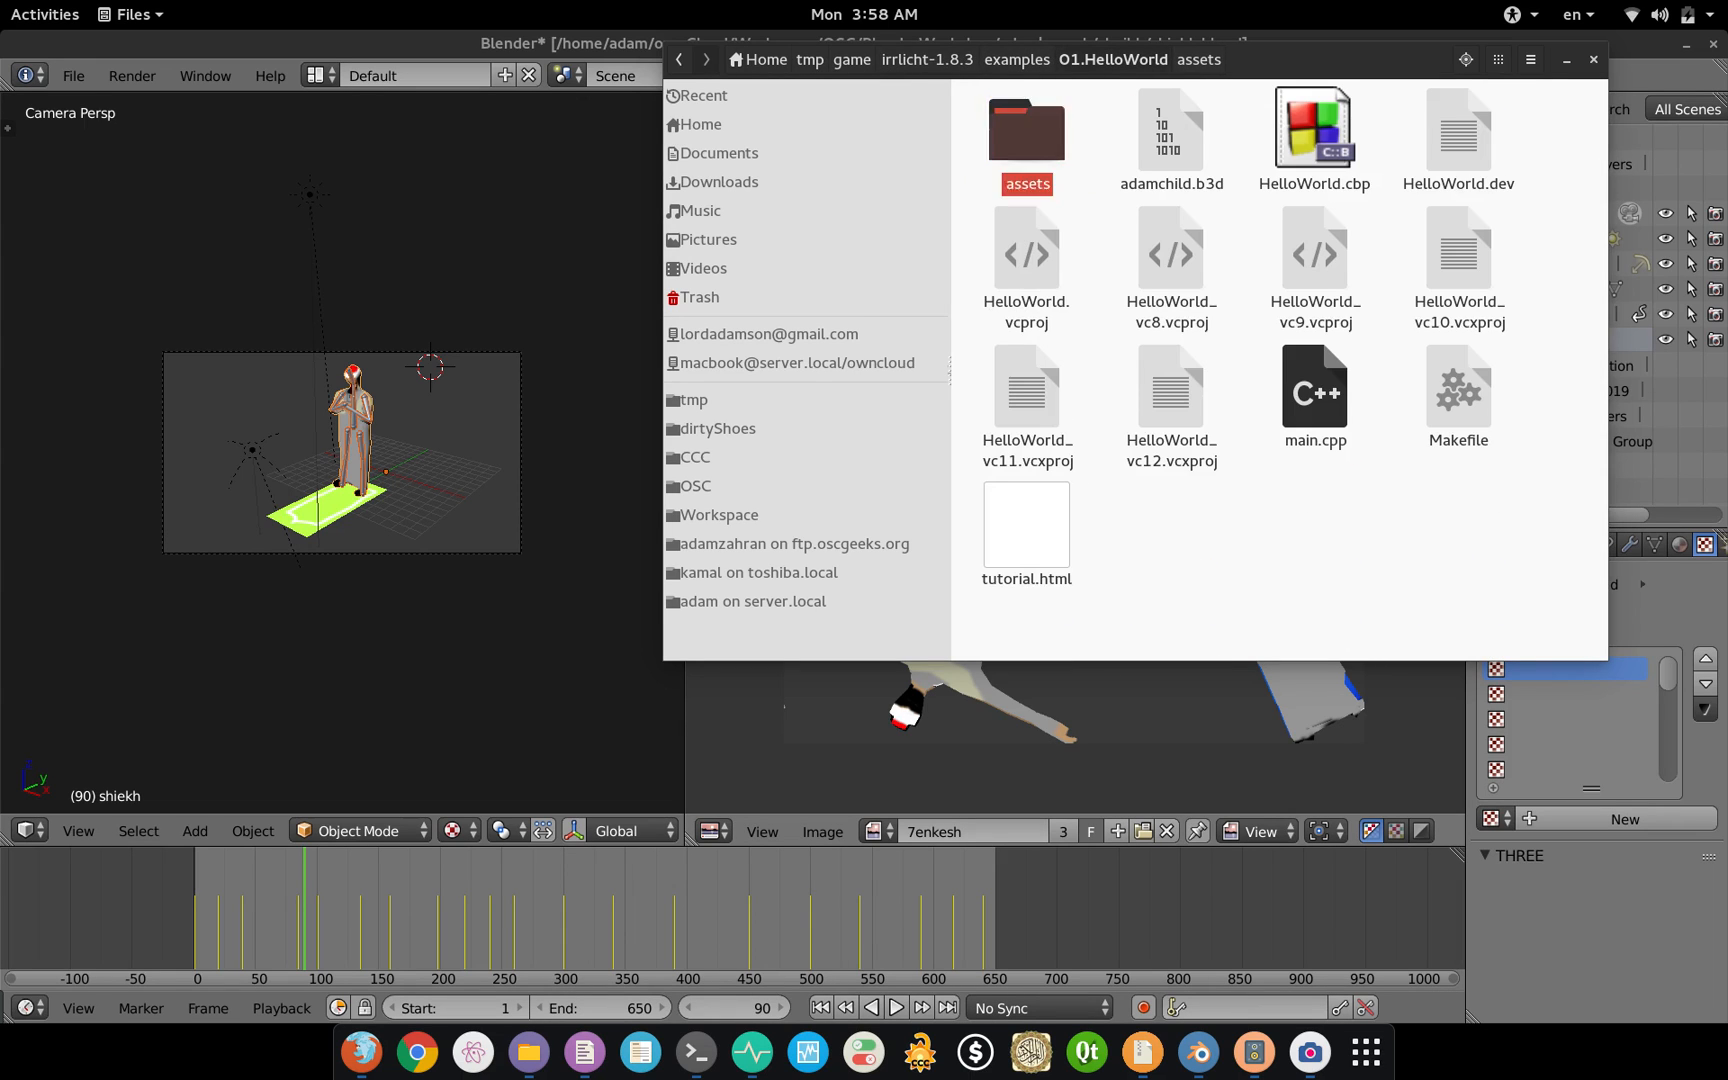
pyautogui.doubleClick(1024, 132)
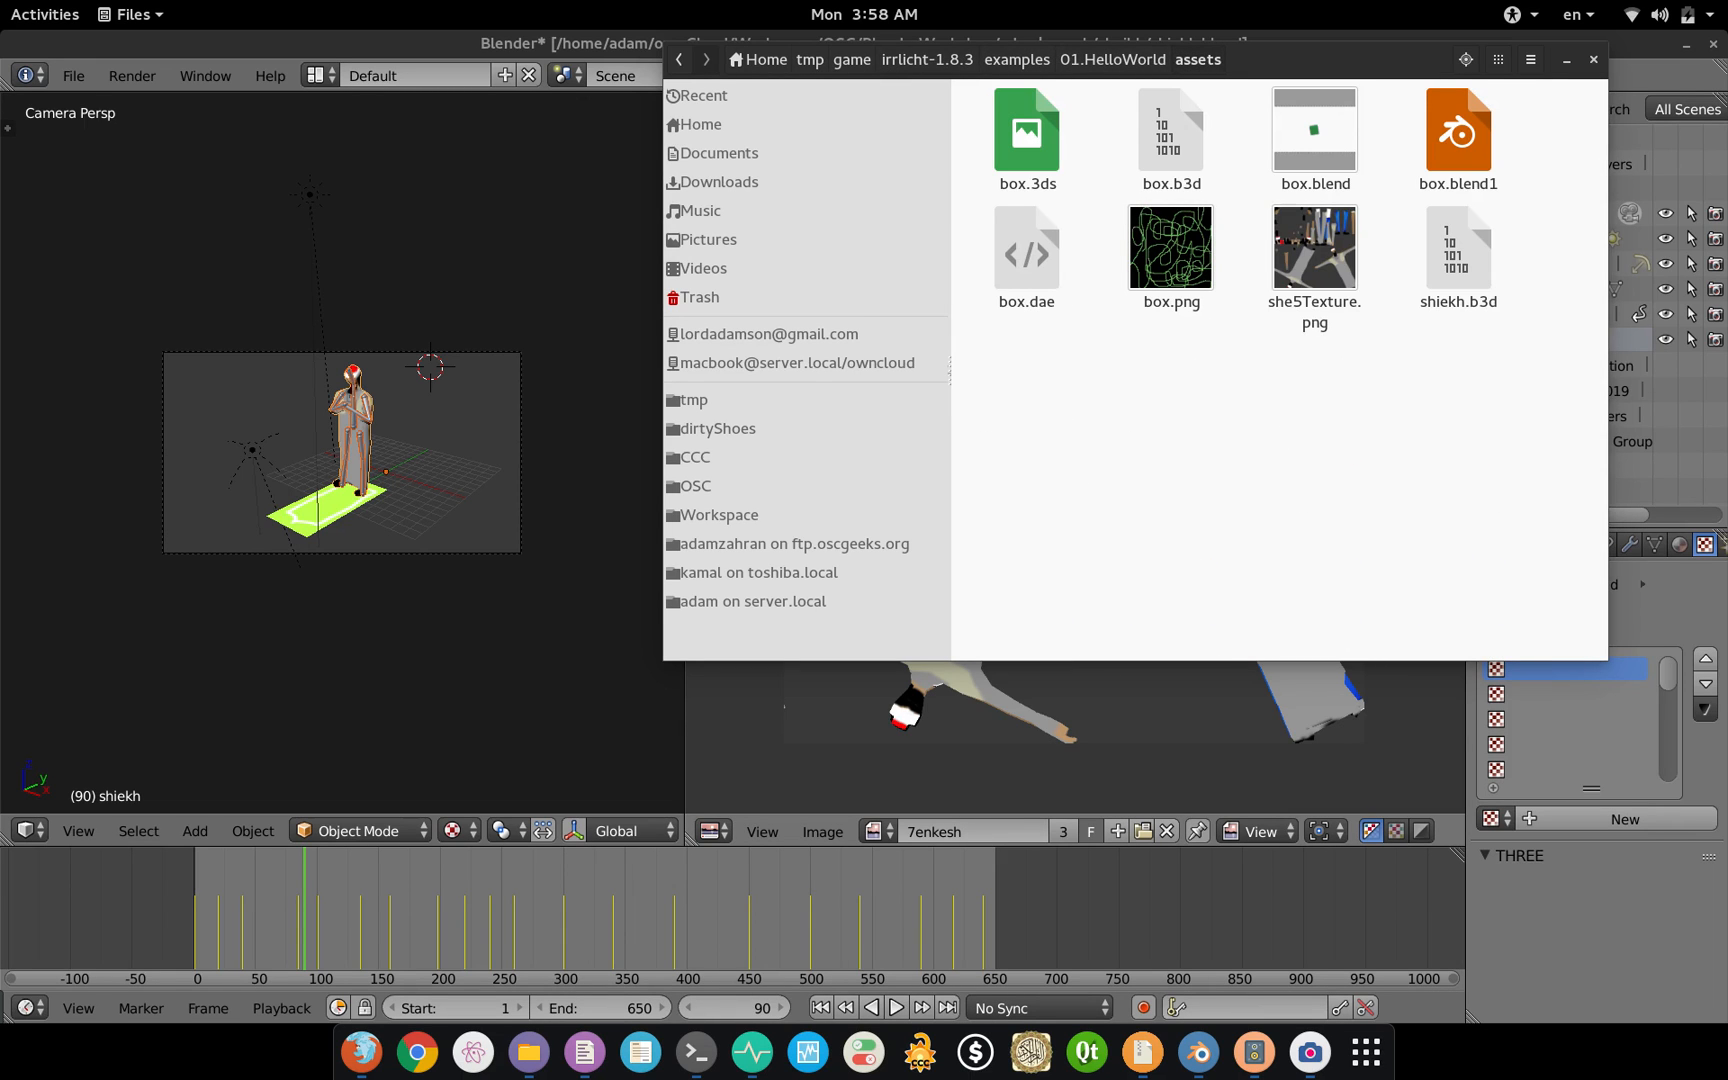
pyautogui.click(1456, 248)
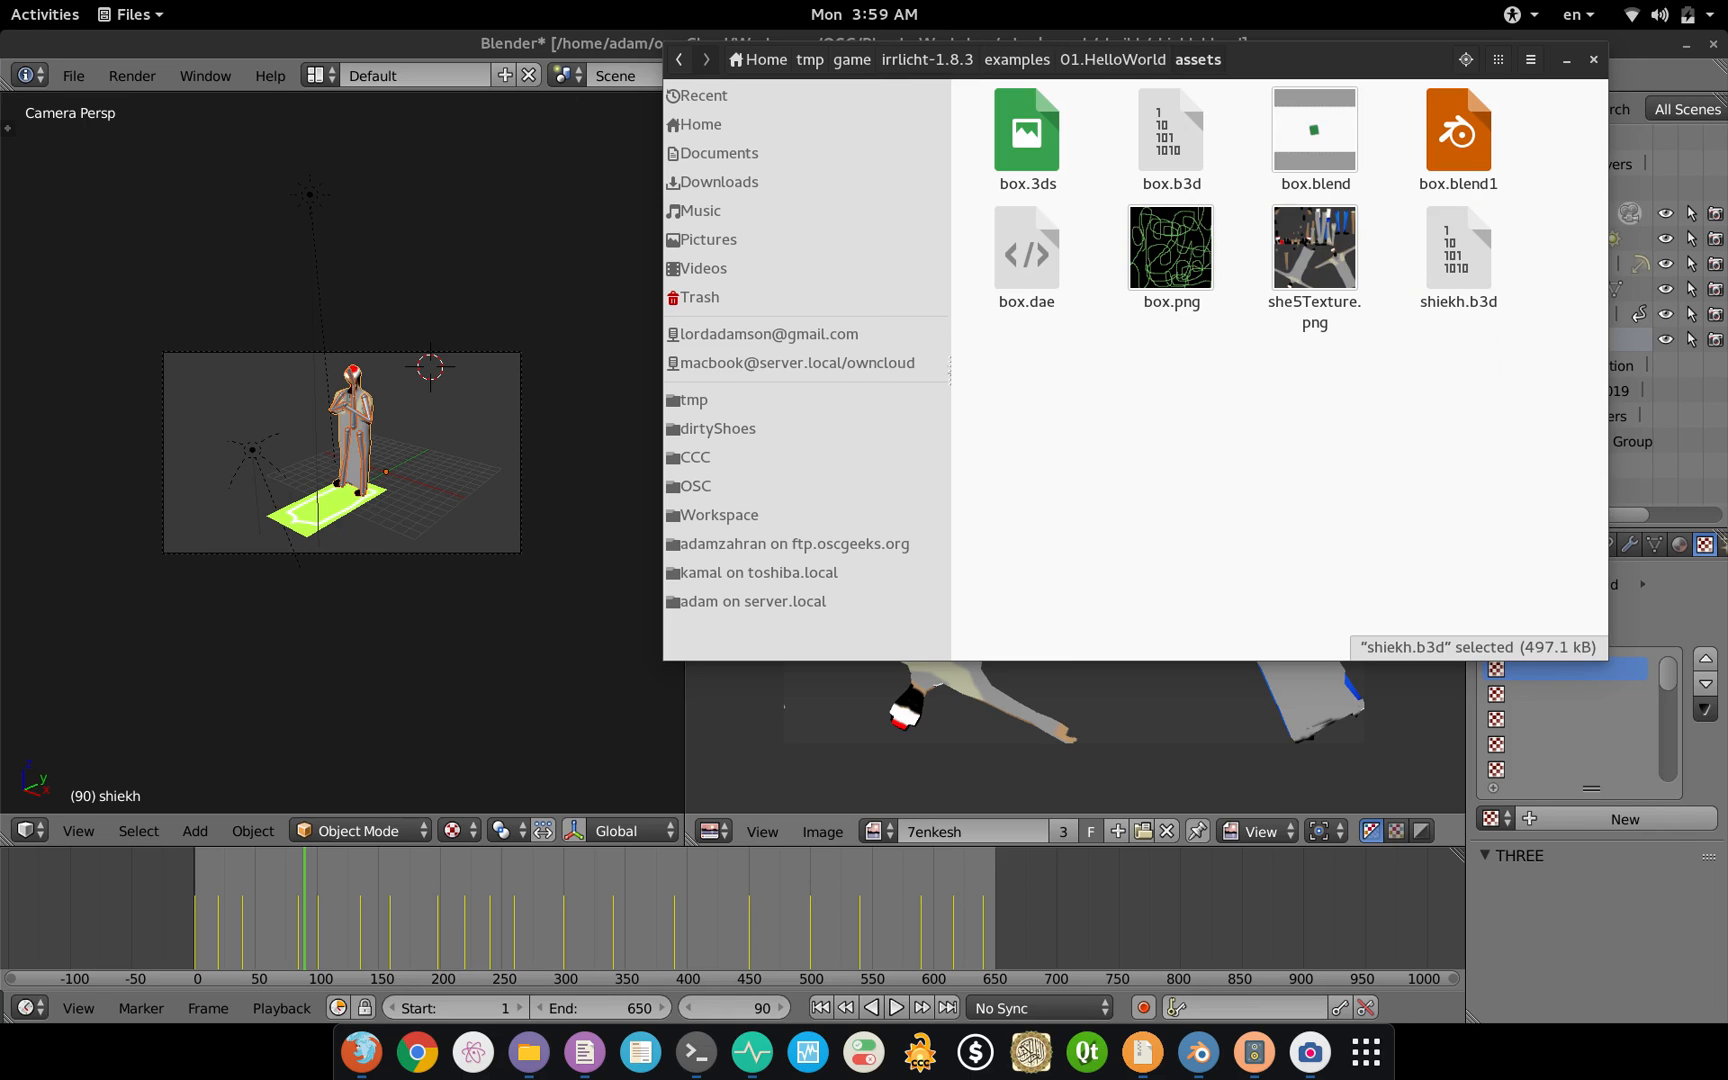
pyautogui.click(1314, 246)
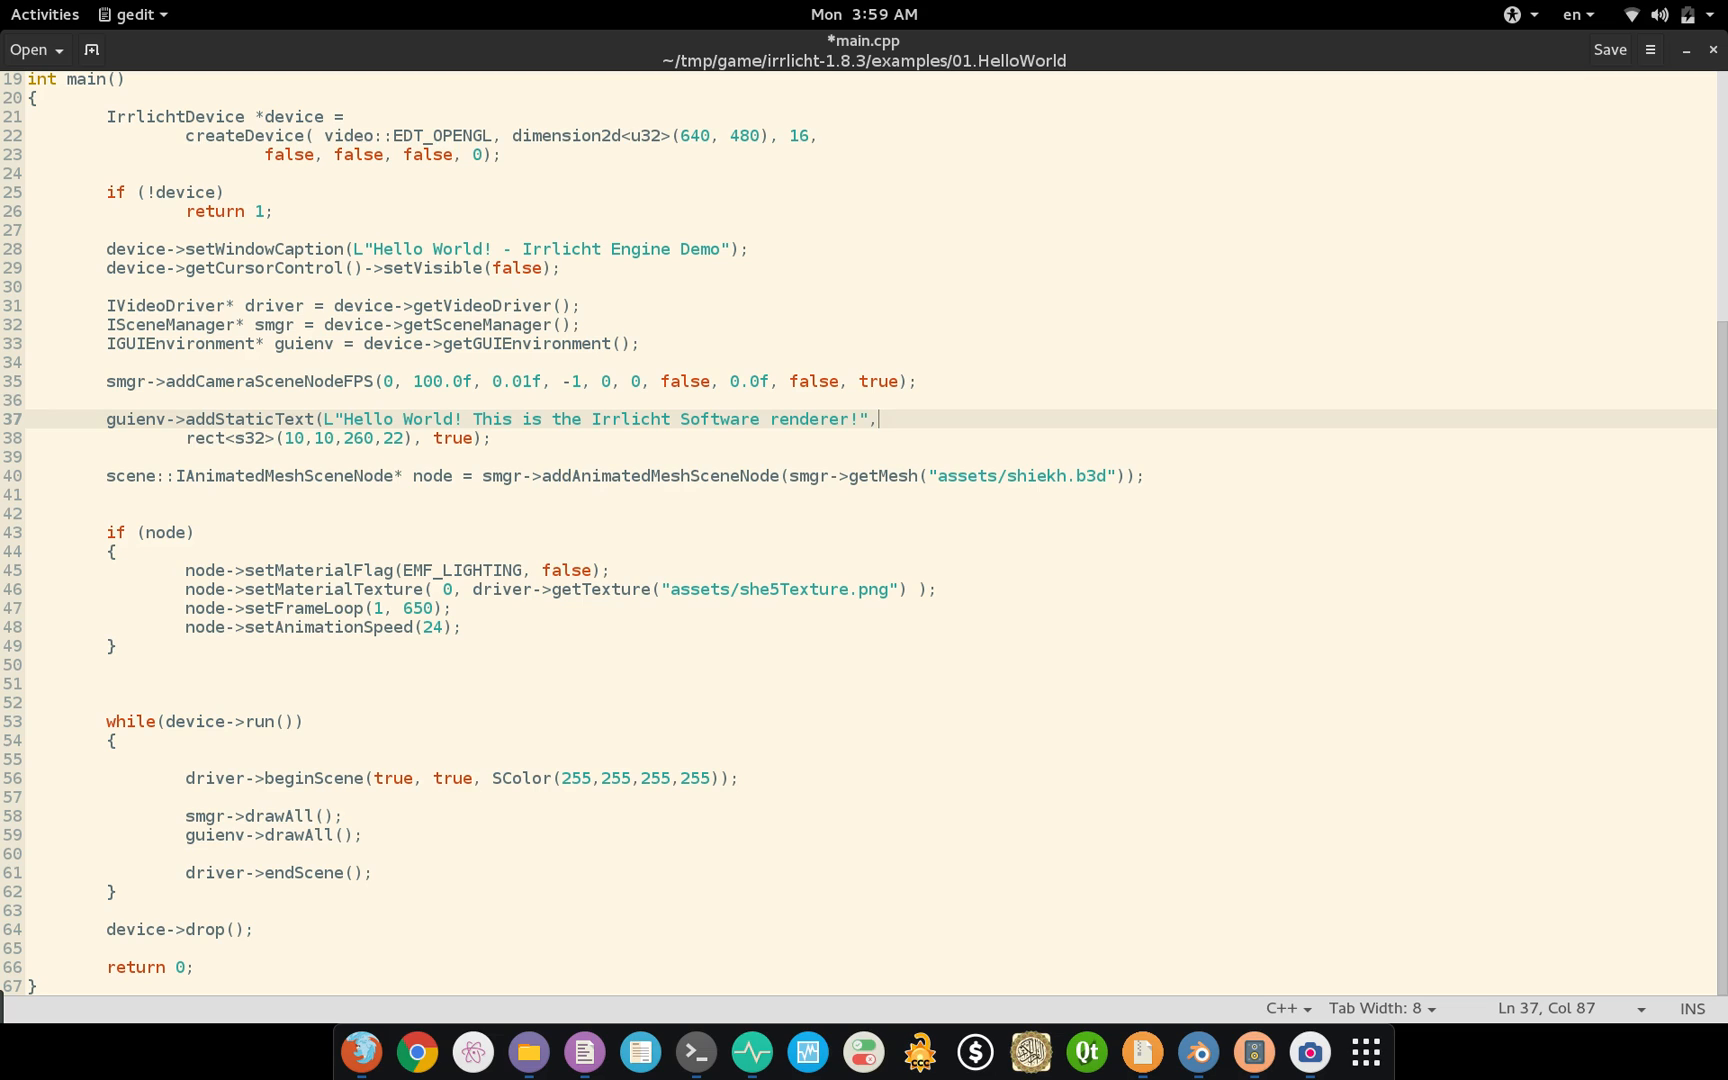
# Step: Review main.cpp's getMesh, EMF_LIGHTING texture and setFrameLoop(1, 650) lines for shiekh.b3d
pyautogui.doubleClick(1022, 476)
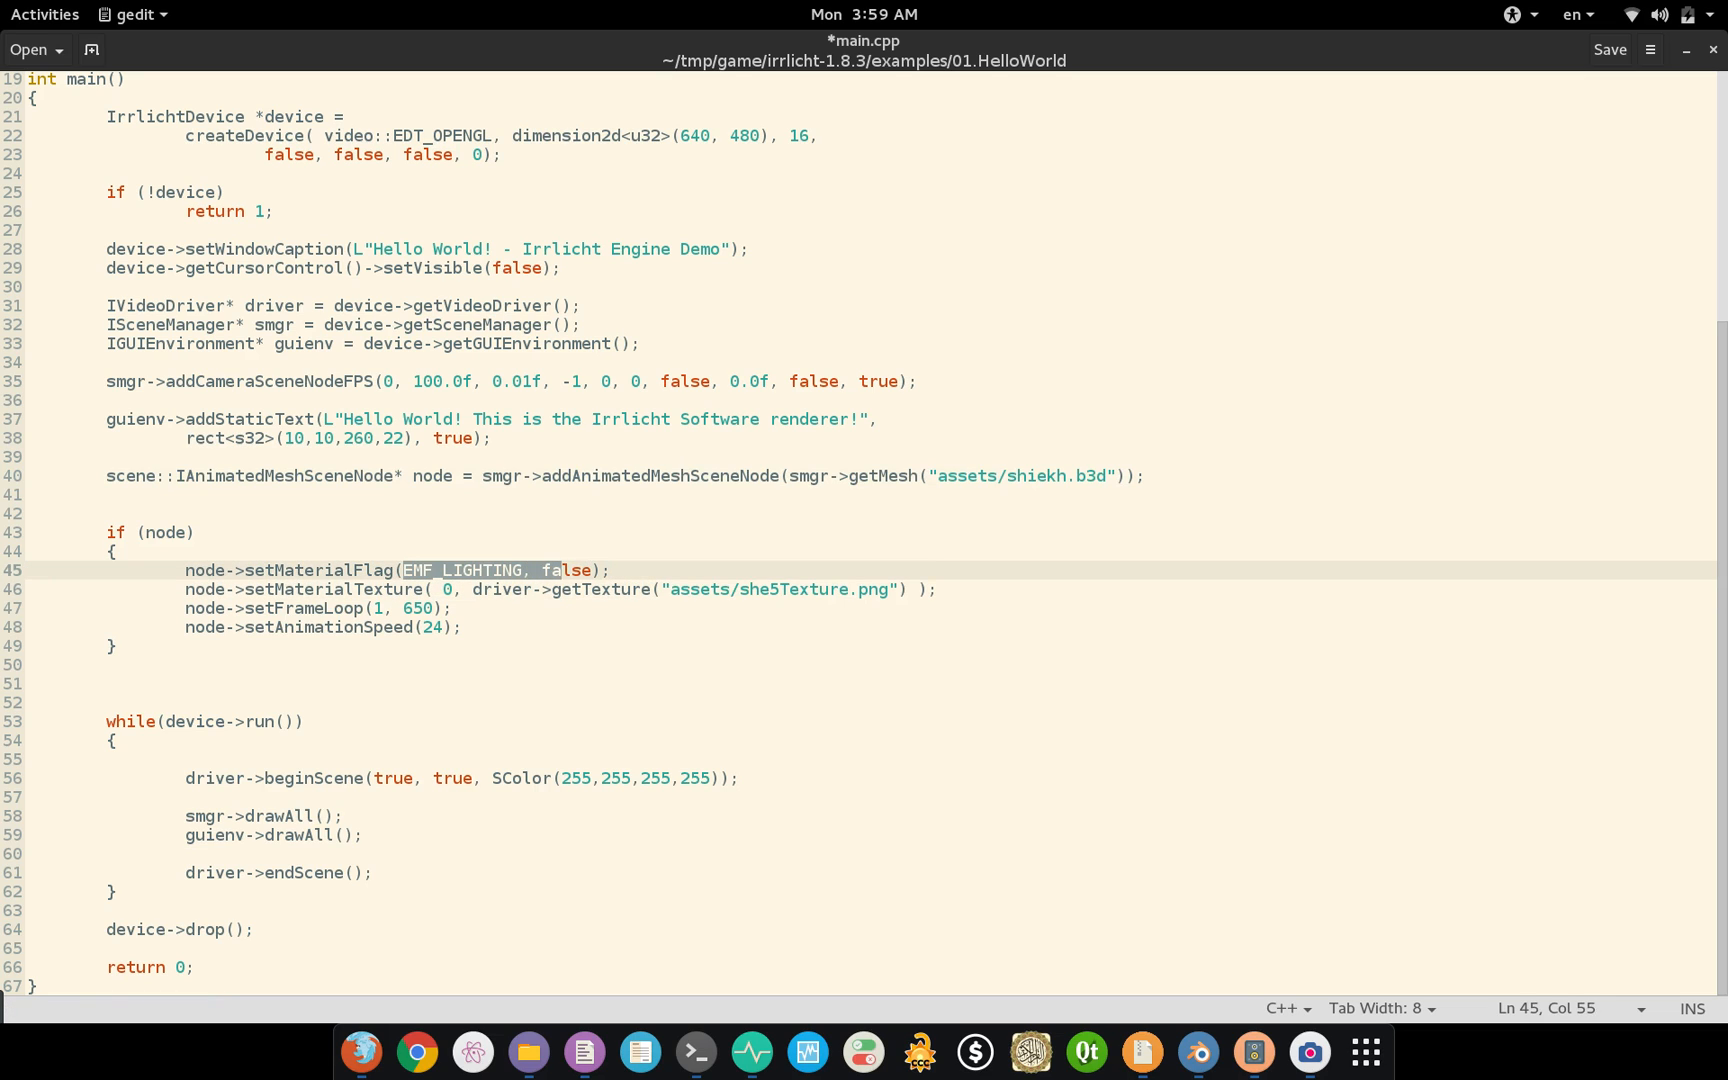
pyautogui.click(600, 570)
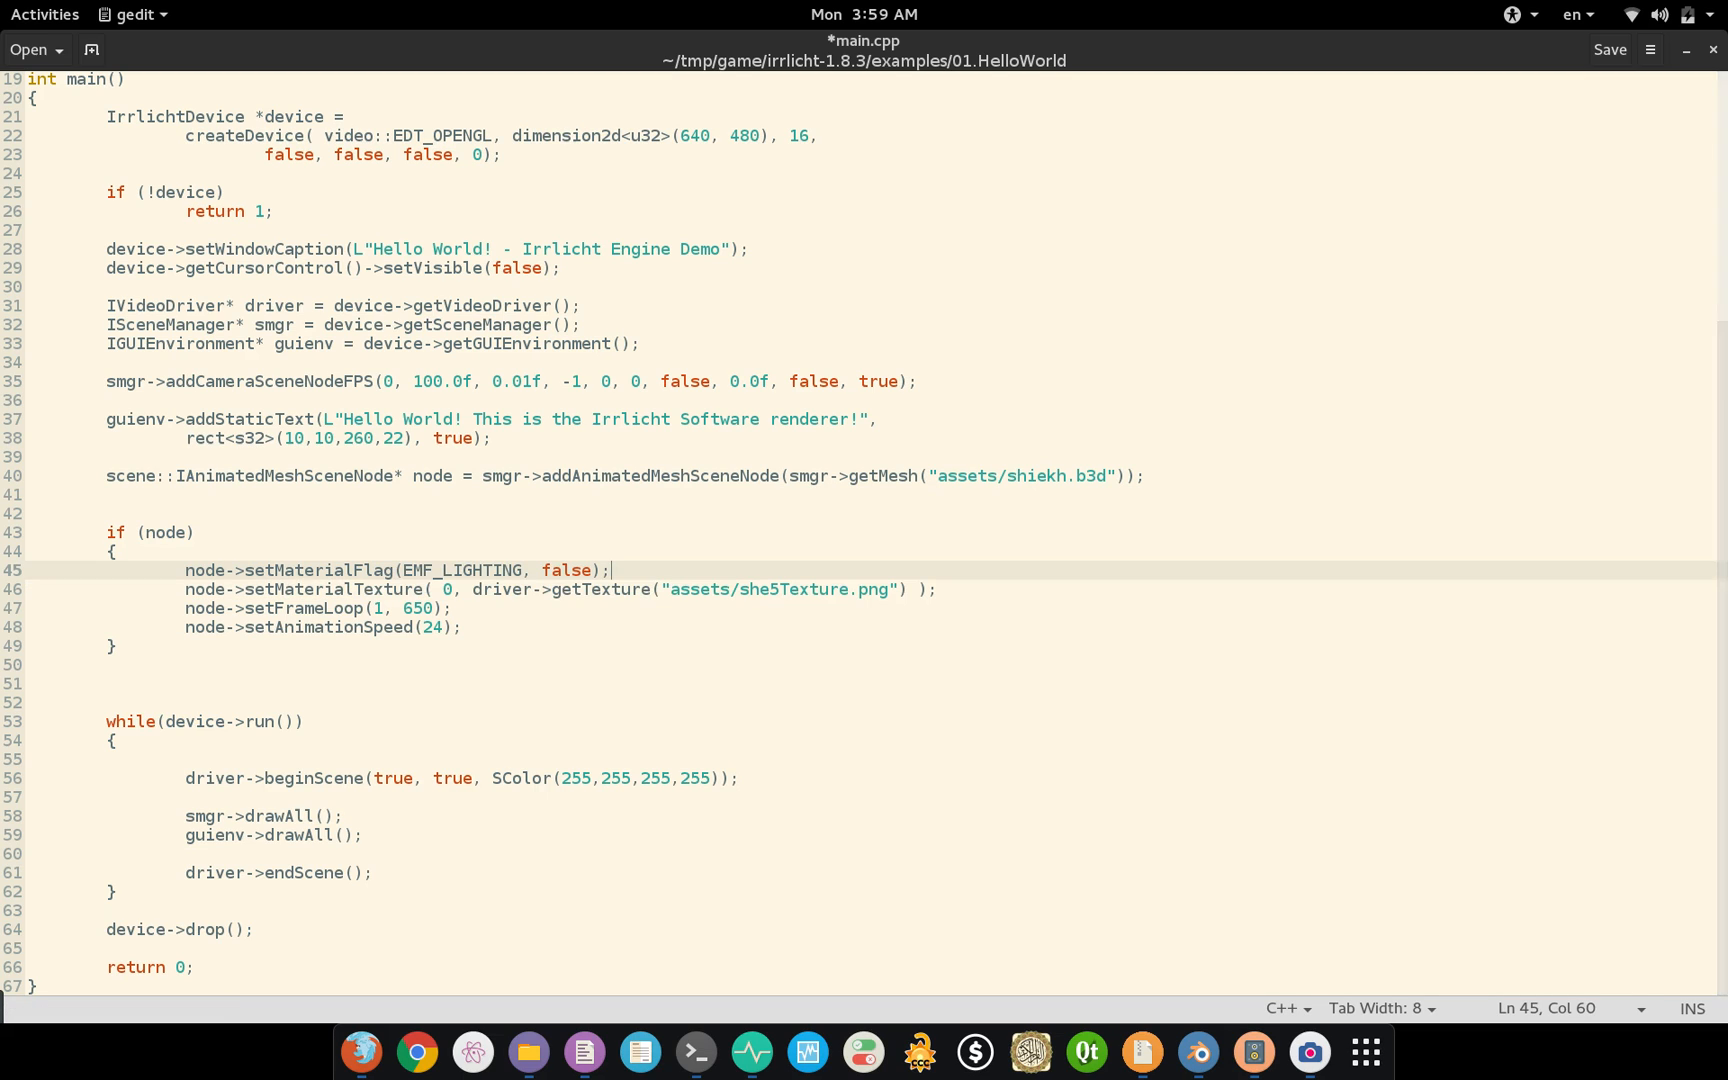
pyautogui.click(330, 608)
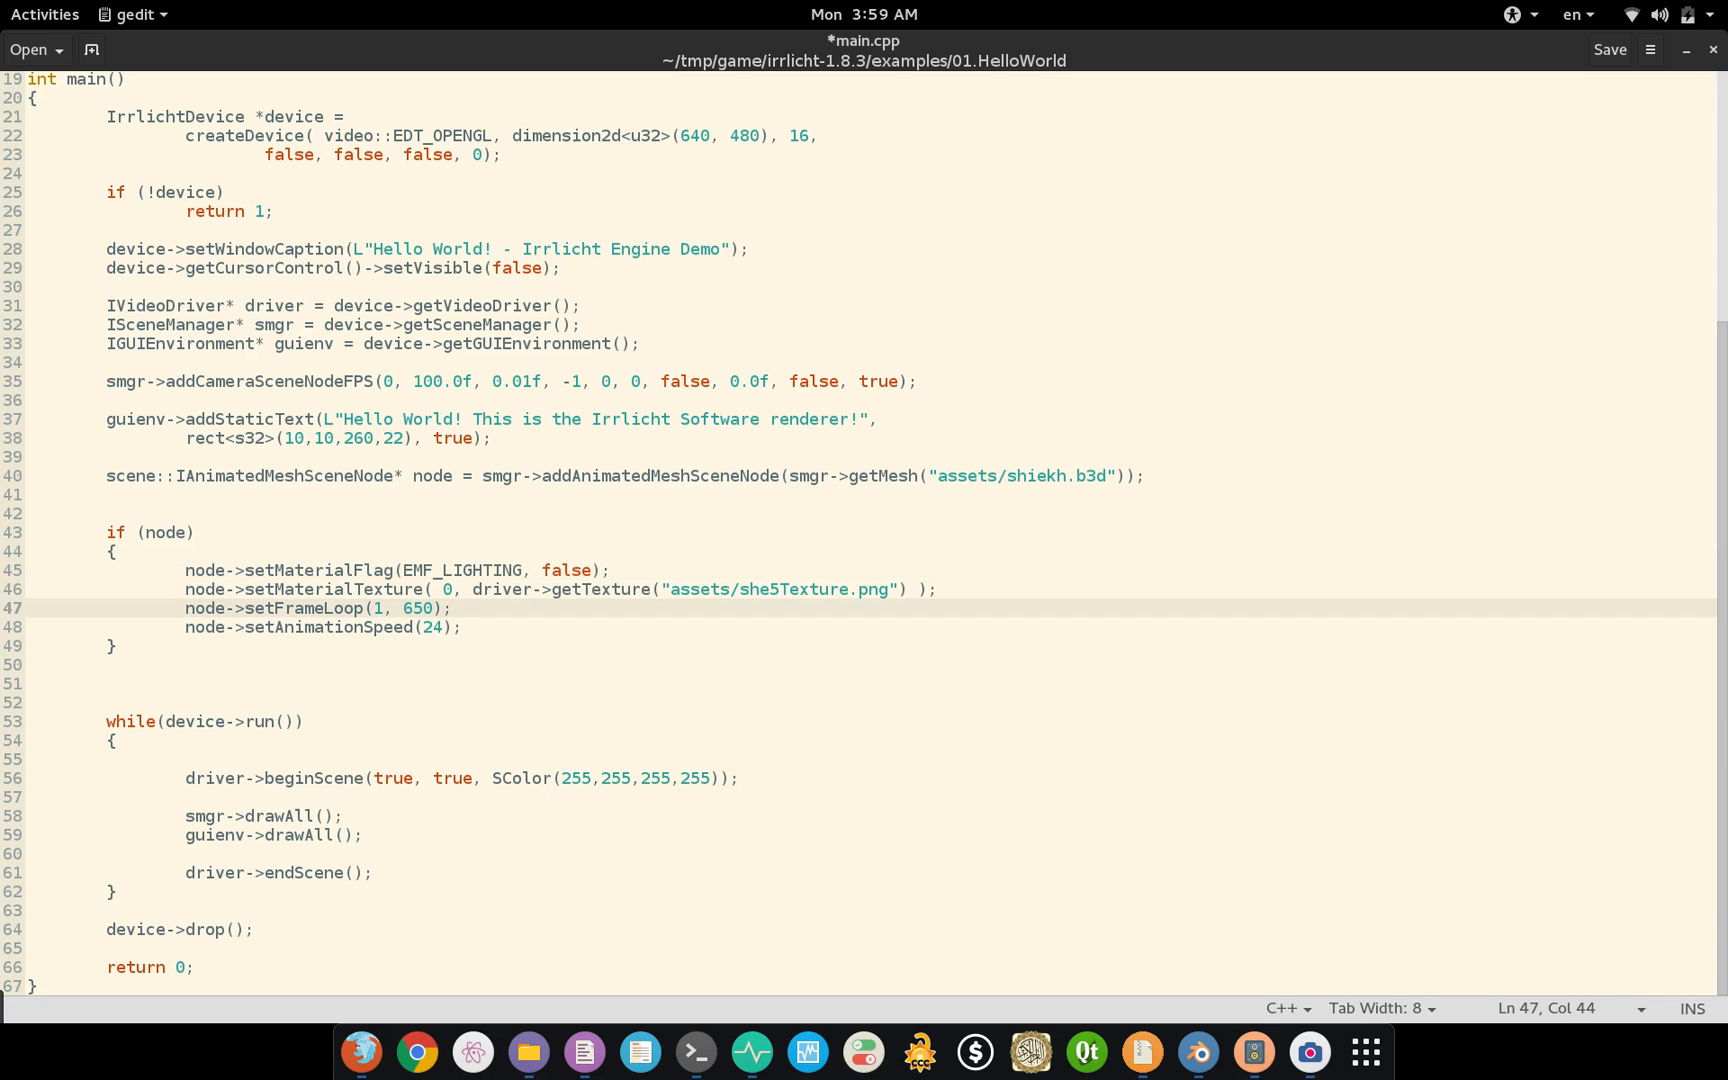
pyautogui.click(452, 608)
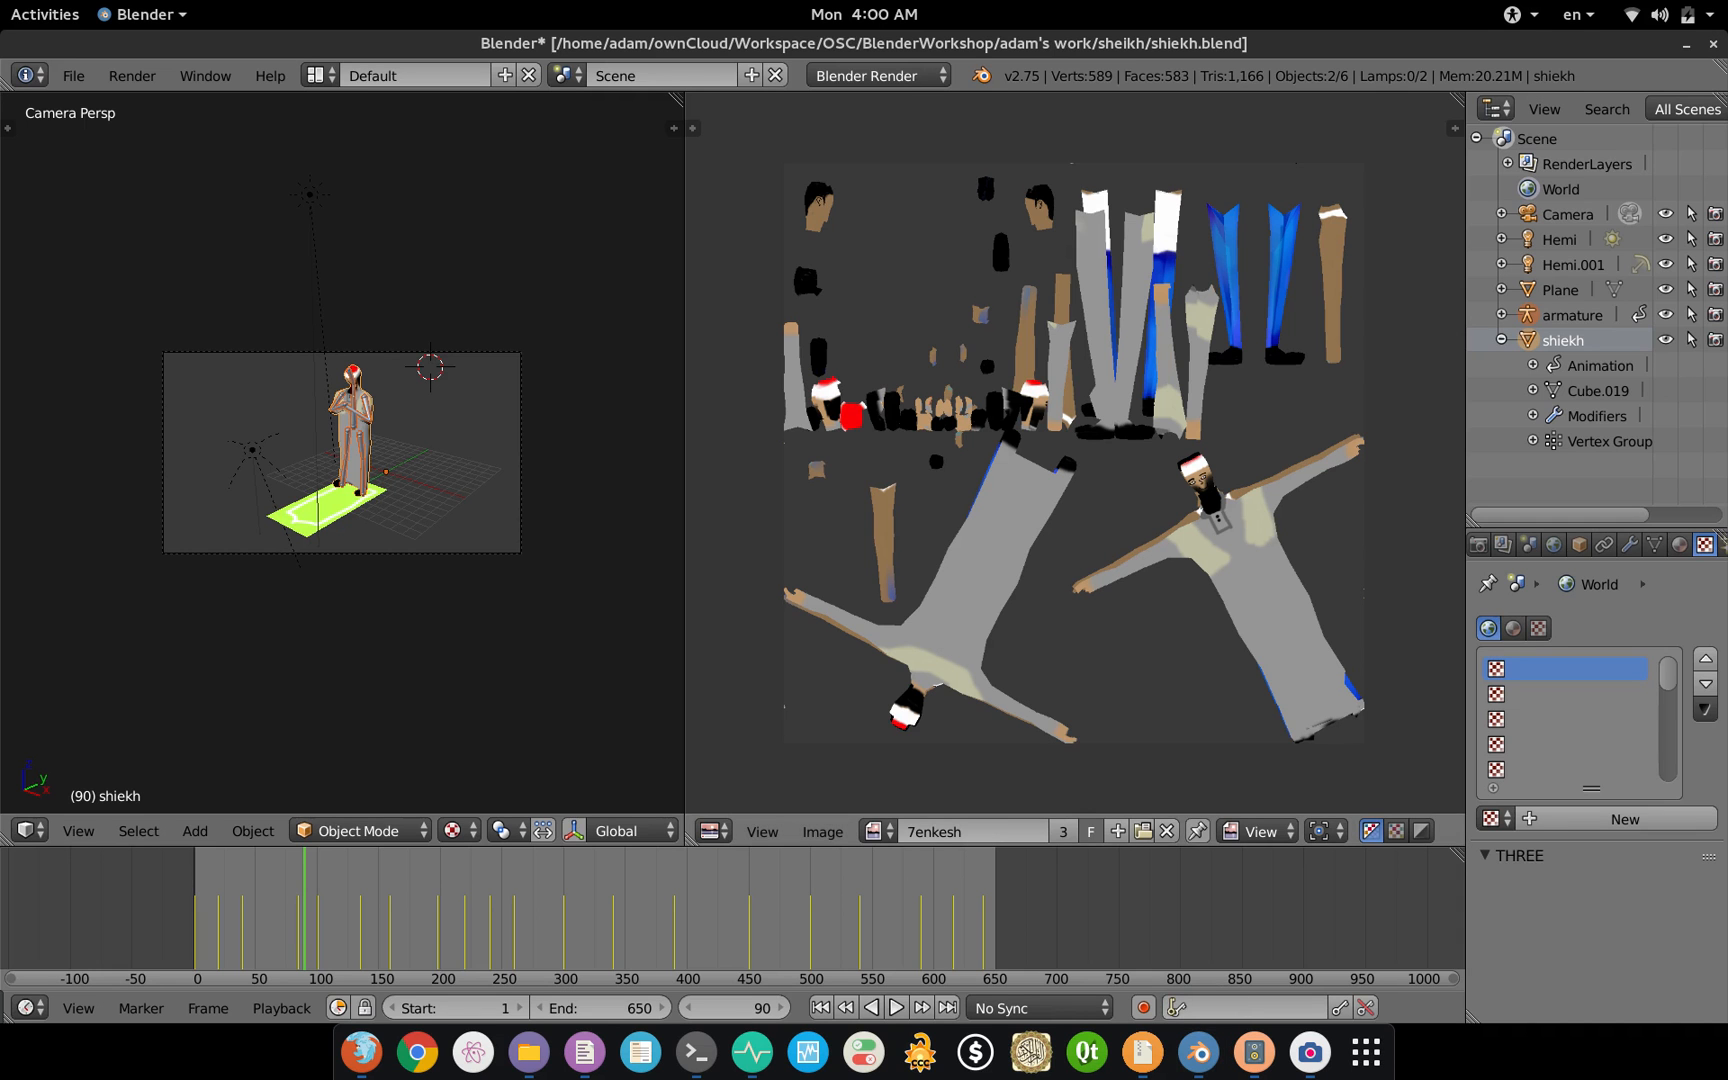
# Step: Check the sheikh scene's timeline End frame of 650 against the code's frame loop
pyautogui.click(488, 516)
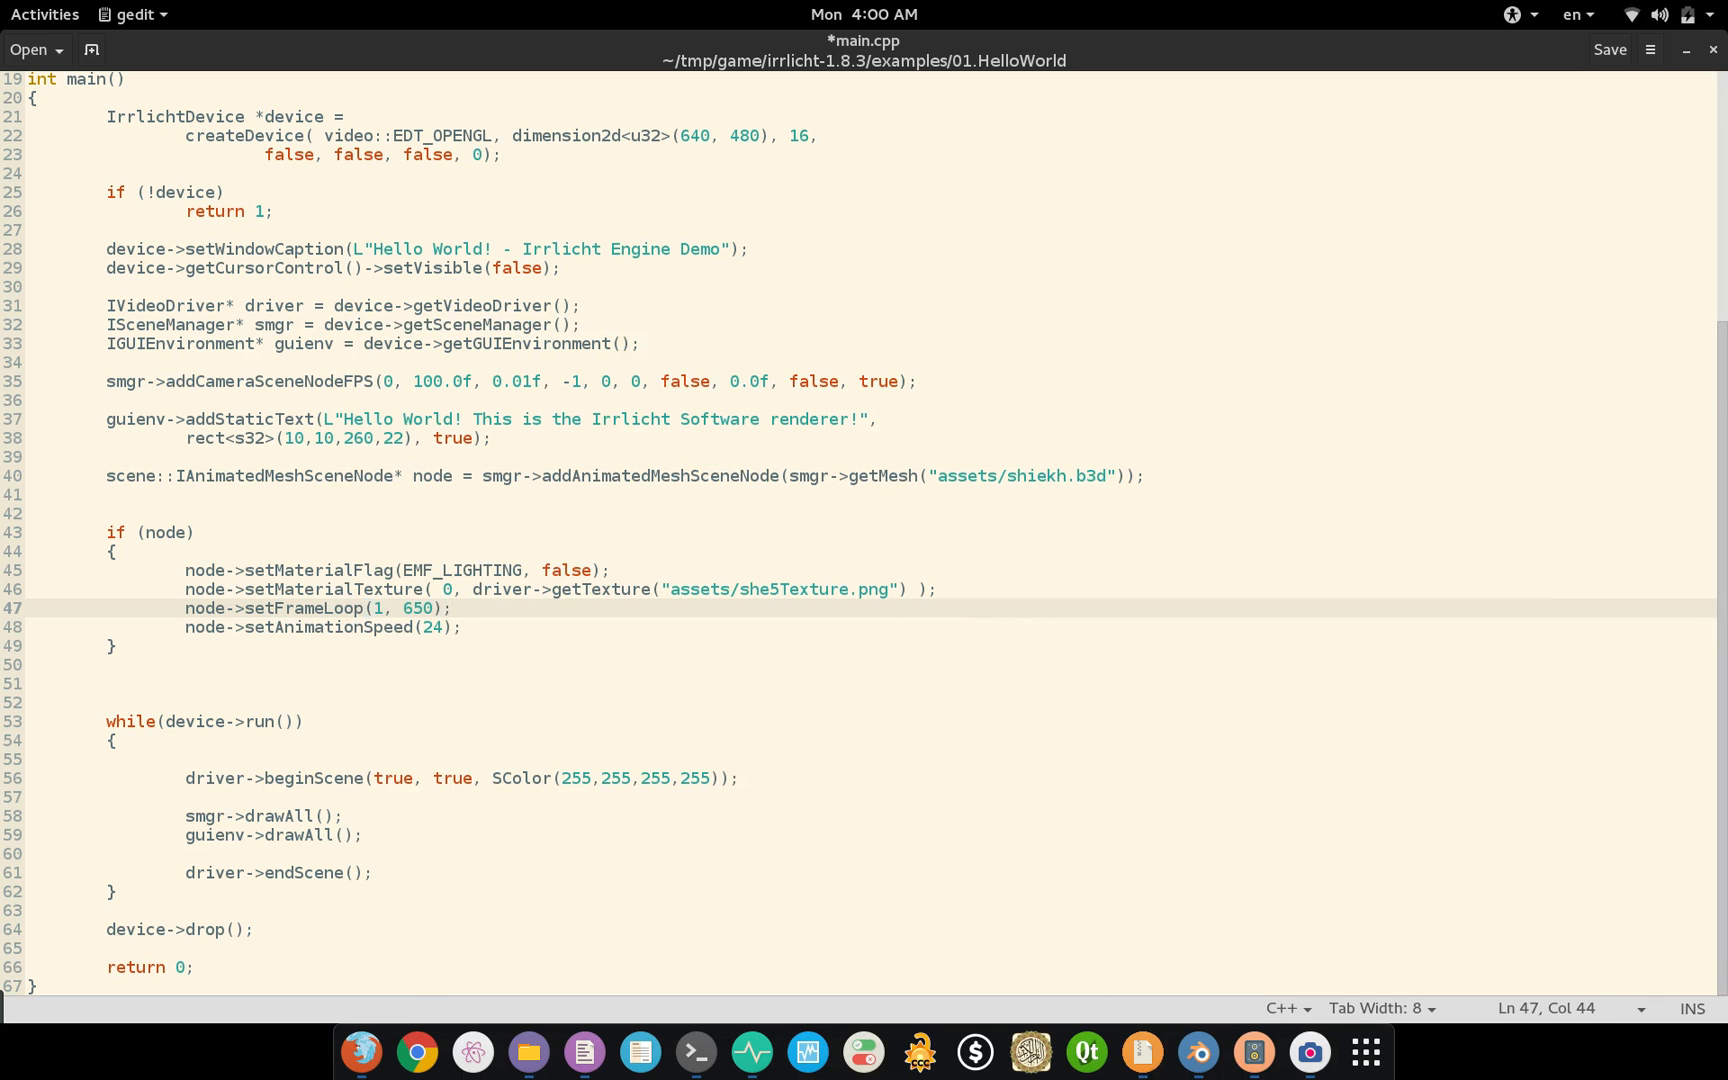
pyautogui.moveTo(452, 608); pyautogui.dragTo(186, 608)
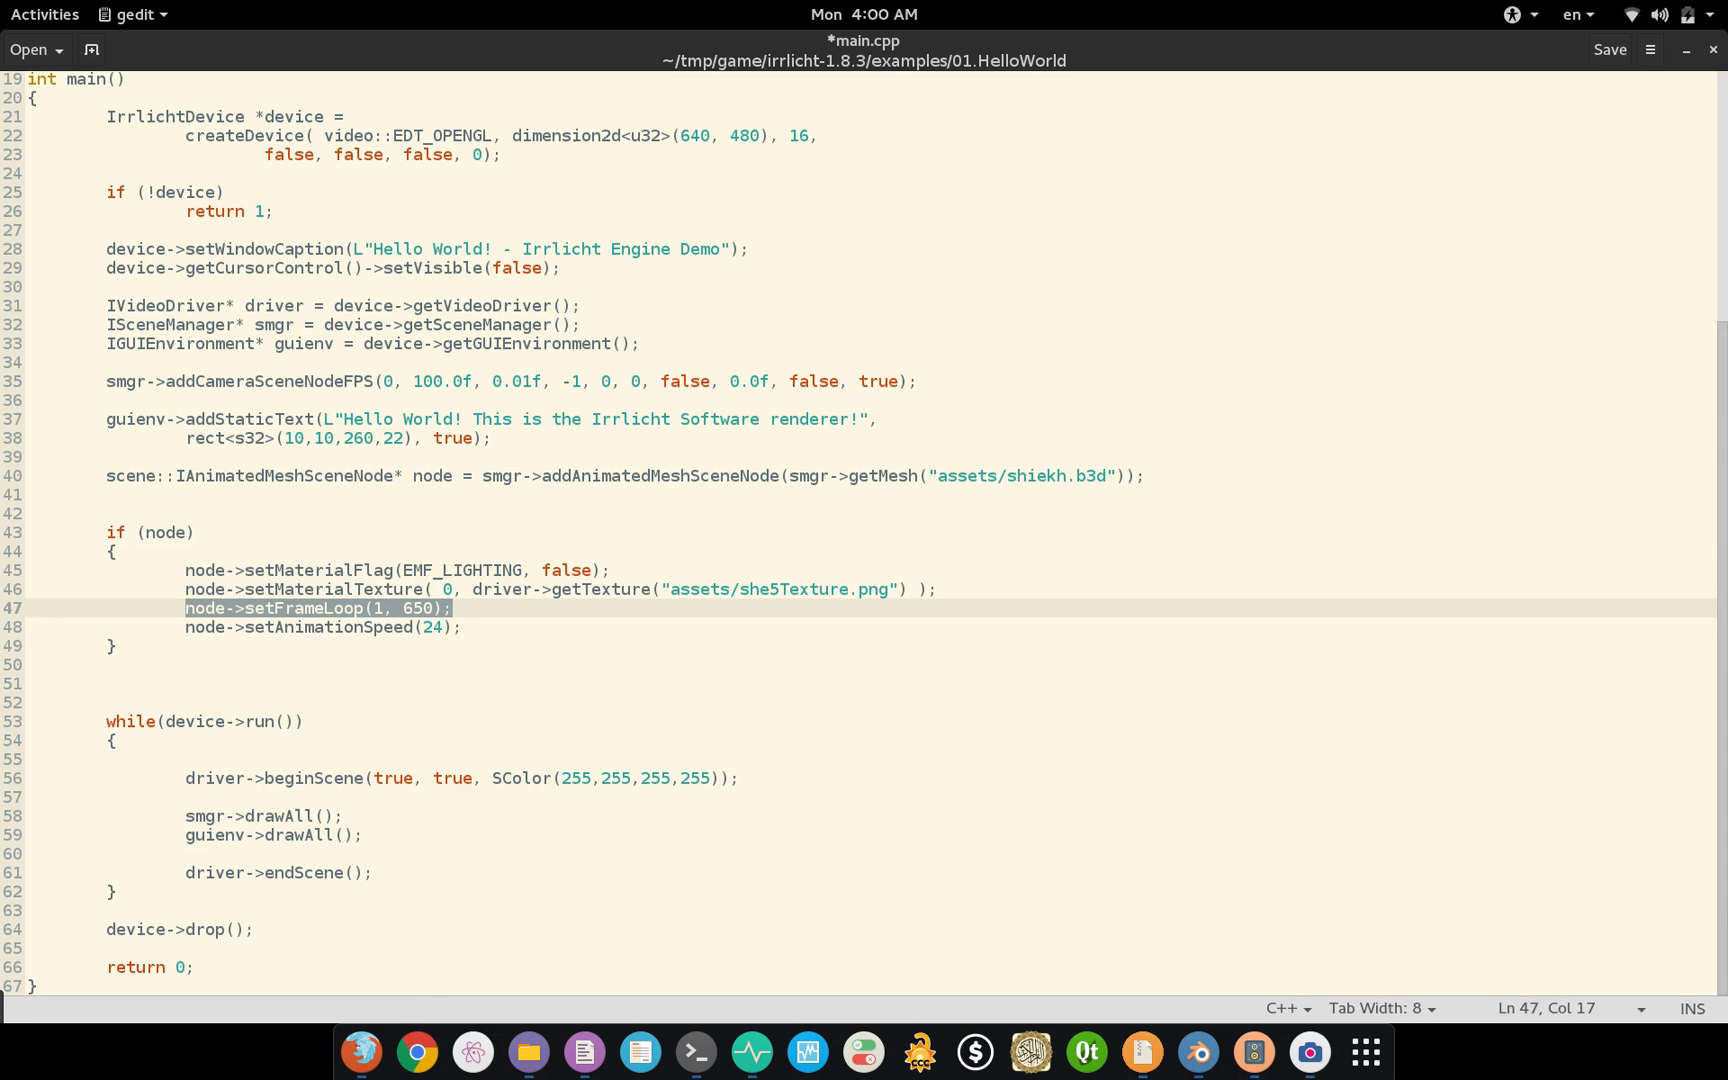
pyautogui.click(234, 628)
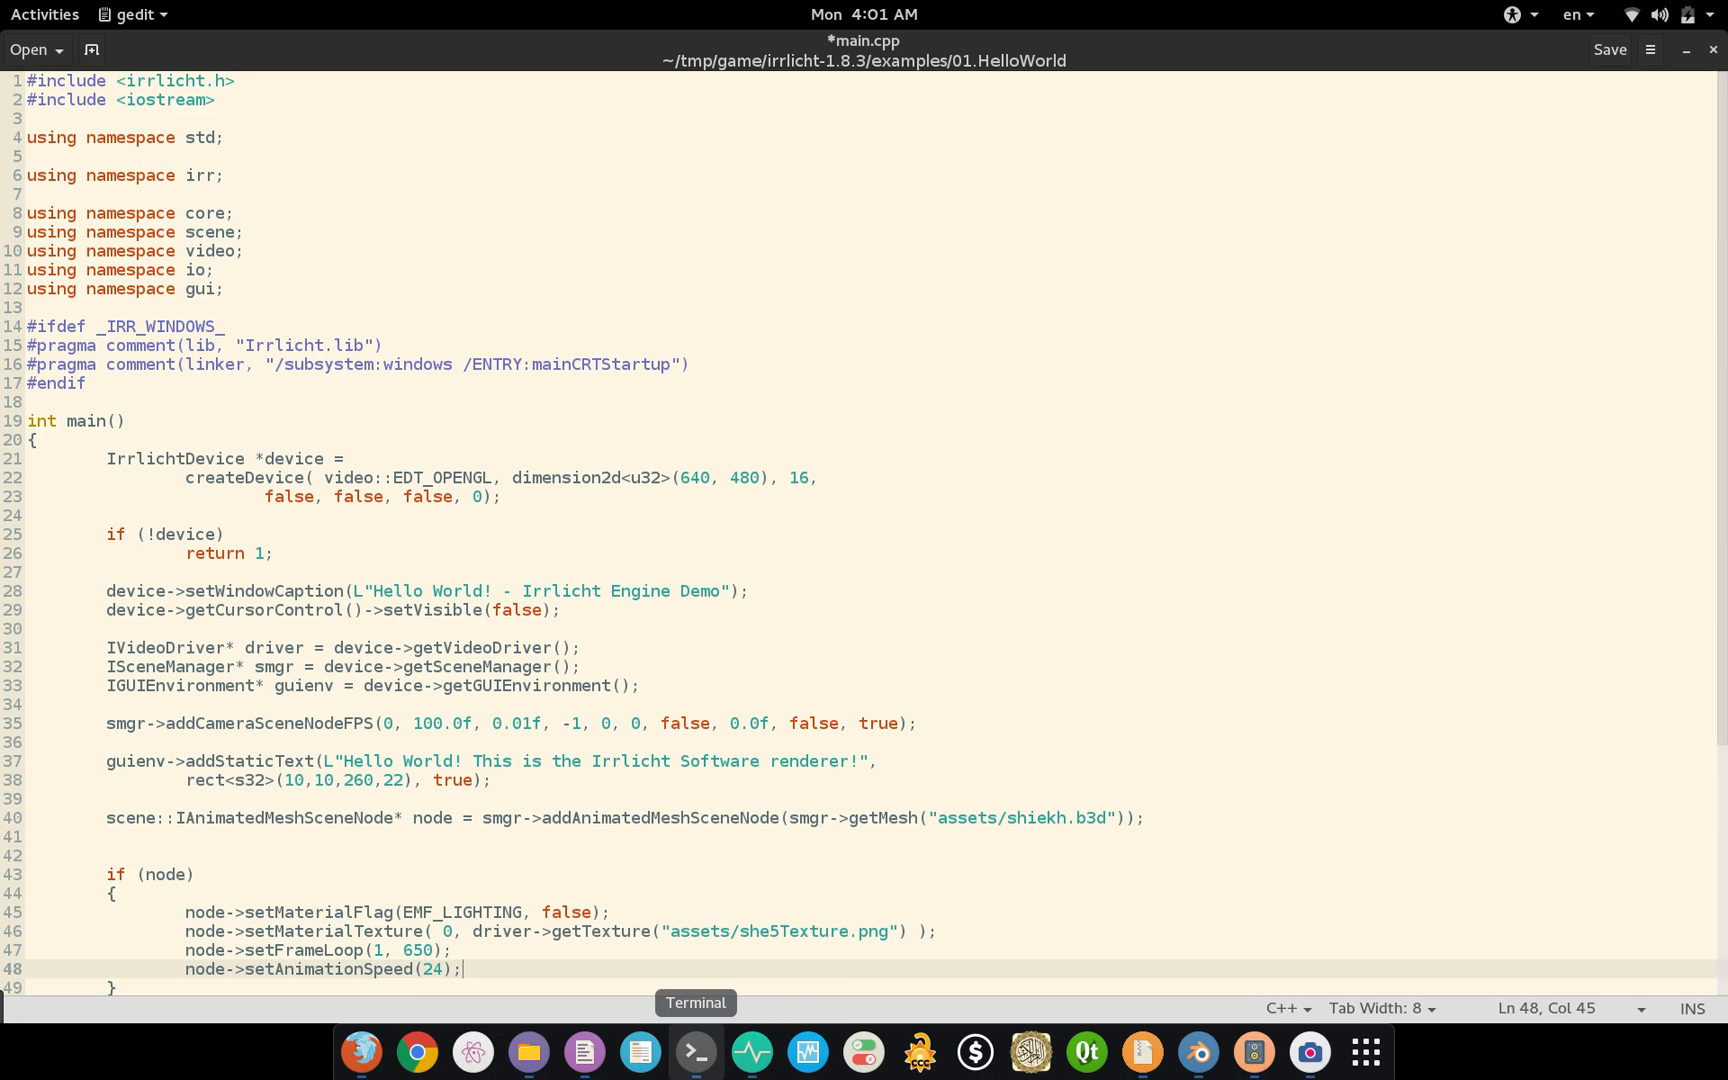
# Step: Run the HelloWorld demo with the animated sheikh model from shiekh.b3d, then return to Terminal
pyautogui.click(694, 1052)
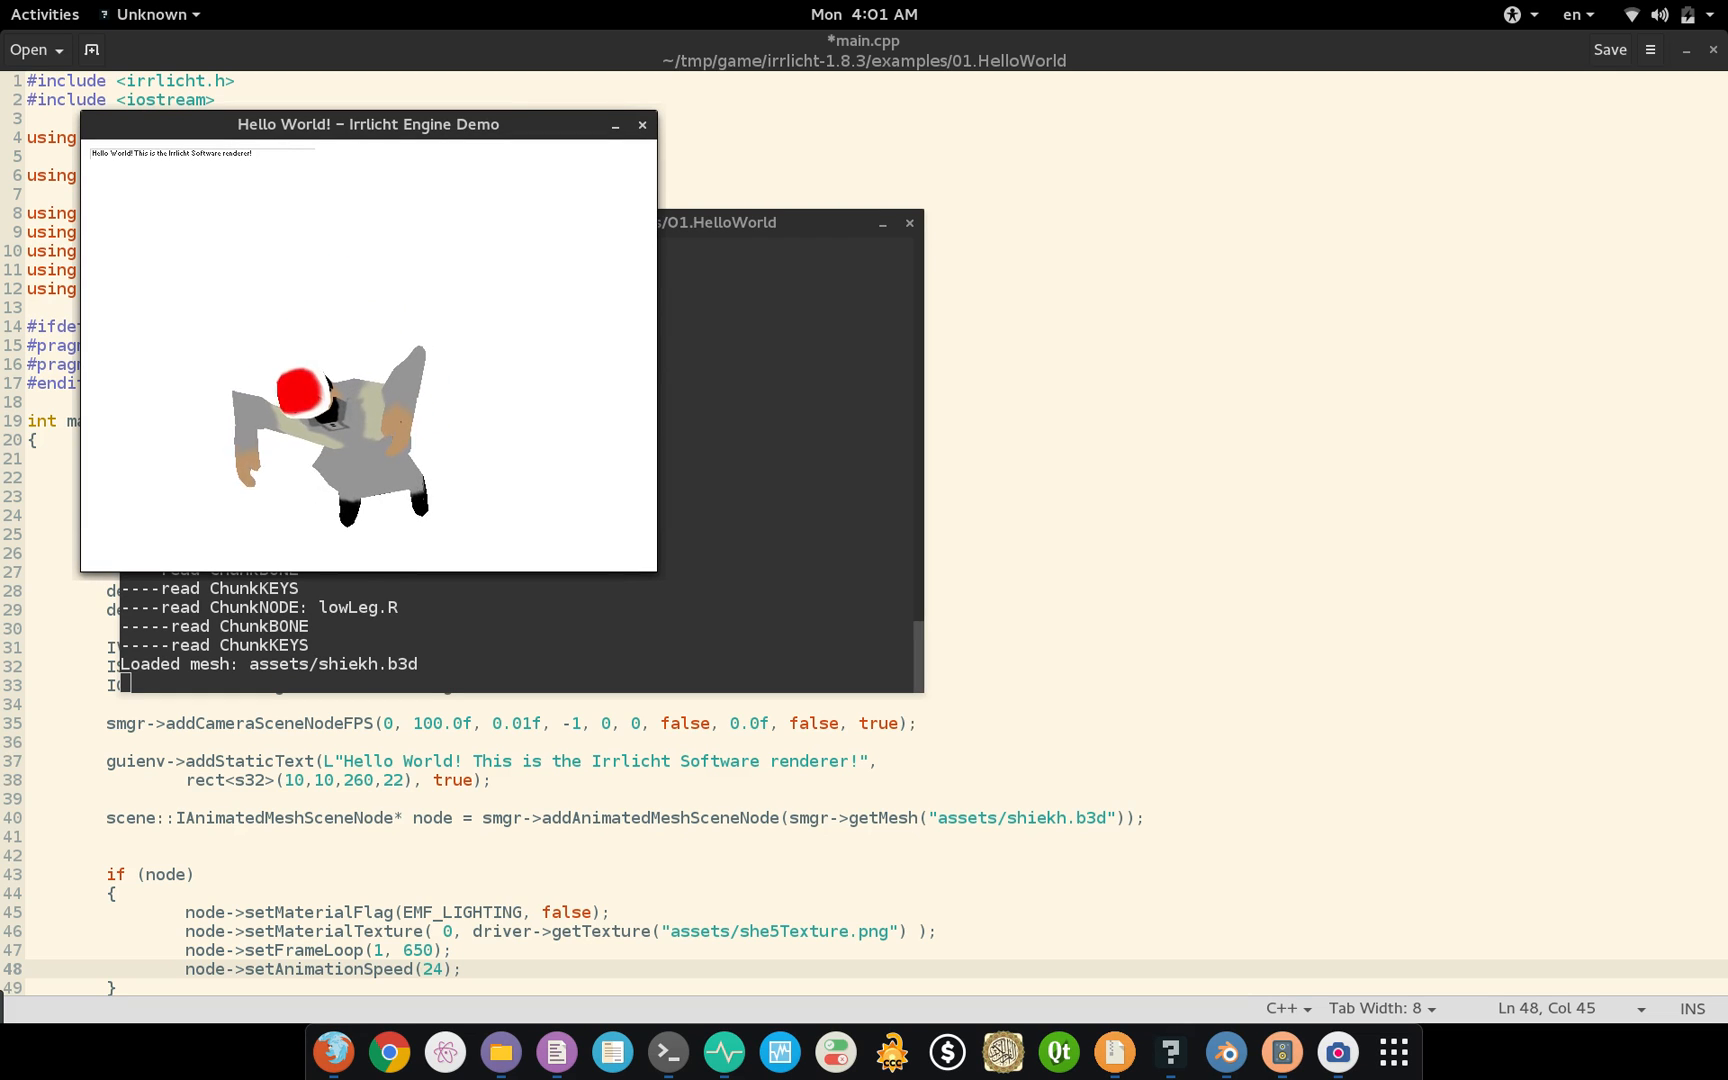
pyautogui.press('alt+Tab')
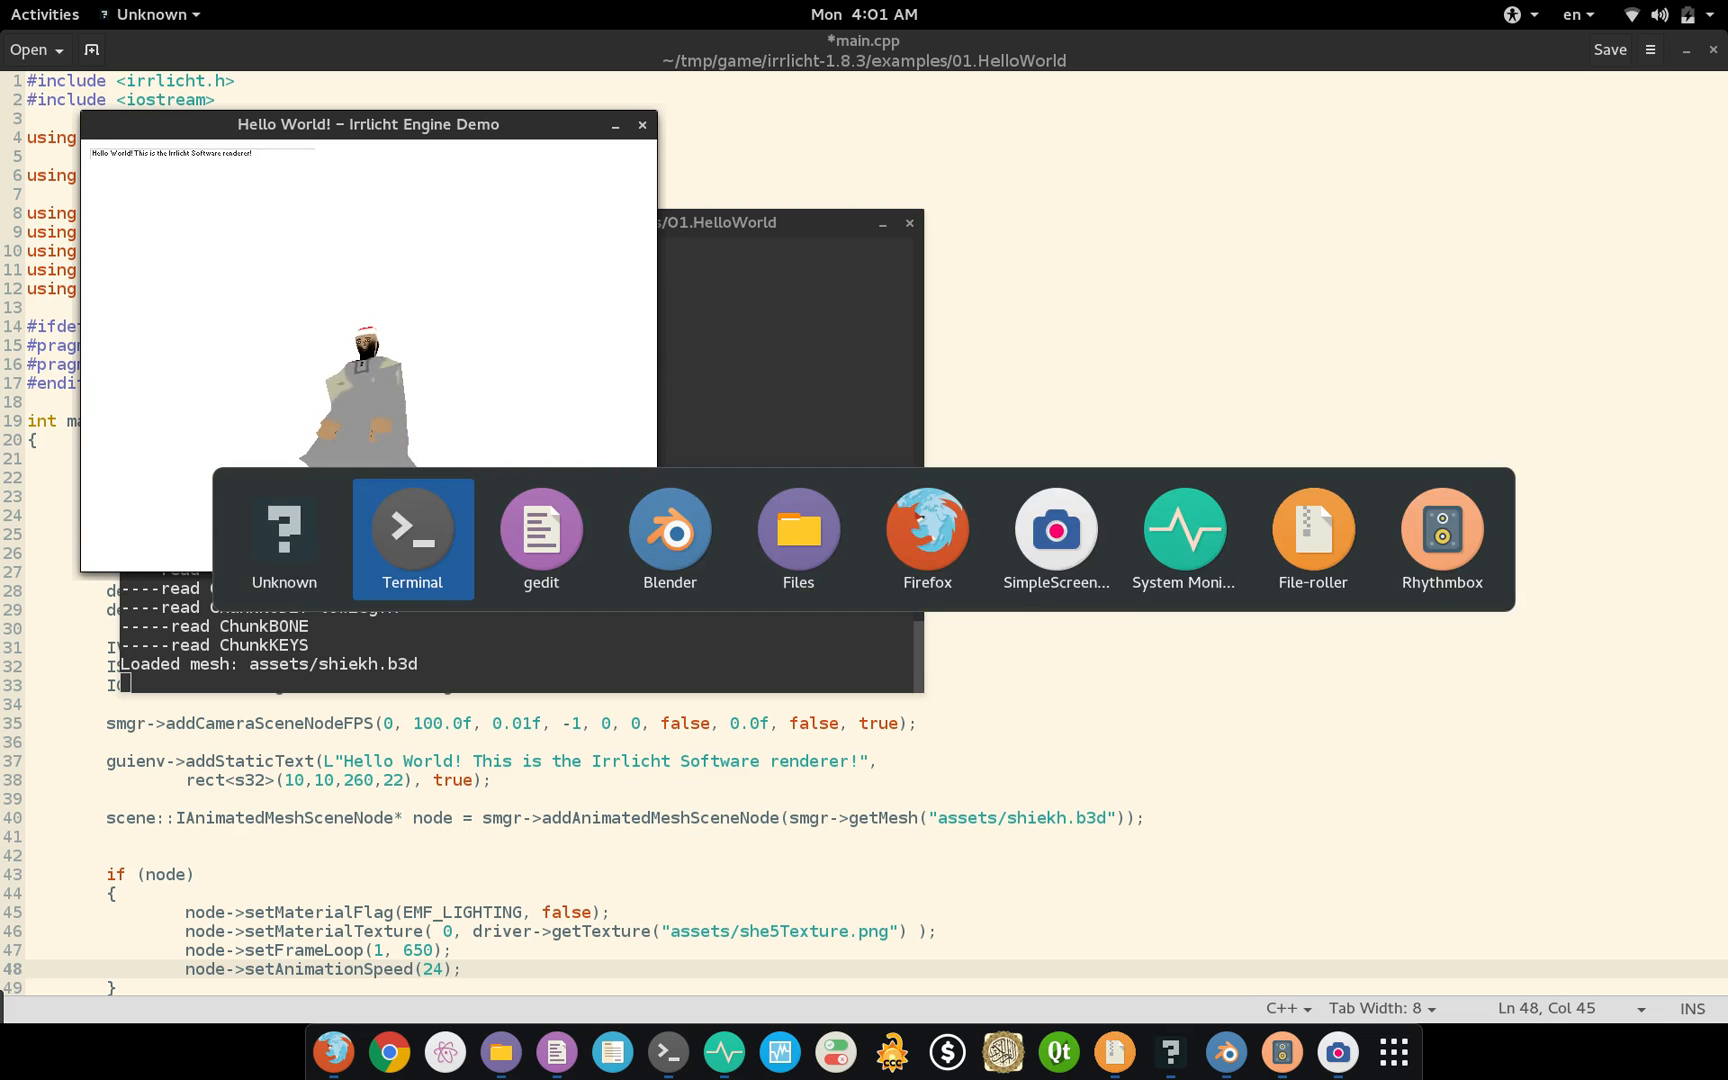
pyautogui.click(412, 526)
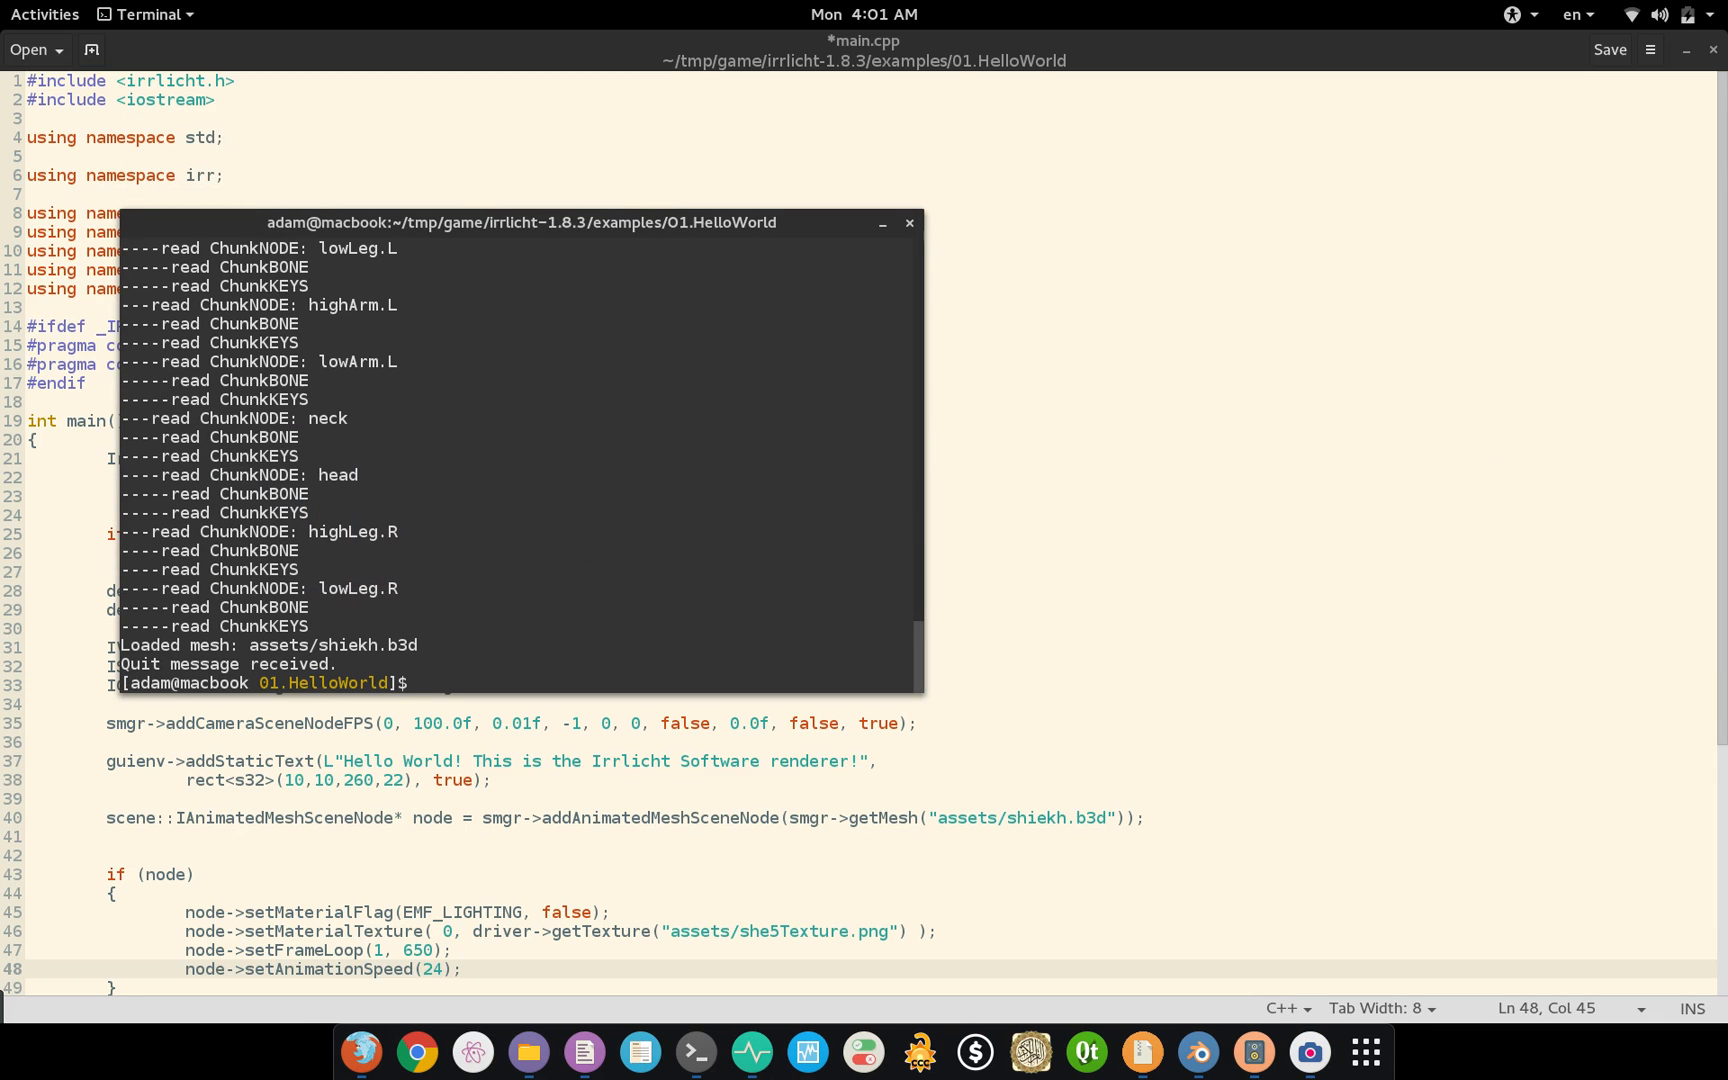